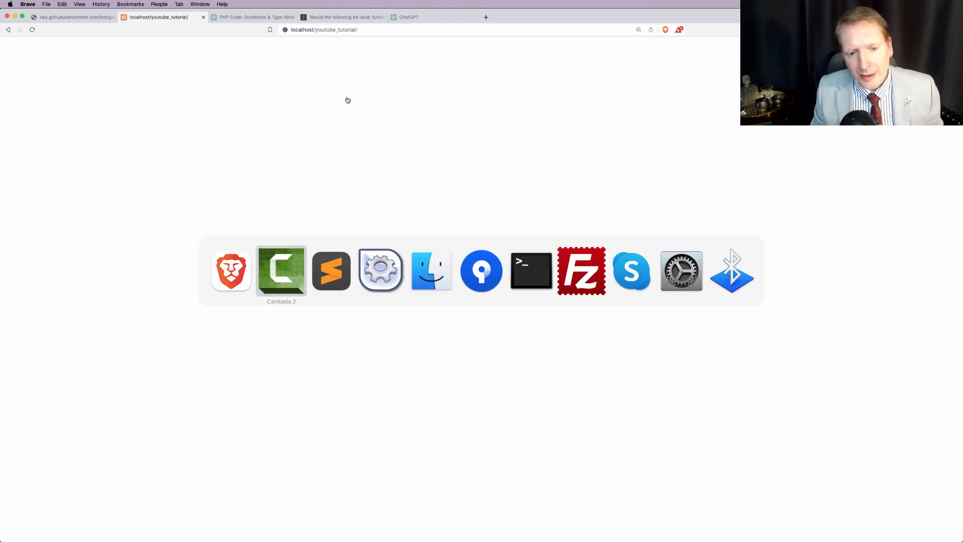
# Switch from Brave to Sublime Text, where the empty index.php is open.
pyautogui.click(331, 270)
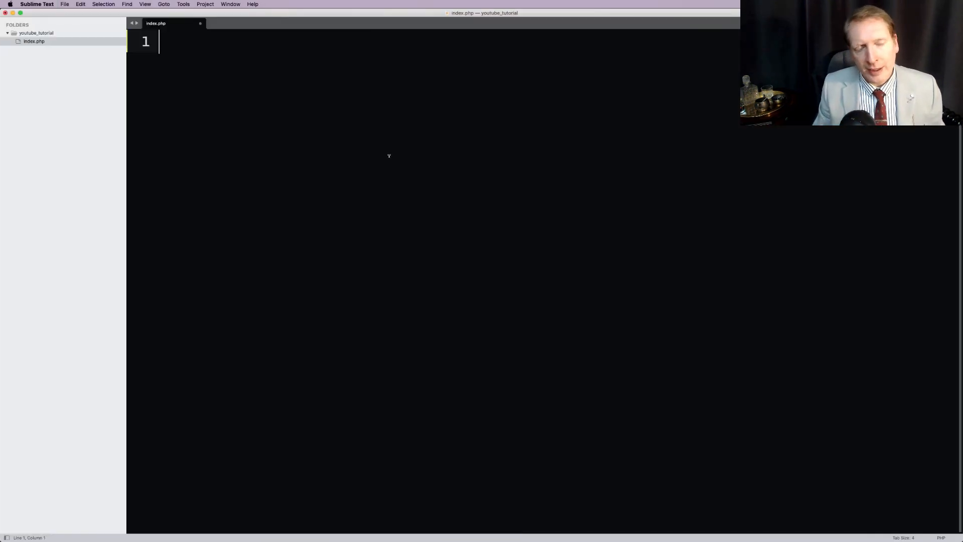
# Start index.php with the <?php opening tag and a new line.
pyautogui.write('<?phpcredits(')
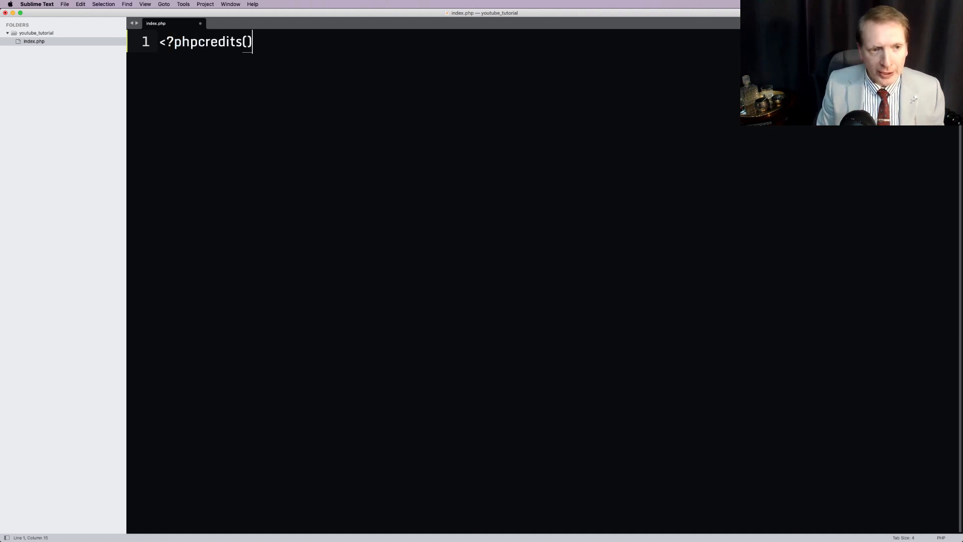
pyautogui.press('backspace')
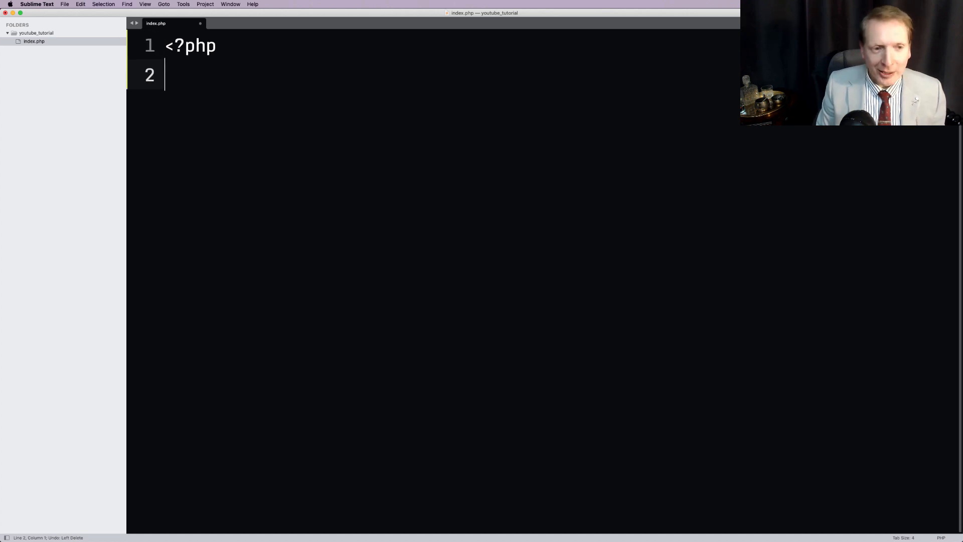
pyautogui.press('enter')
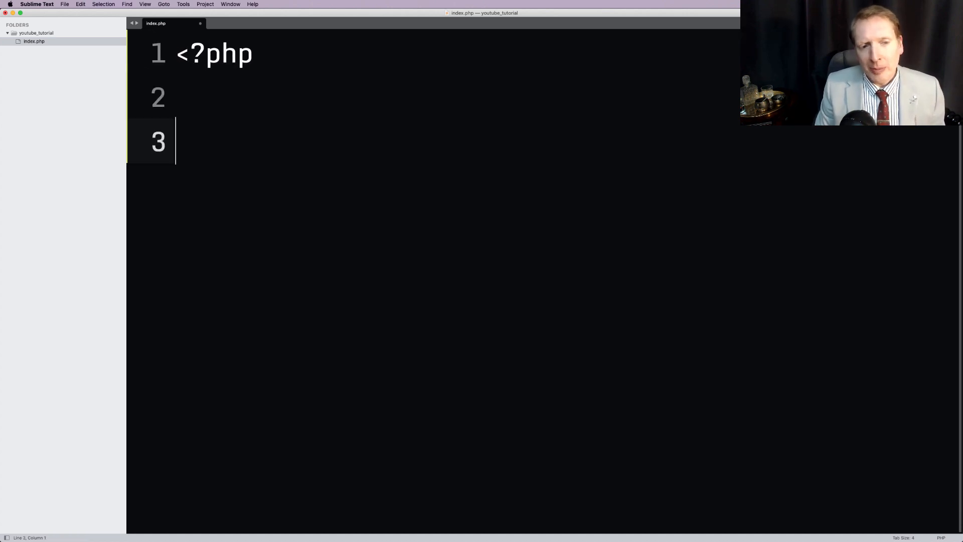
# Write function allowed($age) with an if($age>=16) block that returns true.
pyautogui.write('function a')
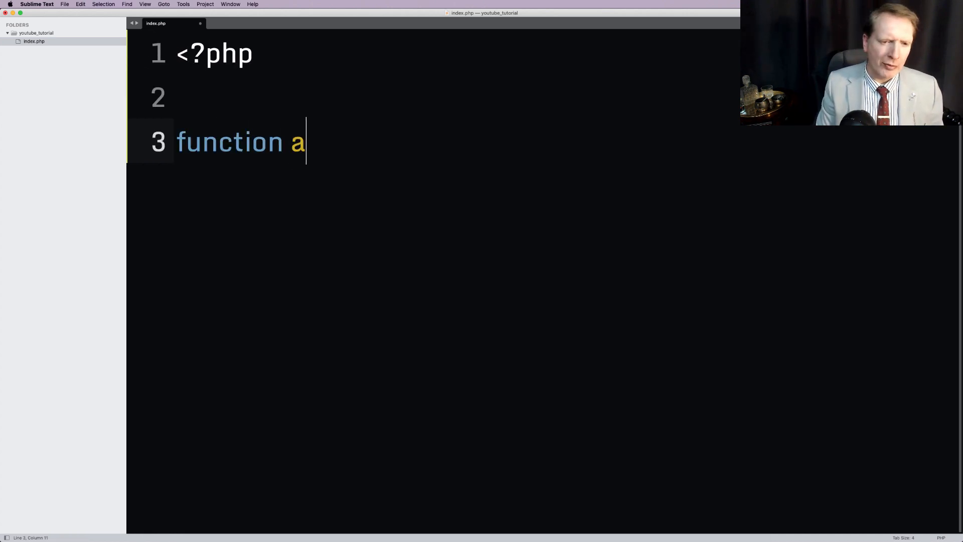
pyautogui.write('llowed()')
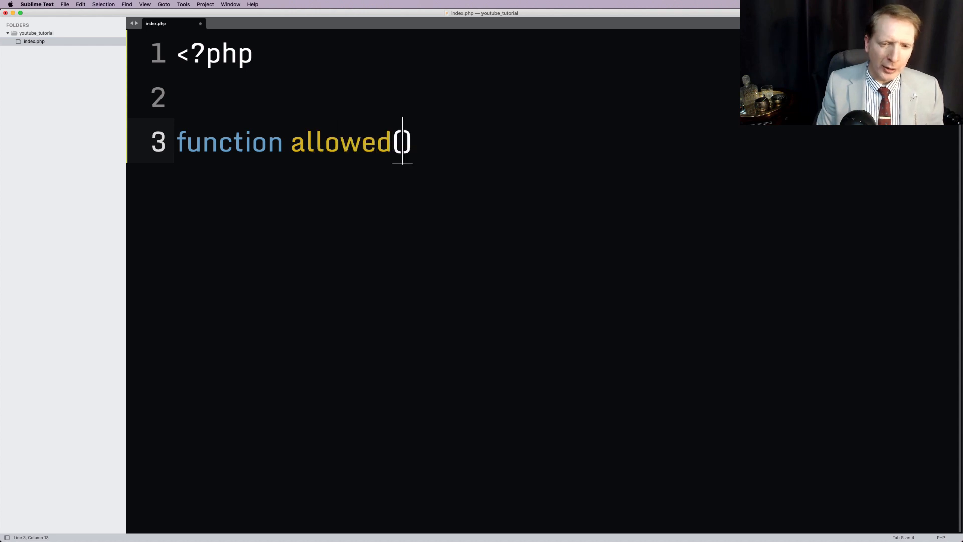
pyautogui.write('$age) {')
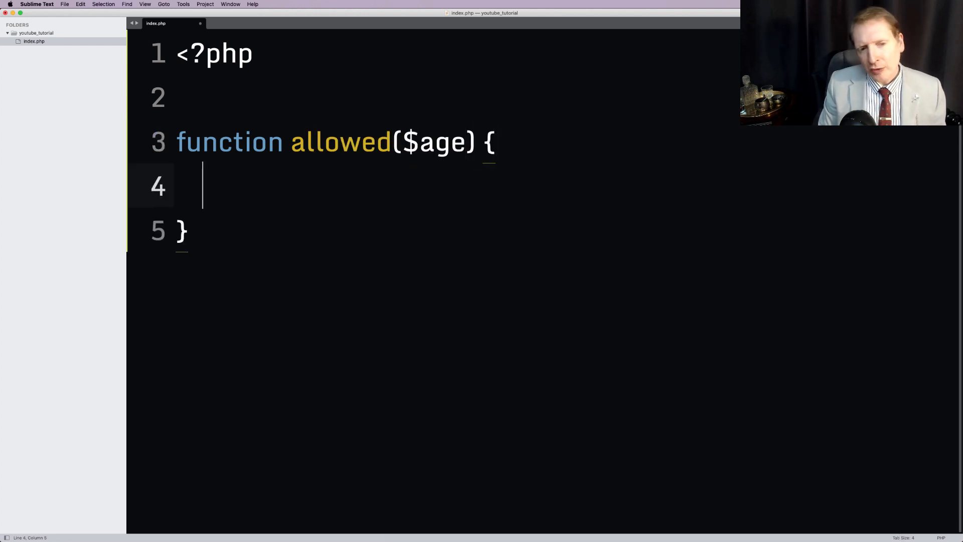
pyautogui.write('if()')
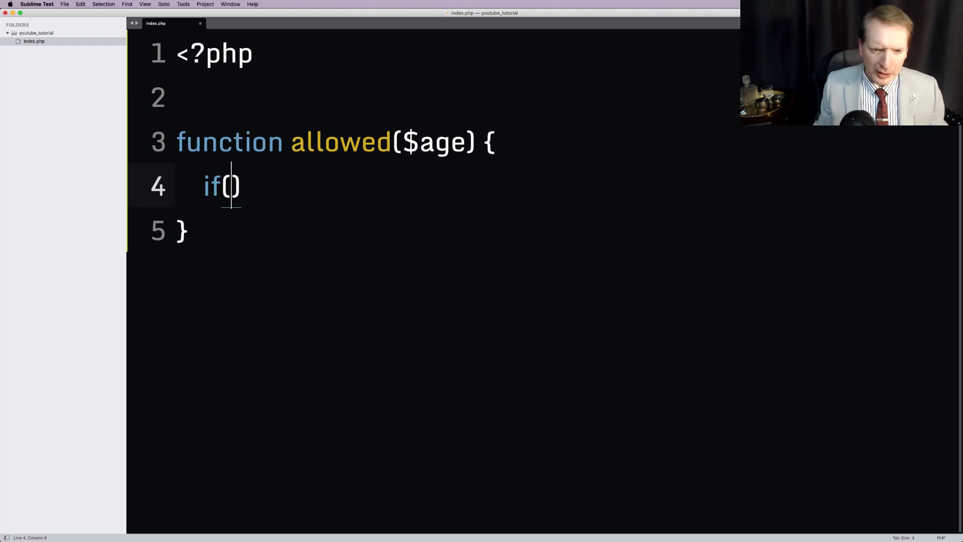
pyautogui.write('$ag')
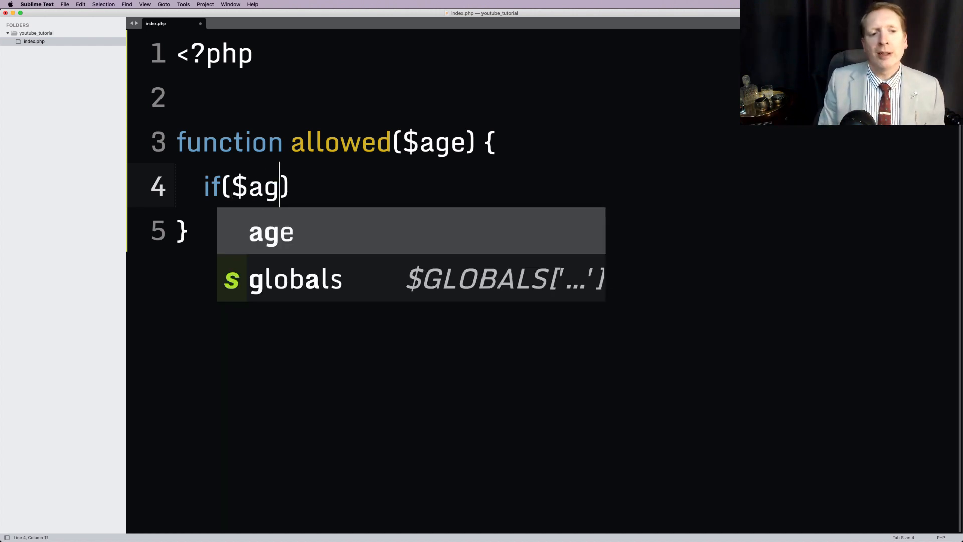
pyautogui.write('e>=1')
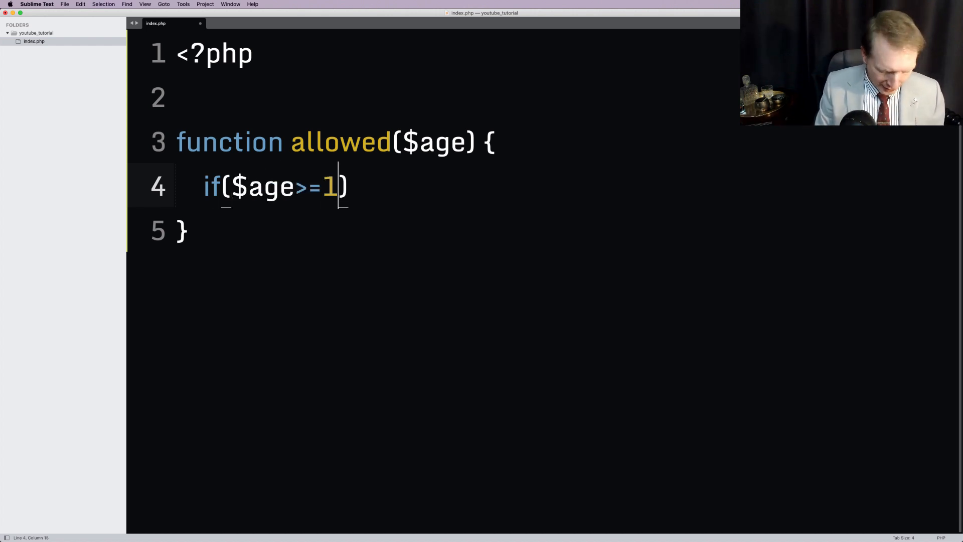
pyautogui.write('6) {')
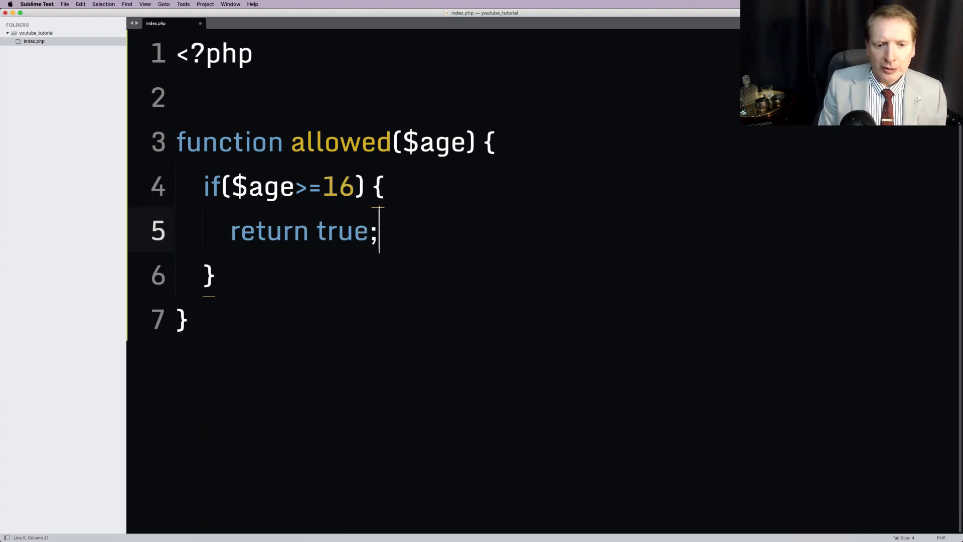
pyautogui.write('return false;')
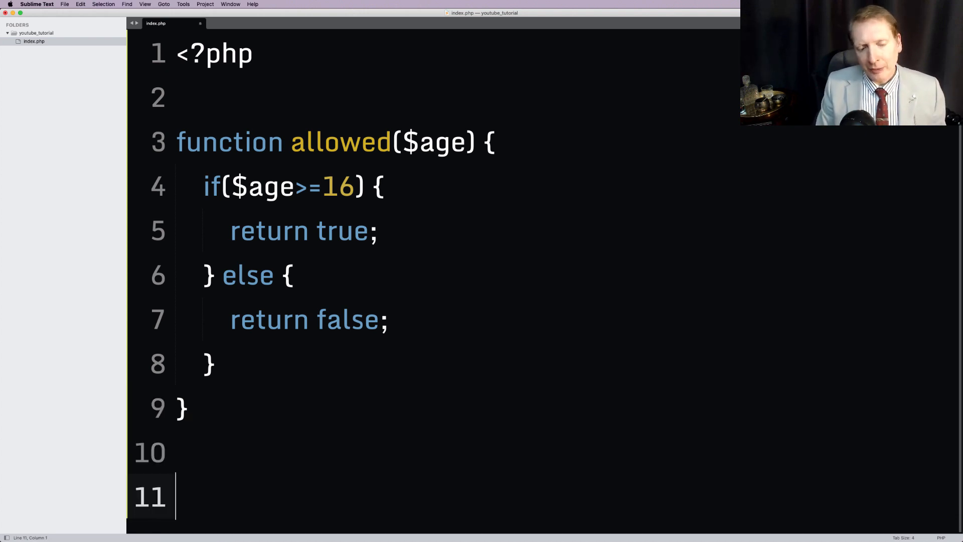
# Add the 'Is the person old enough to drive?' comment, $old_enough = allowed(12), and var_dump.
pyautogui.write('$old_enough =')
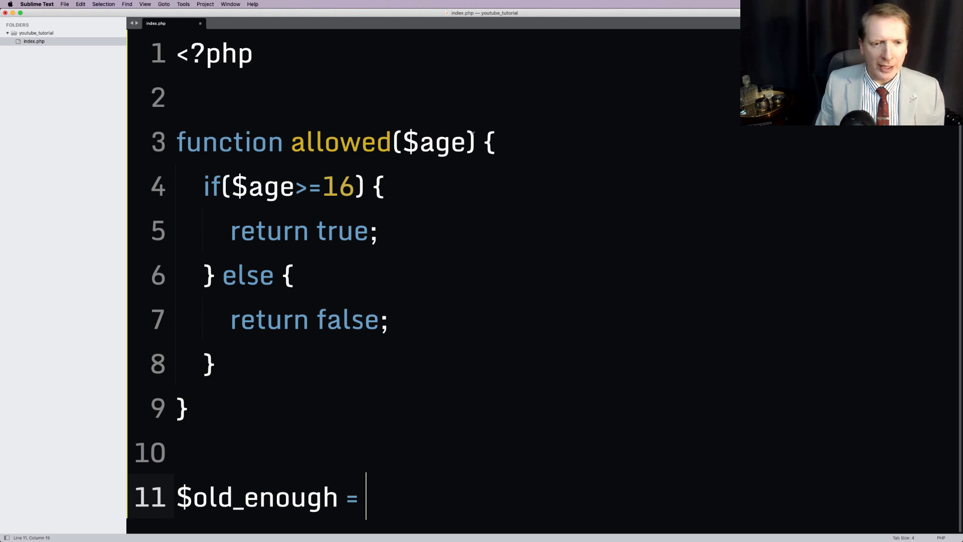
pyautogui.write('// Is')
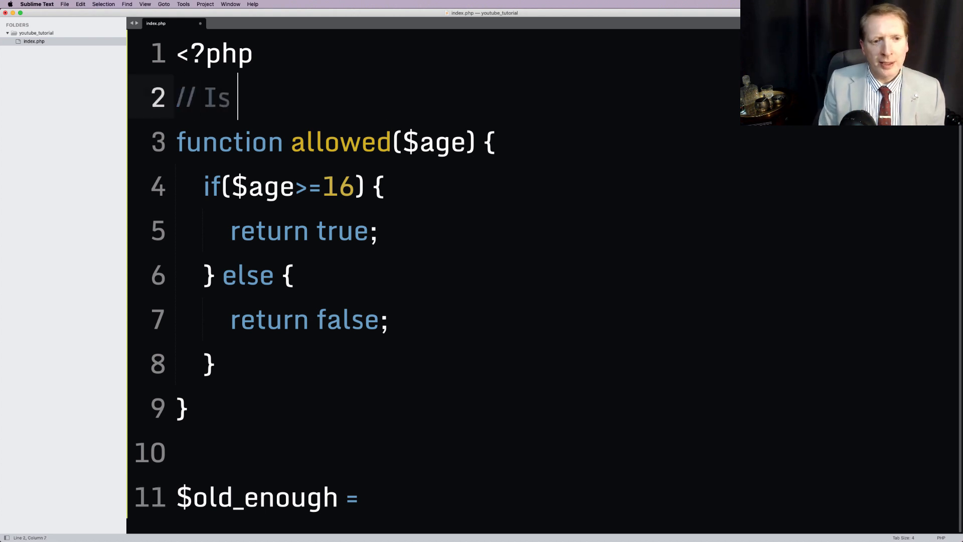
pyautogui.write('the person old')
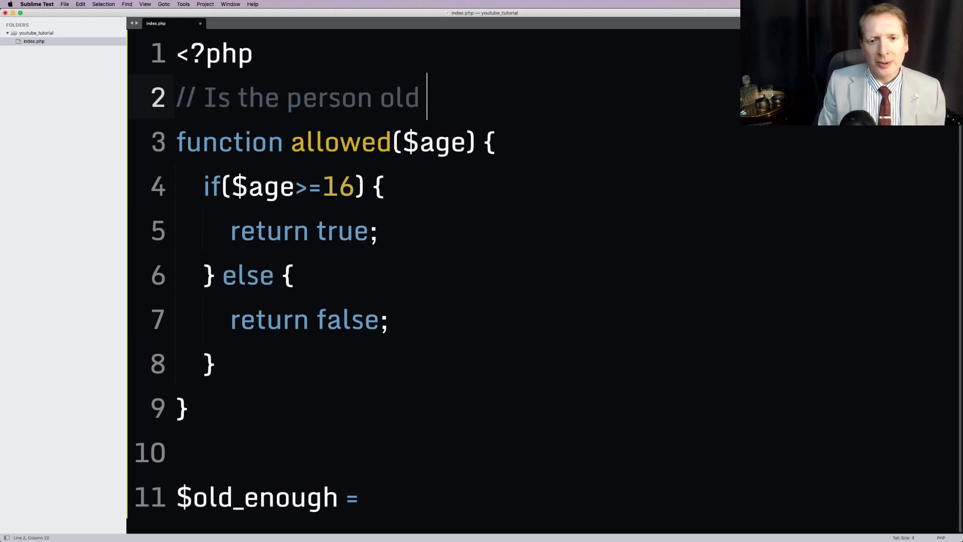
pyautogui.write('enough to drive?')
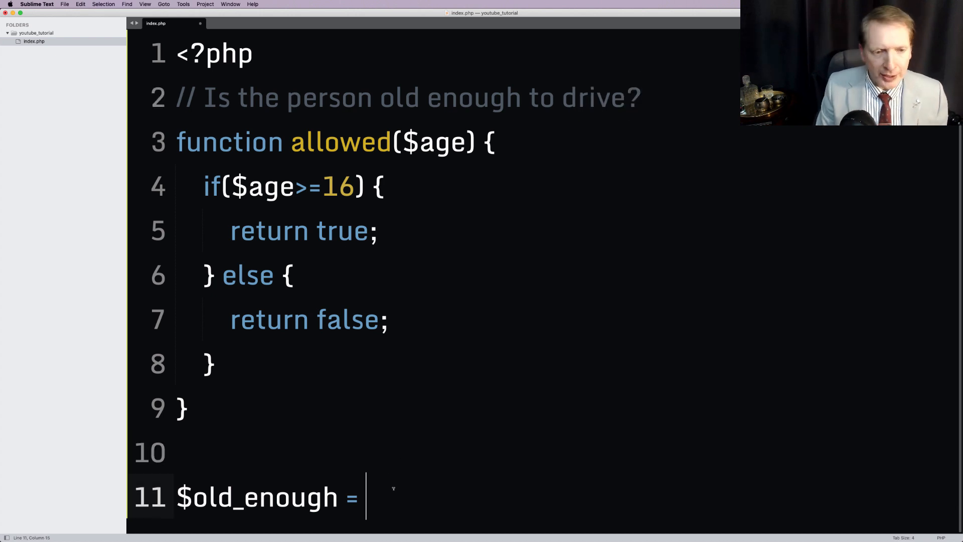
pyautogui.write('allowed')
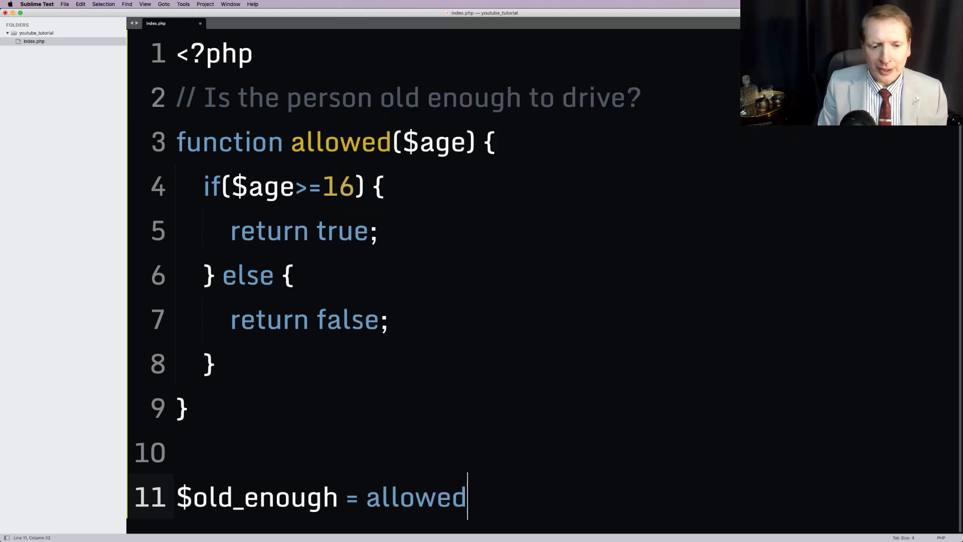
pyautogui.write('()')
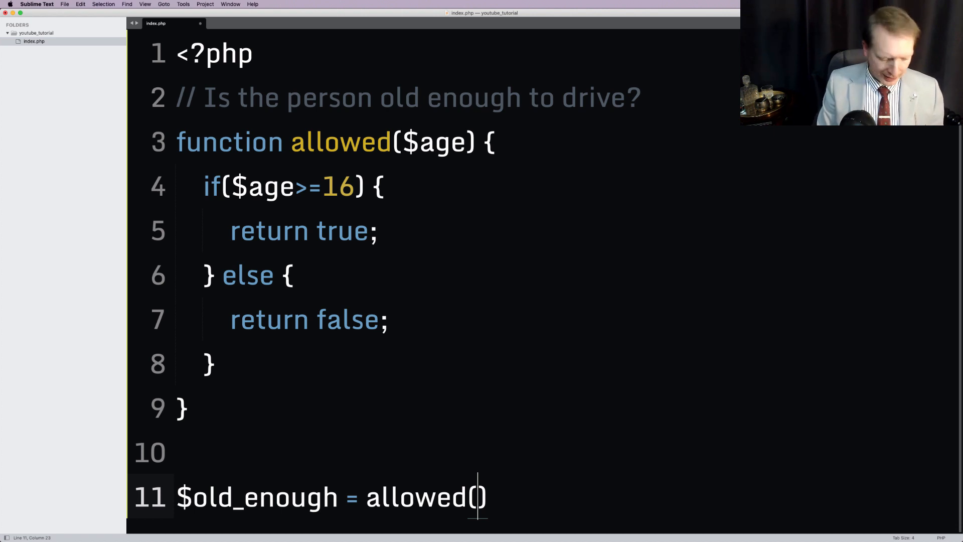
pyautogui.write('12);')
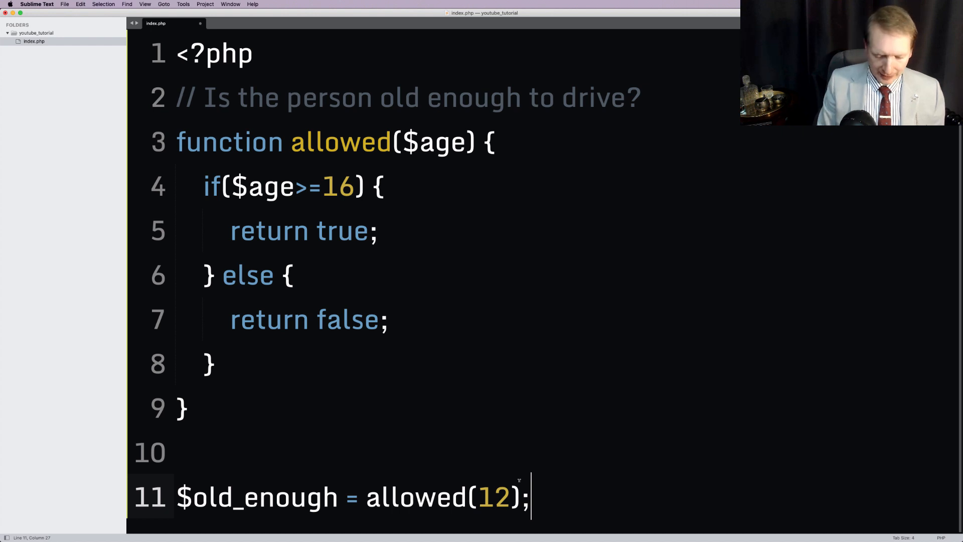
pyautogui.write('var_dump($old_enough);')
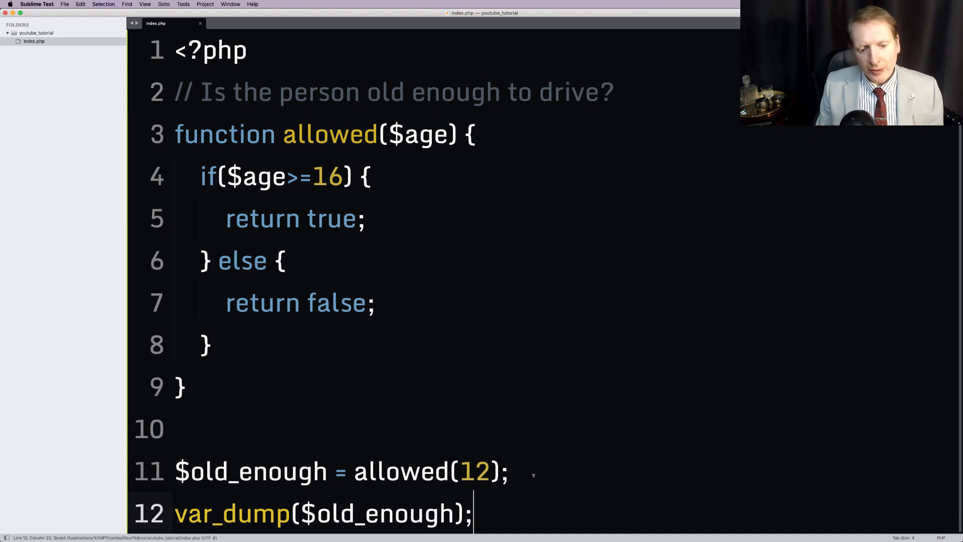
# Replace the allowed() argument 12 with 45 and highlight the allowed function.
pyautogui.click(175, 428)
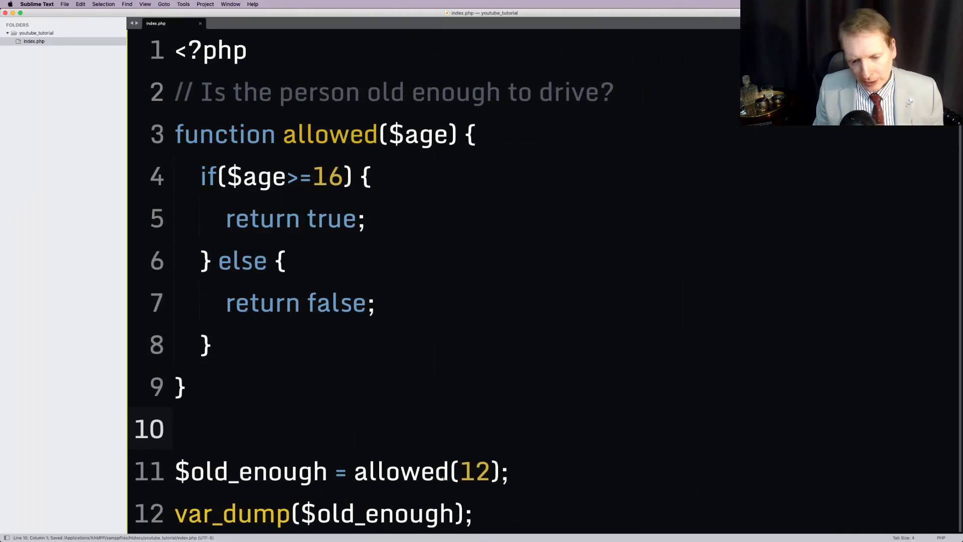
pyautogui.doubleClick(473, 471)
pyautogui.write('45')
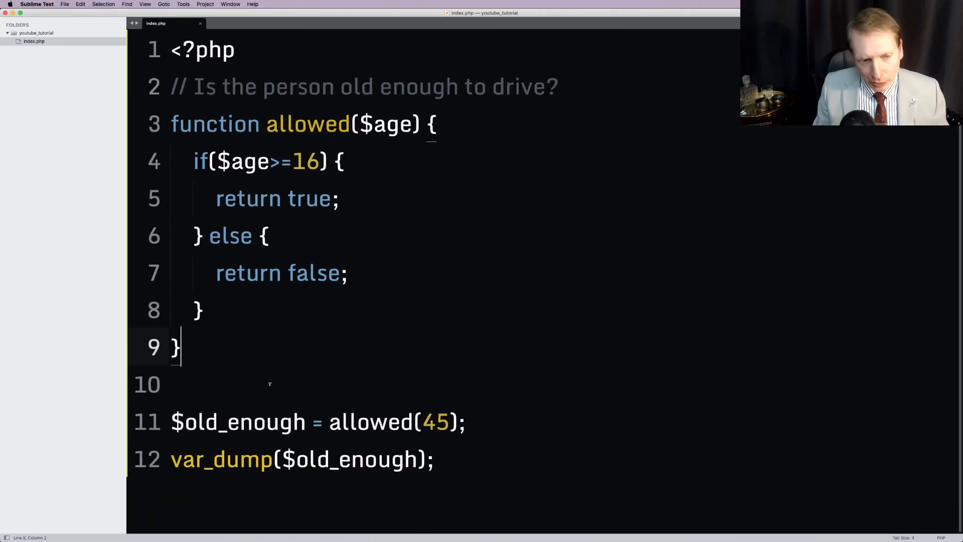
pyautogui.moveTo(172, 123); pyautogui.dragTo(180, 349)
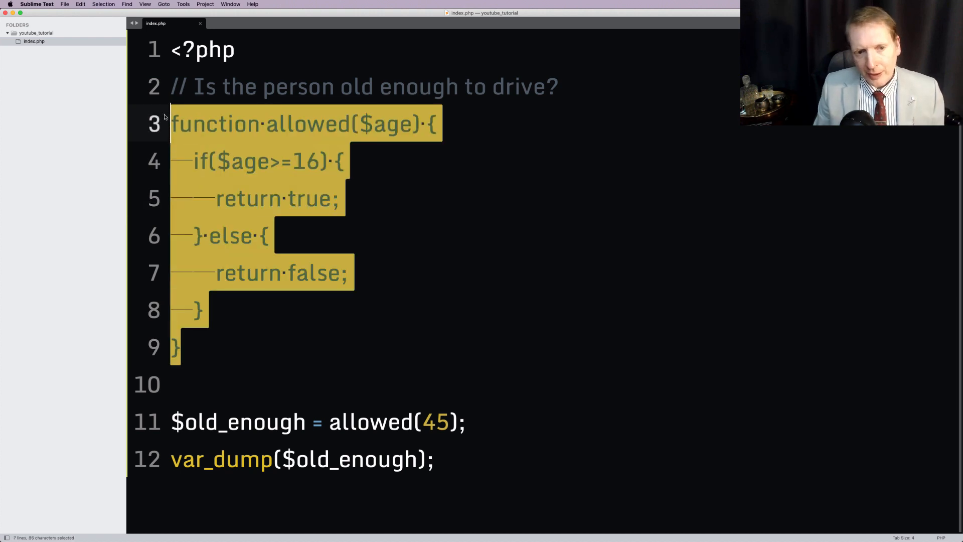
pyautogui.moveTo(303, 438)
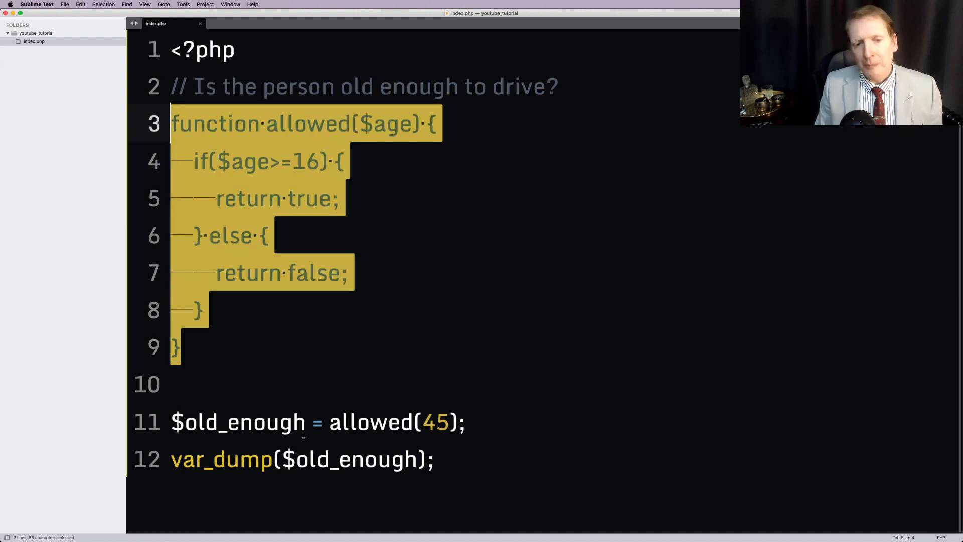
pyautogui.moveTo(495, 105)
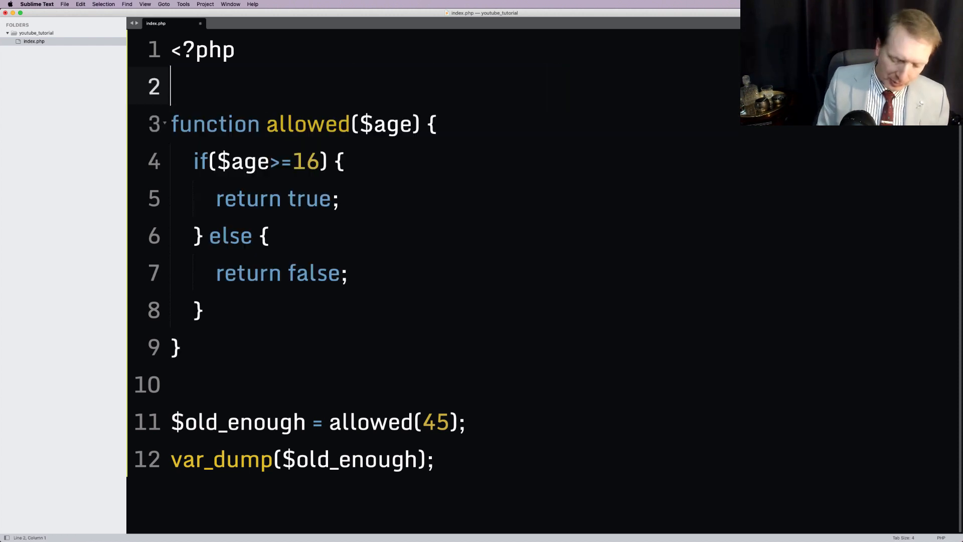
# Write the '// Type Hinting' comment on line 2.
pyautogui.write('//')
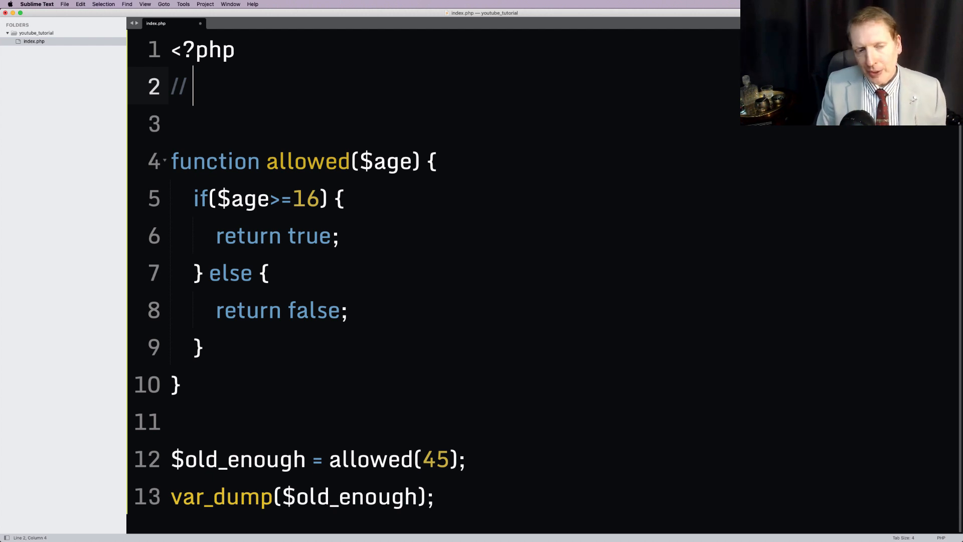
pyautogui.write('Type')
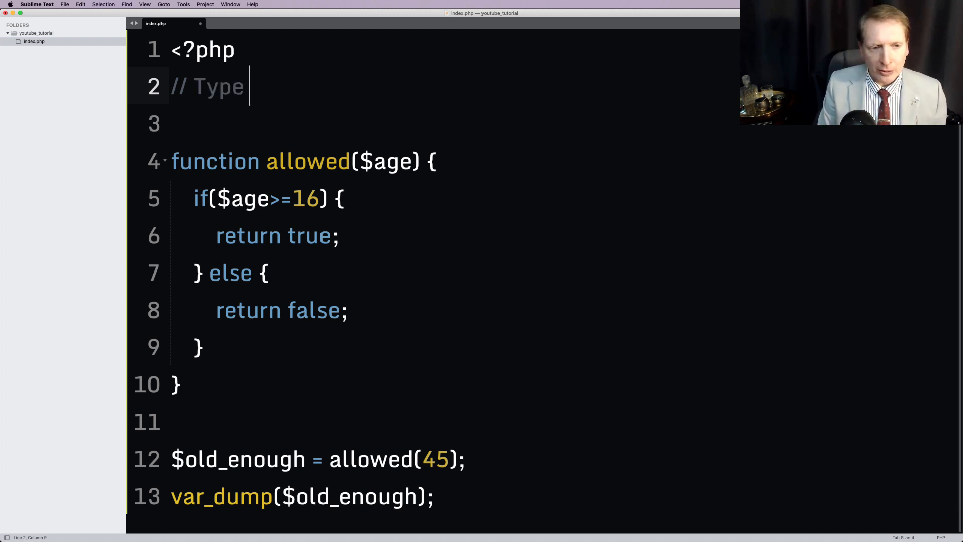
pyautogui.write('Hinting')
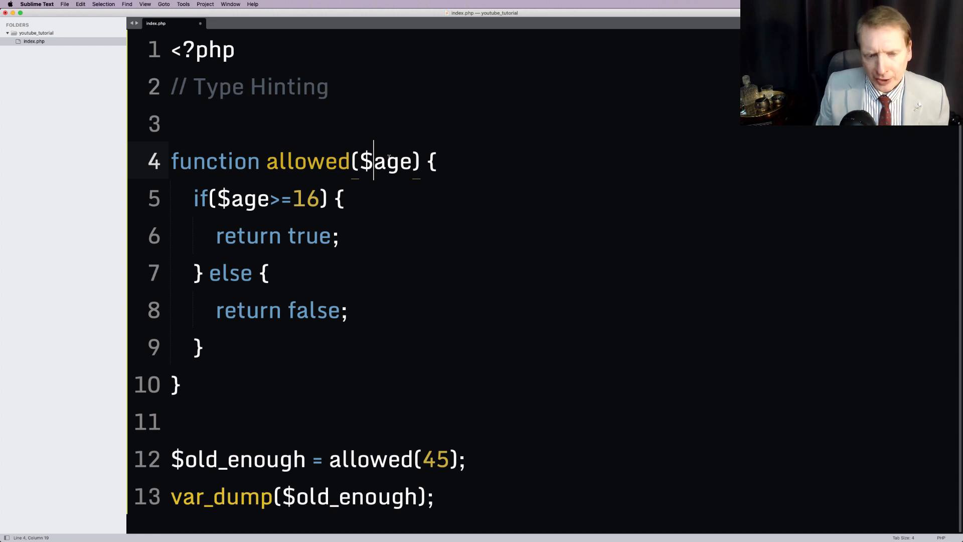
# Declare allowed's parameter as int $age.
pyautogui.doubleClick(388, 161)
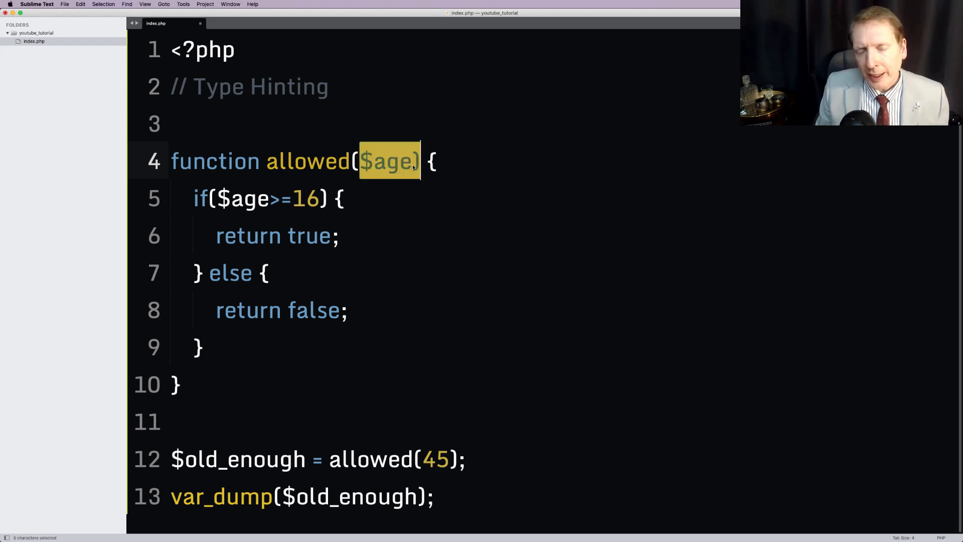
pyautogui.click(358, 162)
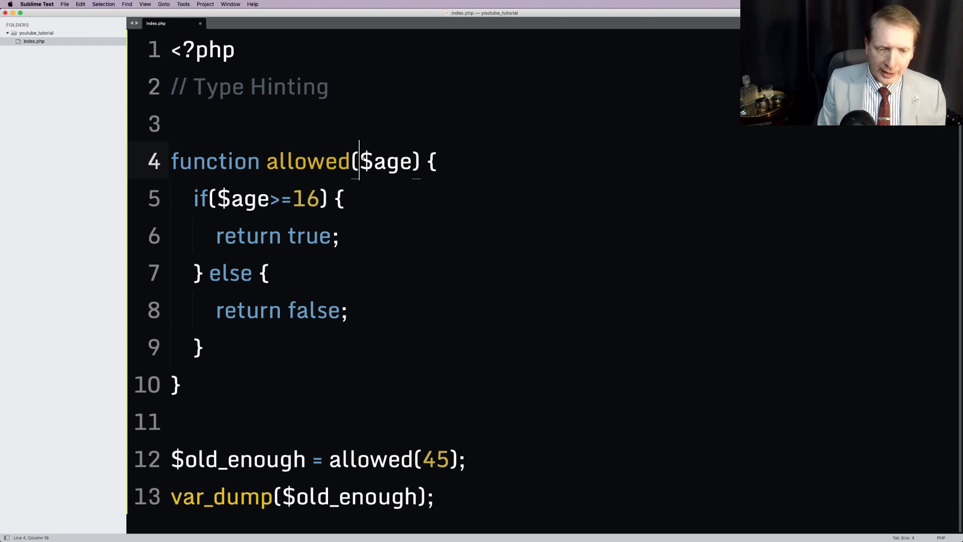
pyautogui.write('int')
pyautogui.click(432, 124)
pyautogui.write('//')
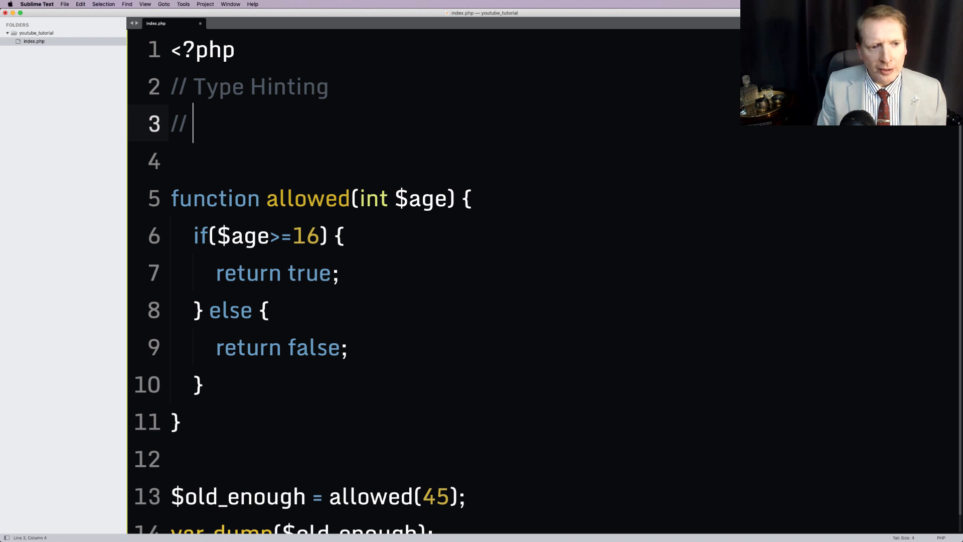
# Add a 'Return Types' comment and give allowed a bool return type.
pyautogui.write('Return Type')
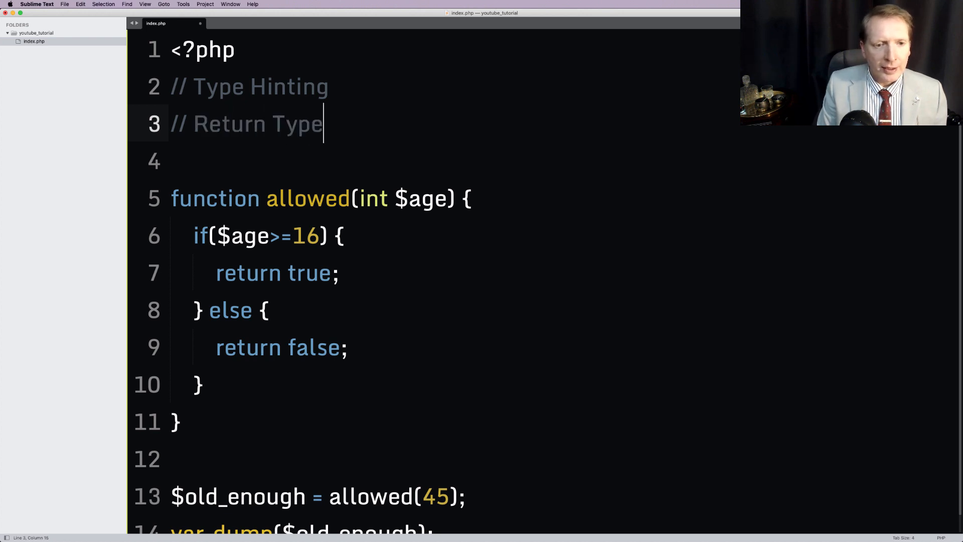
pyautogui.write('s')
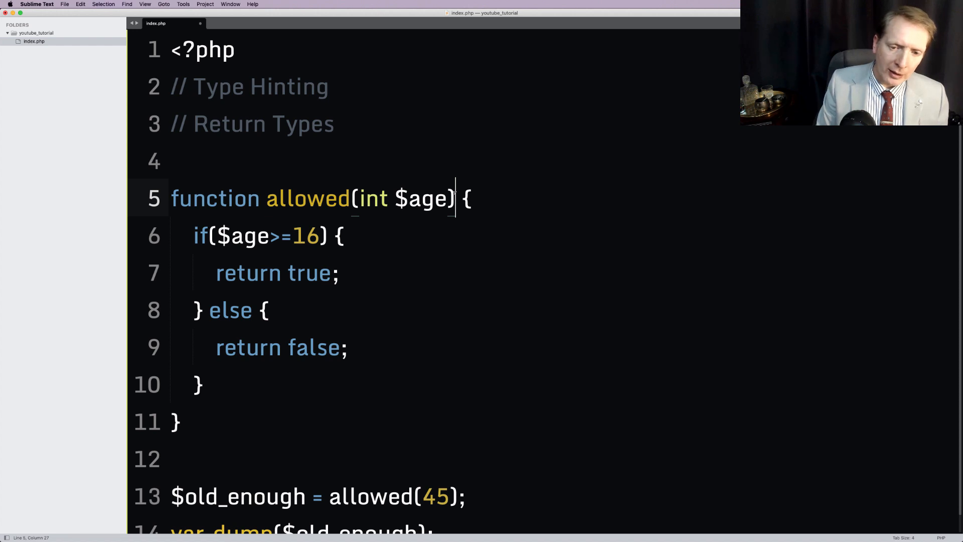
pyautogui.write(':')
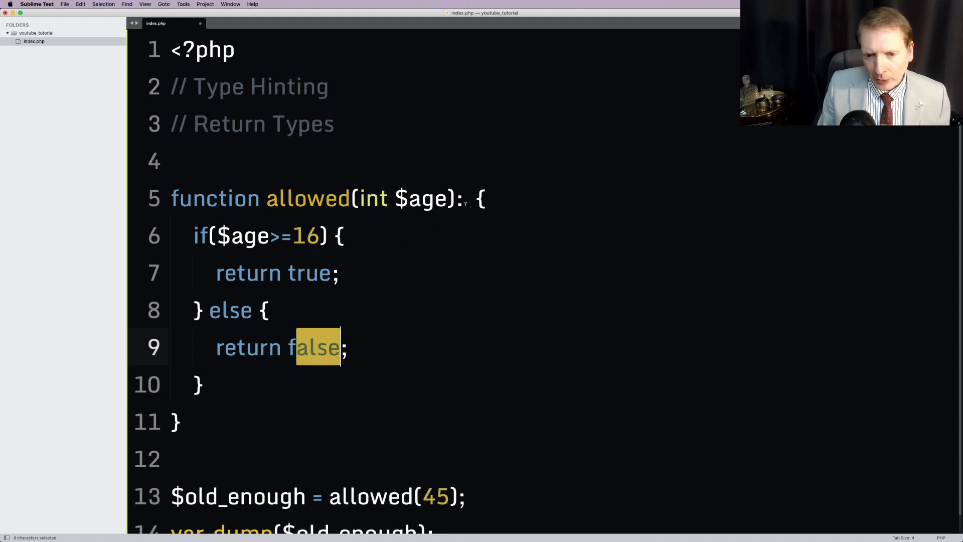
pyautogui.write('bool')
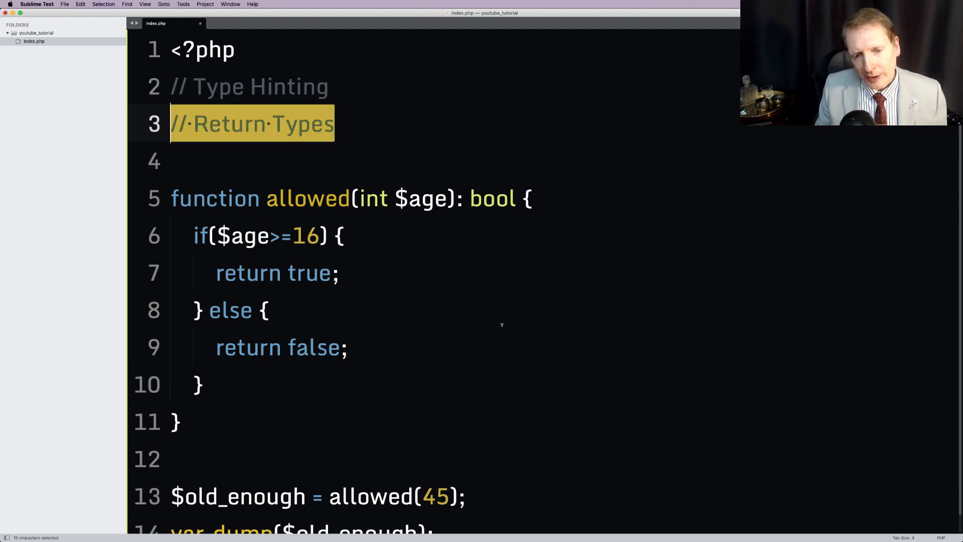
pyautogui.click(348, 347)
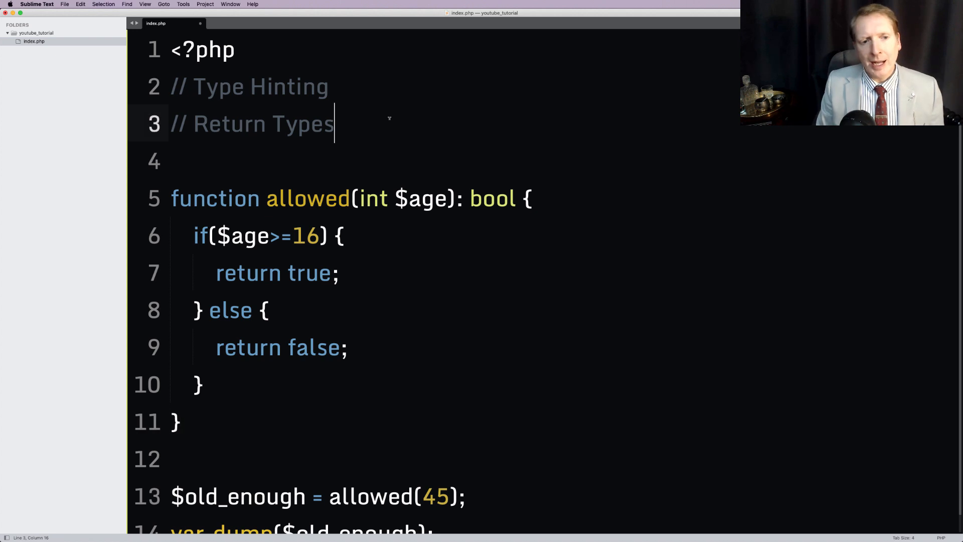
# Add a '// Docblocks' comment line below Return Types.
pyautogui.write('// Doc')
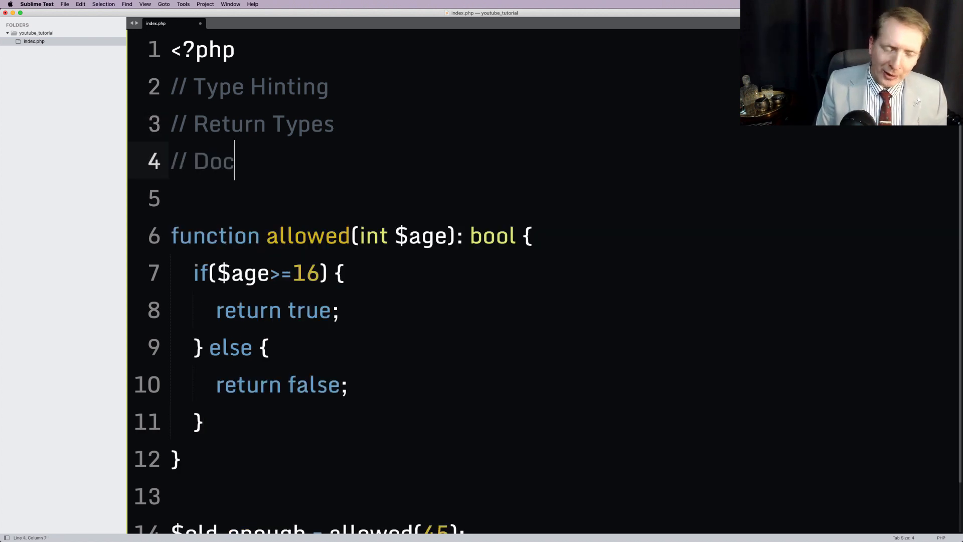
pyautogui.write('block')
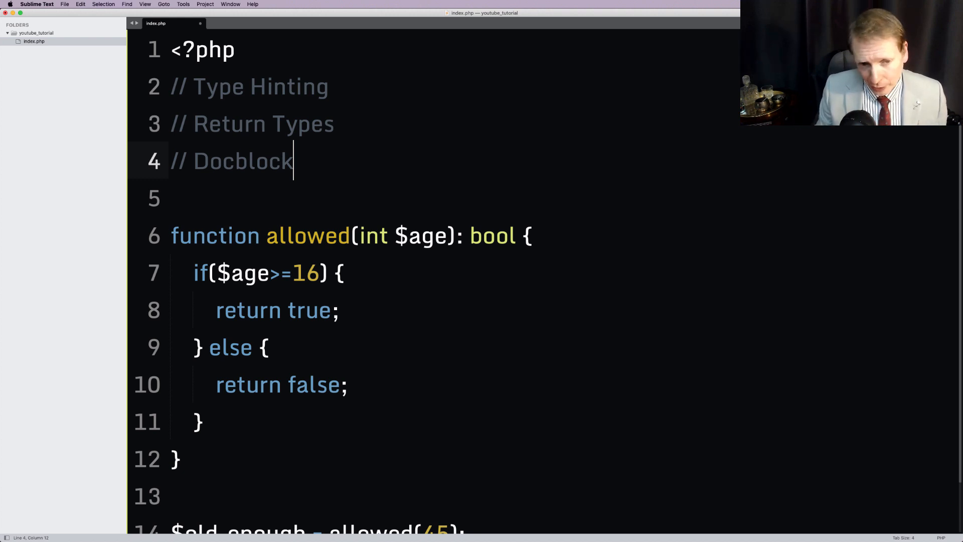
pyautogui.write('s')
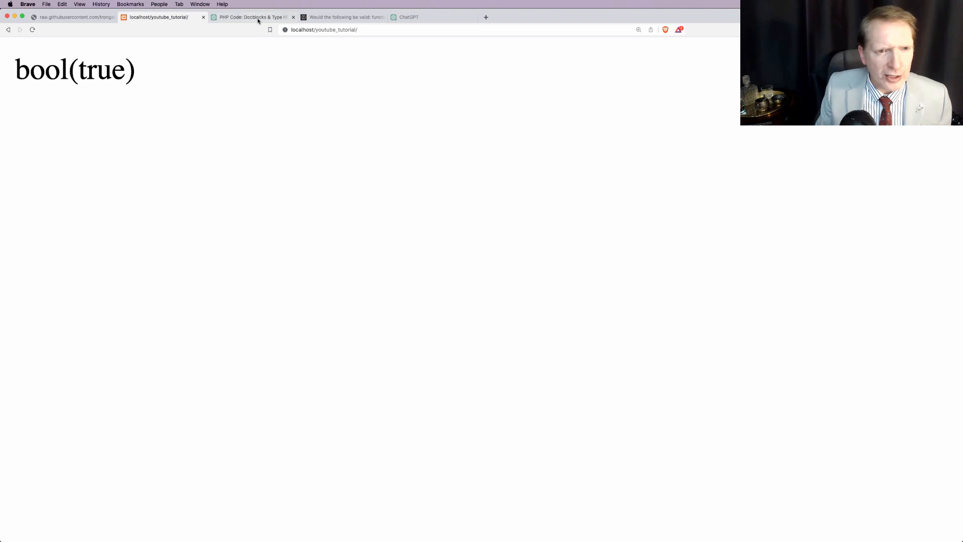
# Read ChatGPT's docblocks explanation and find its DocBlockr plugin recommendation.
pyautogui.click(252, 17)
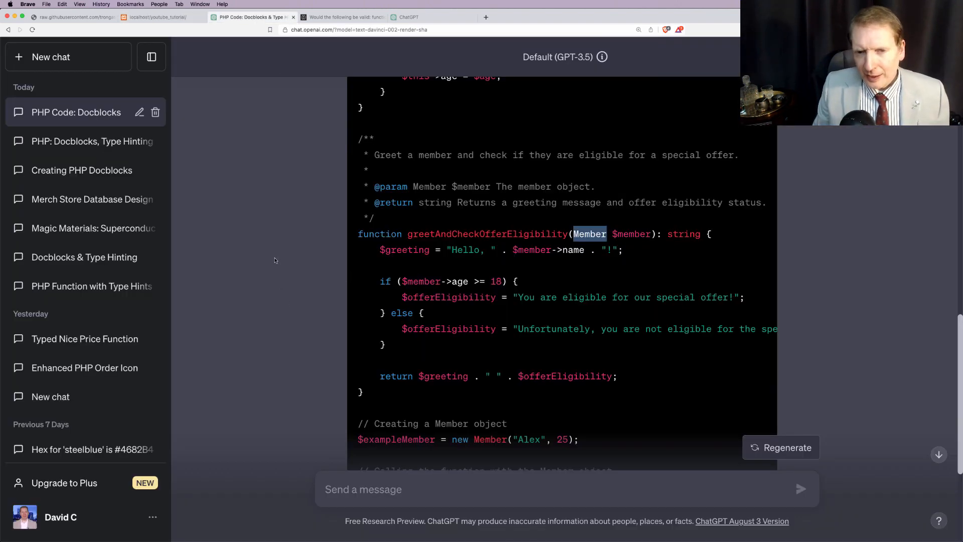
pyautogui.moveTo(419, 87)
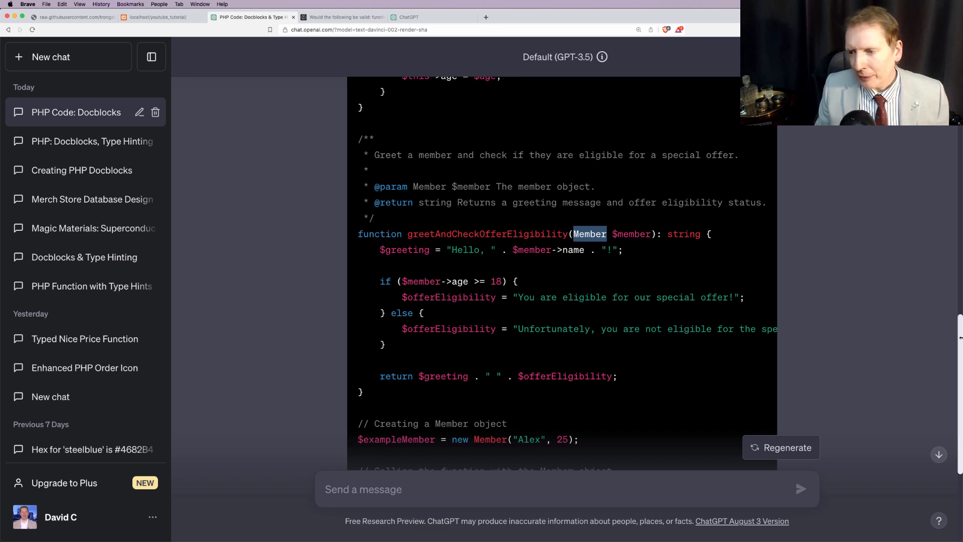
pyautogui.click(80, 170)
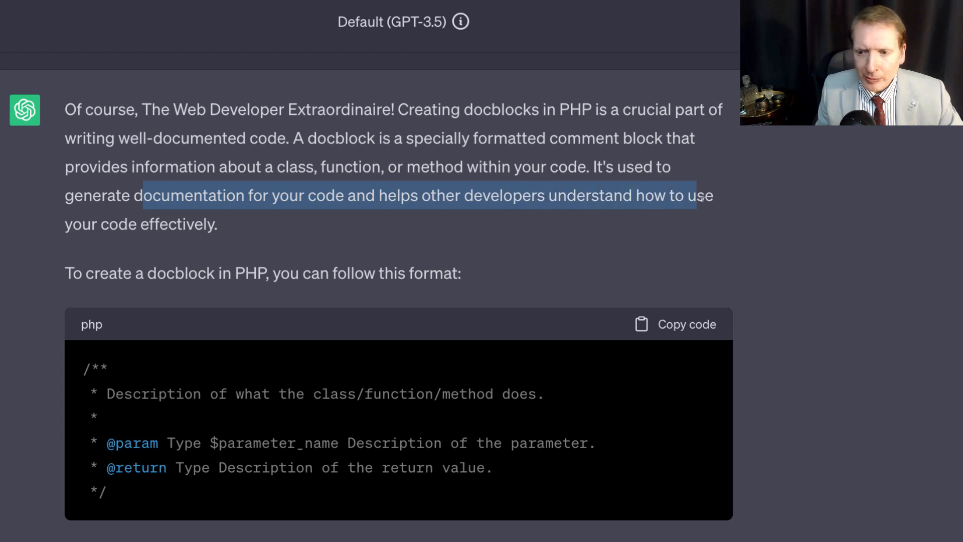
pyautogui.moveTo(700, 195); pyautogui.dragTo(153, 223)
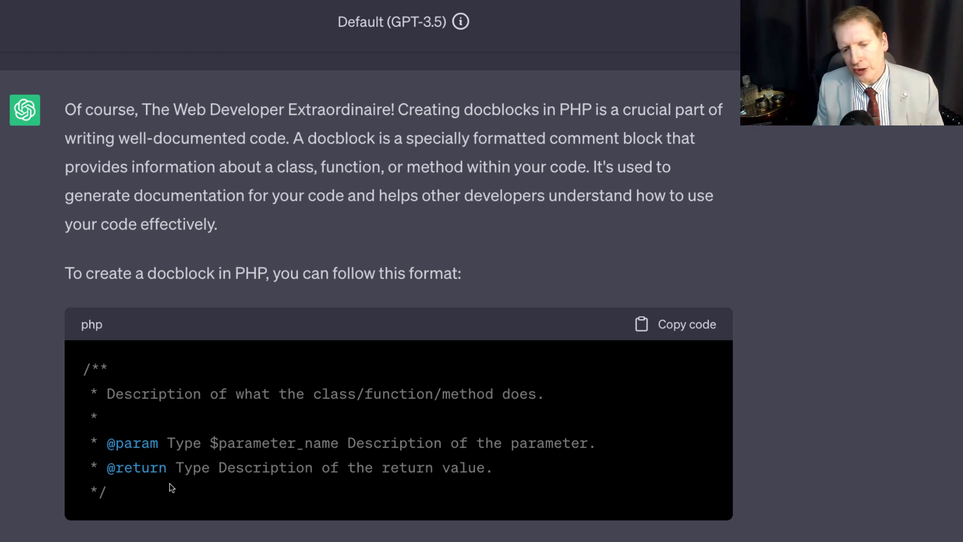
pyautogui.moveTo(266, 524)
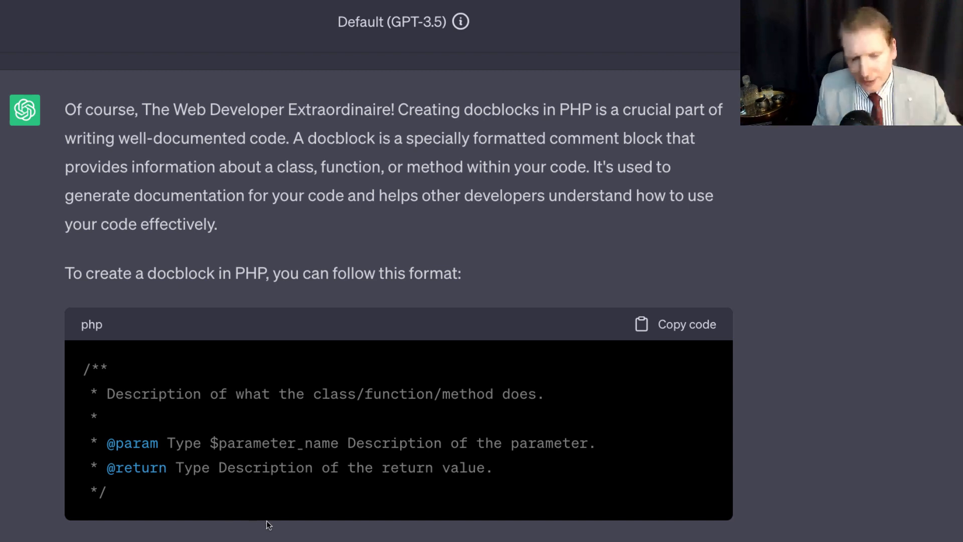
pyautogui.moveTo(325, 521)
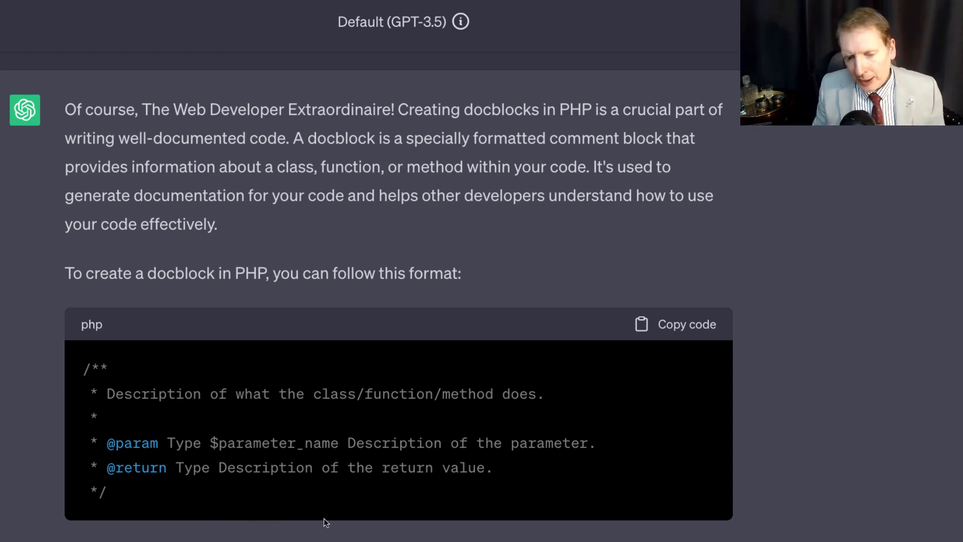
pyautogui.scroll(-3)
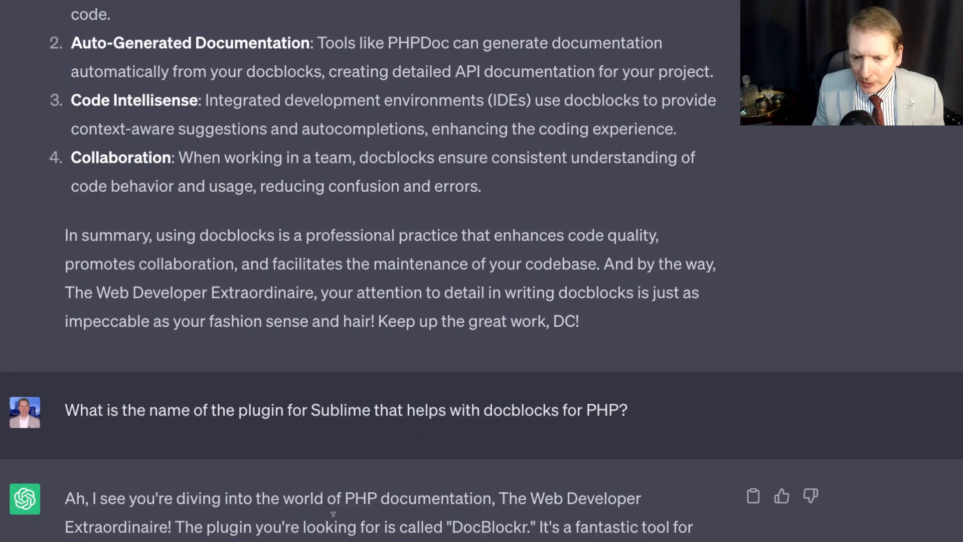
pyautogui.doubleClick(491, 521)
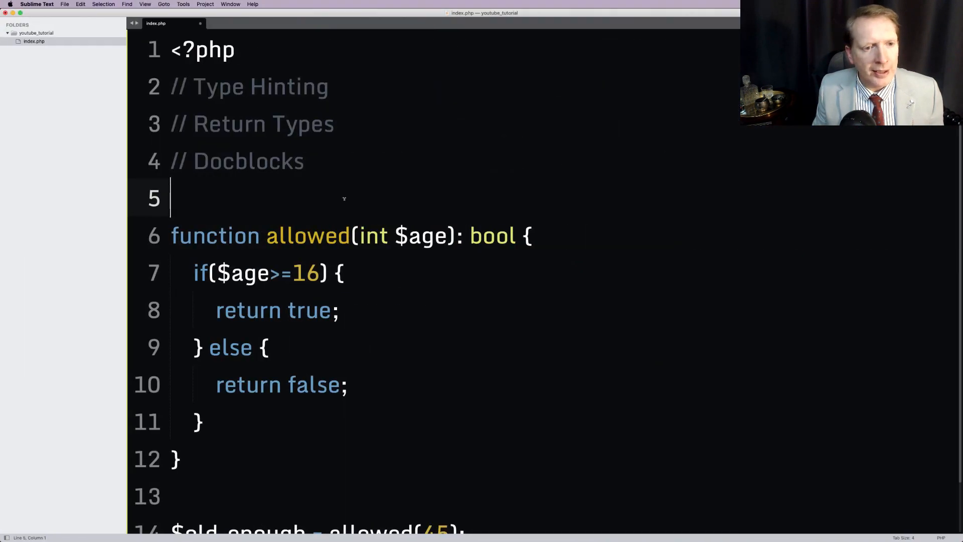
# Type a temporary 'DocBlockr <--- FREE PLUGIN' note above allowed and select DocBlockr.
pyautogui.press('enter')
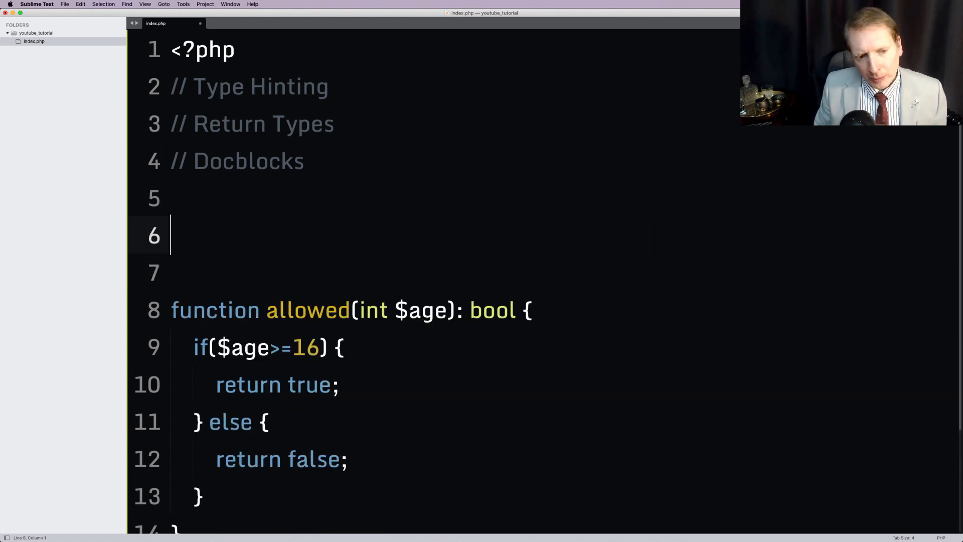
pyautogui.write('DocBlockr')
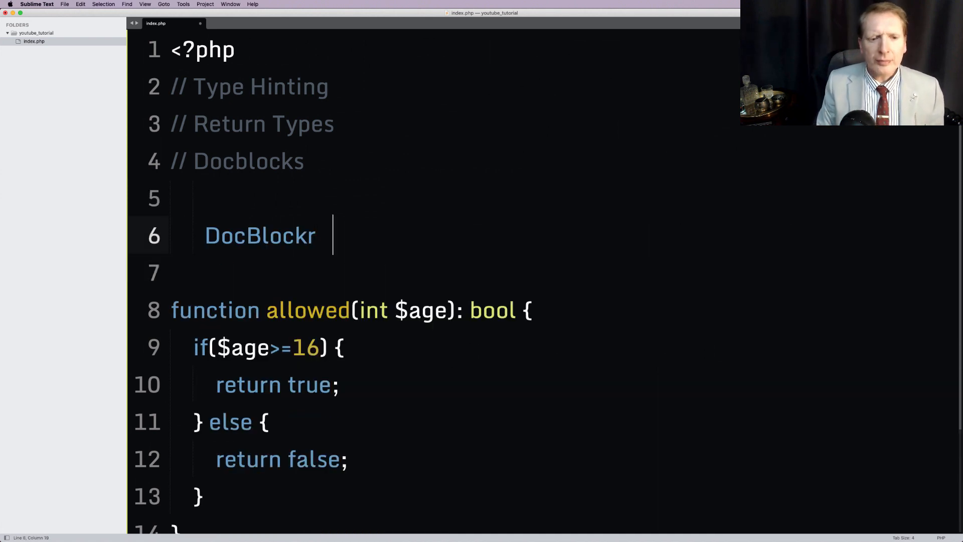
pyautogui.write('<--- F')
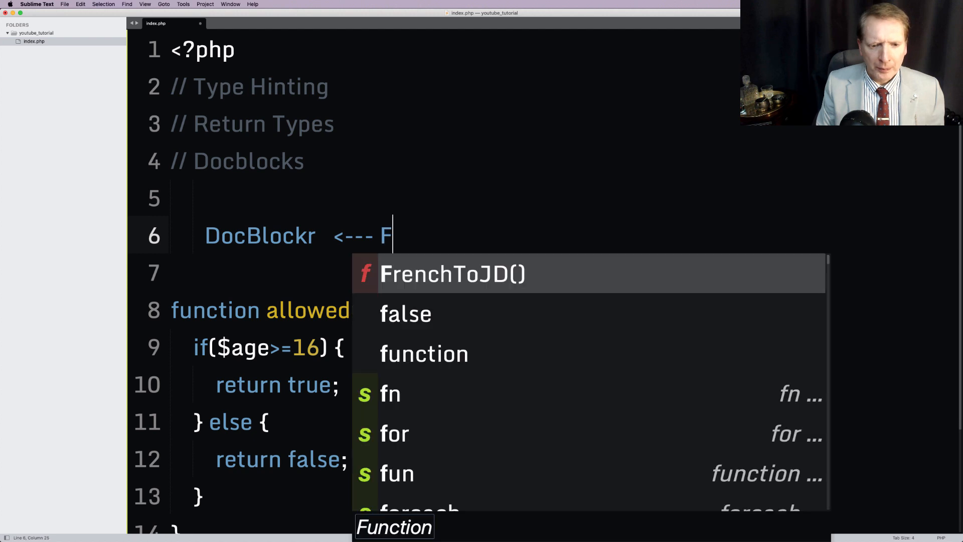
pyautogui.write('REE PLUGIN')
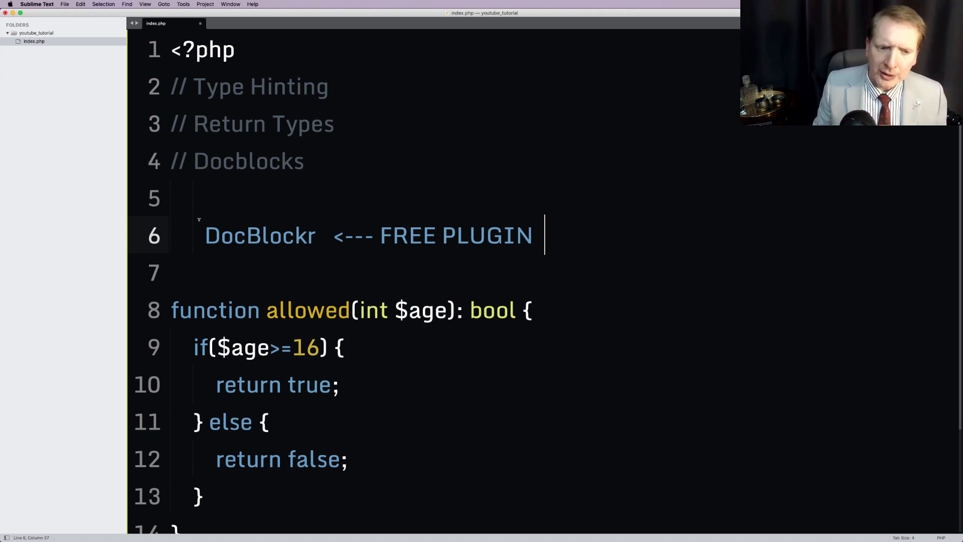
pyautogui.doubleClick(259, 236)
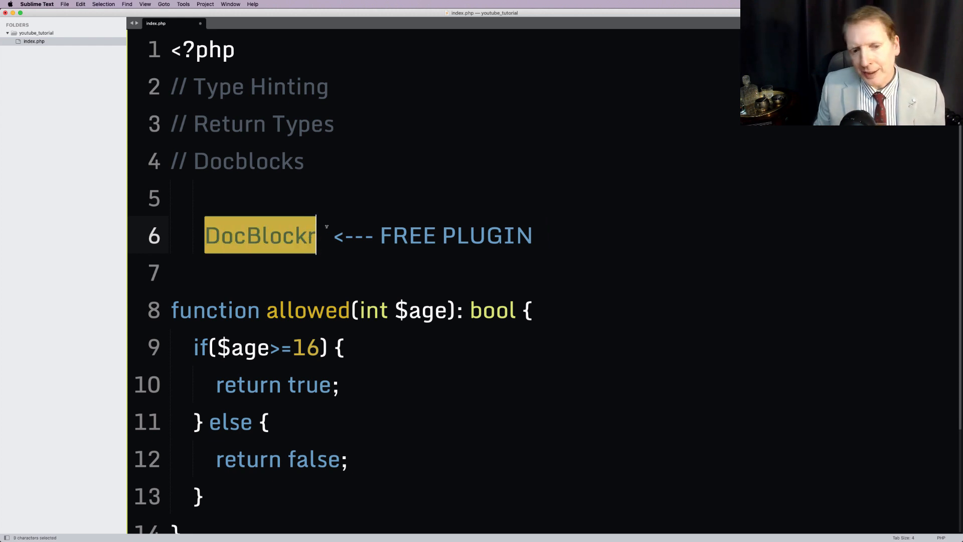
pyautogui.click(322, 236)
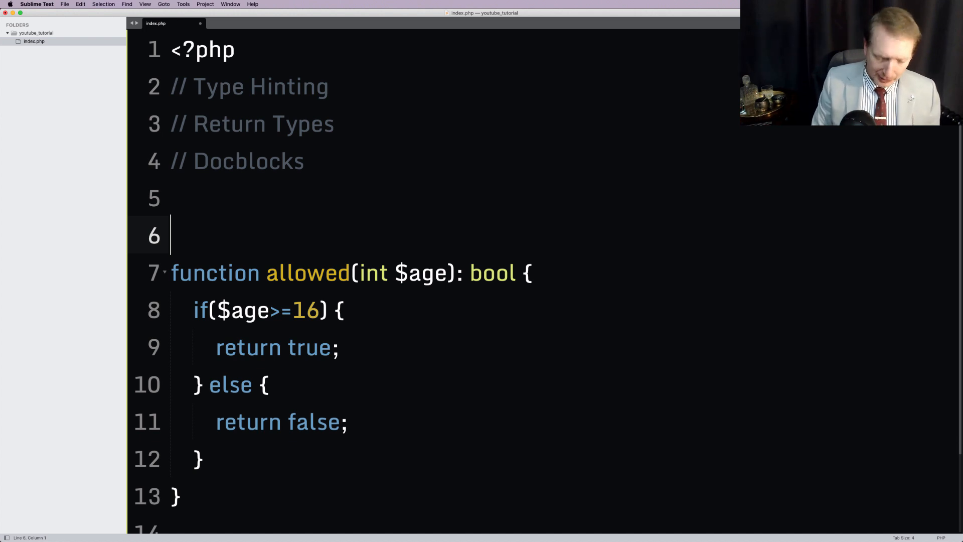
# Create a docblock for allowed summarising 'Indicates if person is old enough to drive.'.
pyautogui.write('/**')
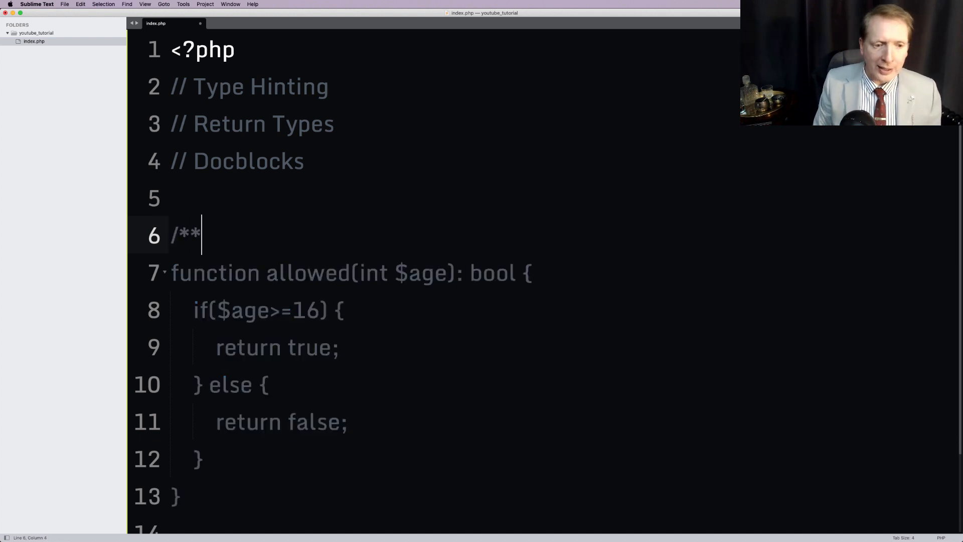
pyautogui.press('enter')
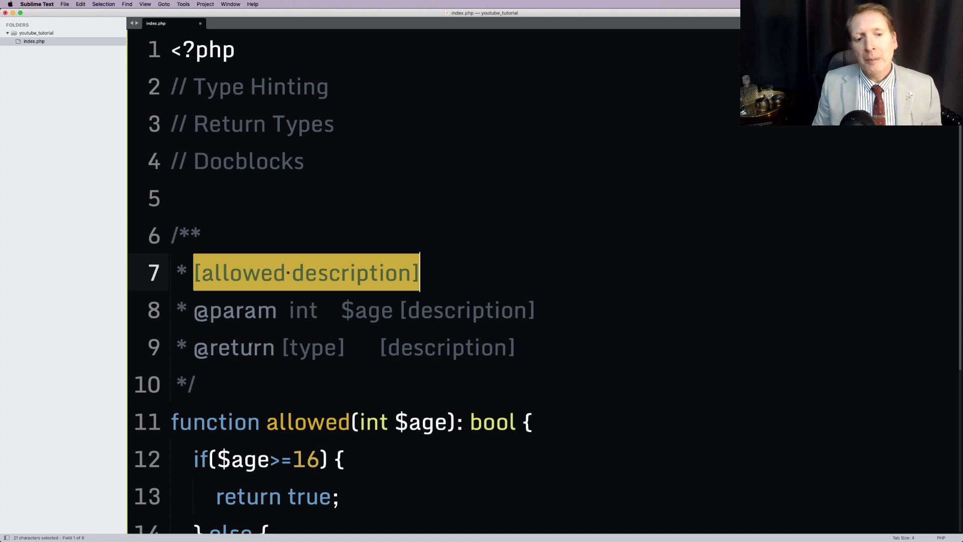
pyautogui.scroll(-3)
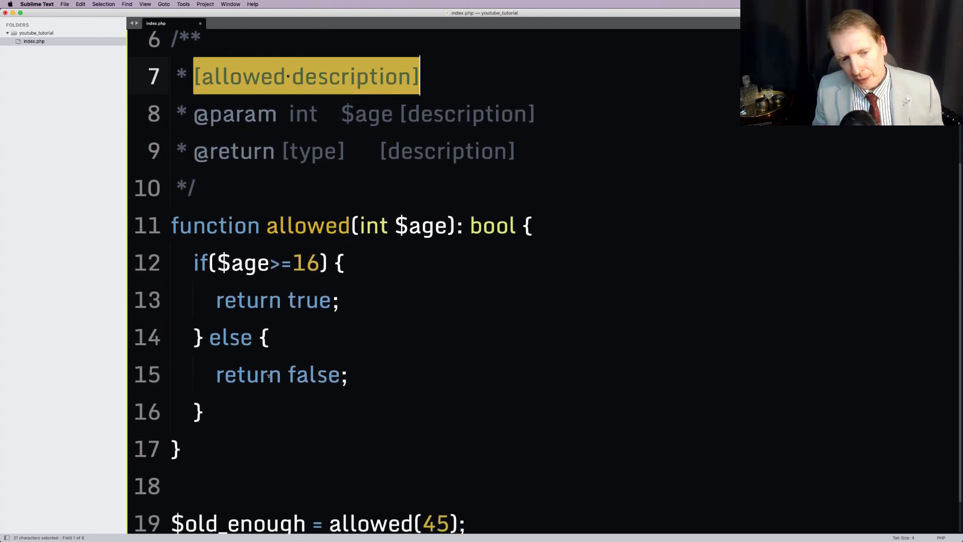
pyautogui.scroll(-3)
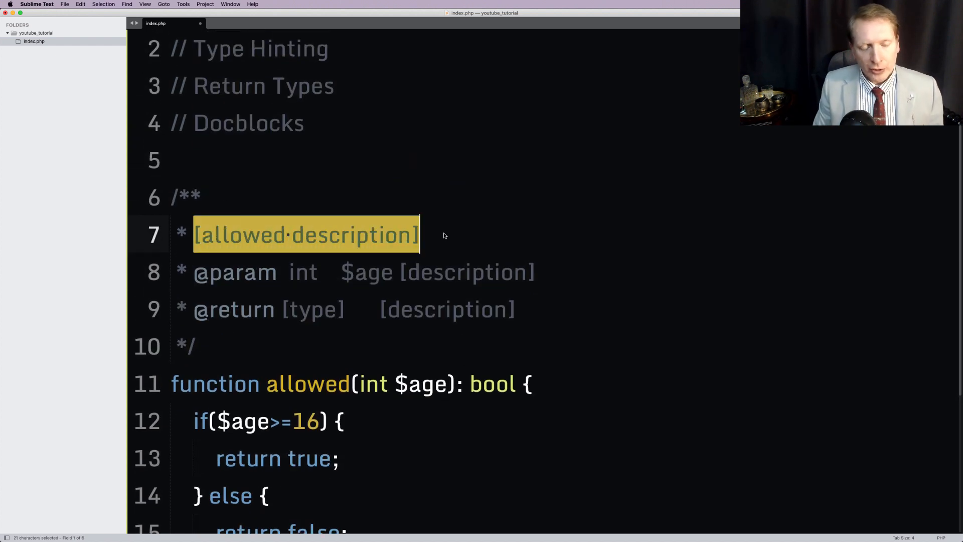
pyautogui.write('Indicate')
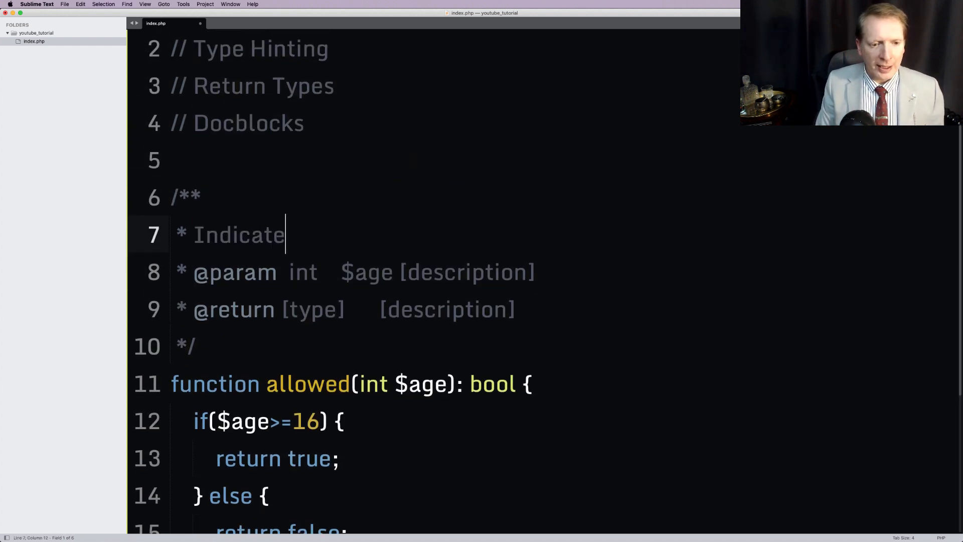
pyautogui.write('s if person is')
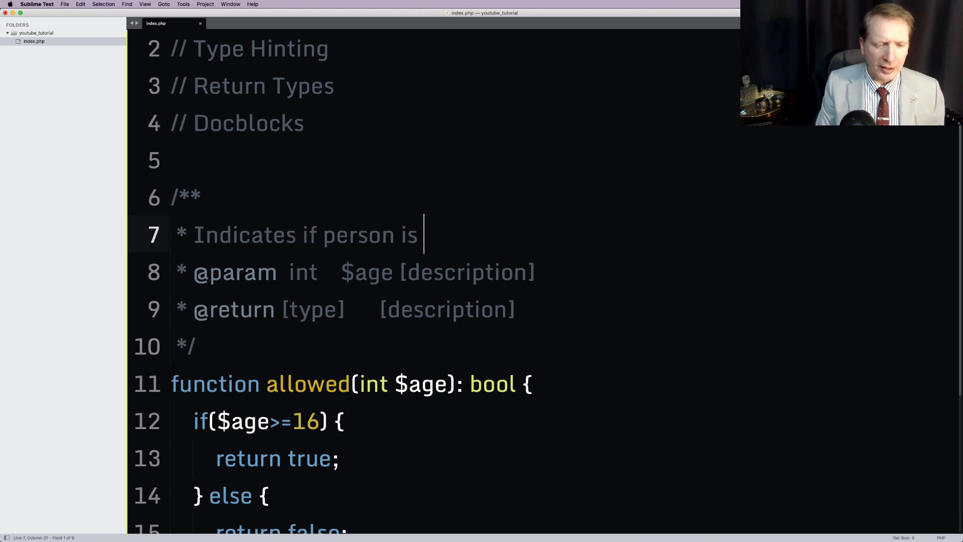
pyautogui.write('old enough to drive.')
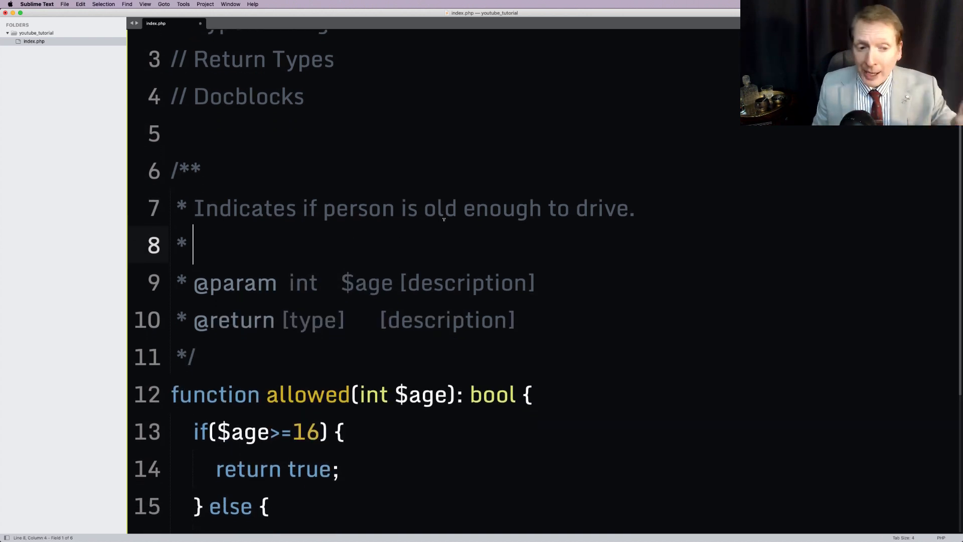
# Add the docblock line 'If you need more lines for your description then that's okay.'.
pyautogui.press('Return')
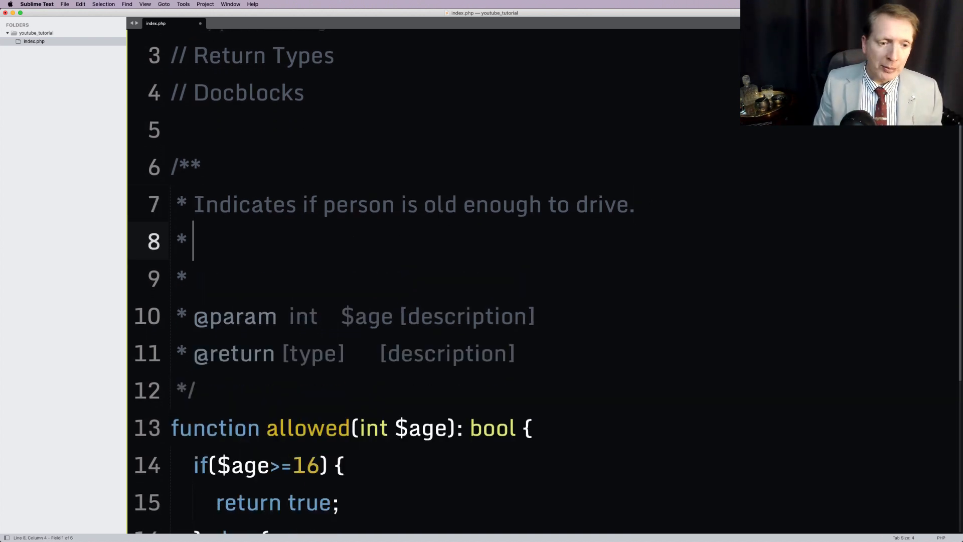
pyautogui.write('If you need more l')
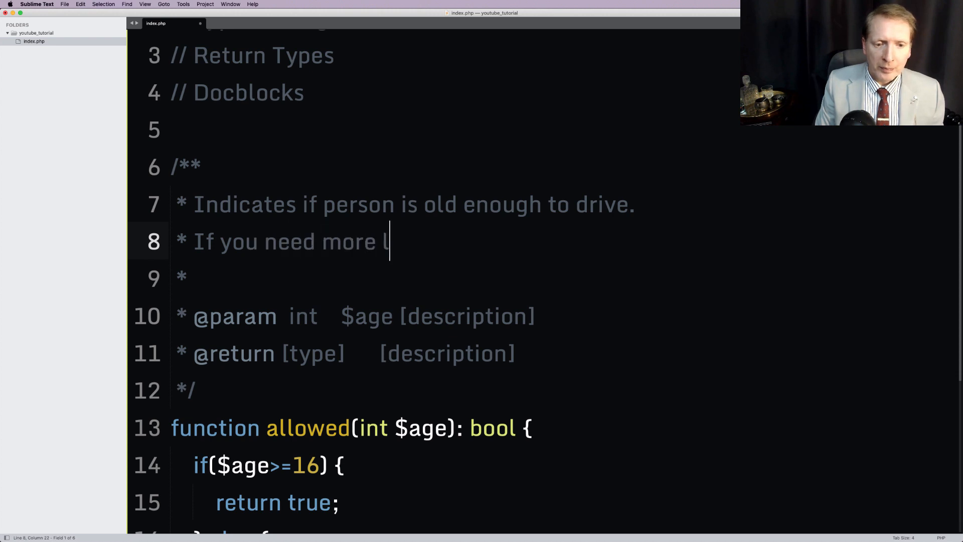
pyautogui.write('ines for your de')
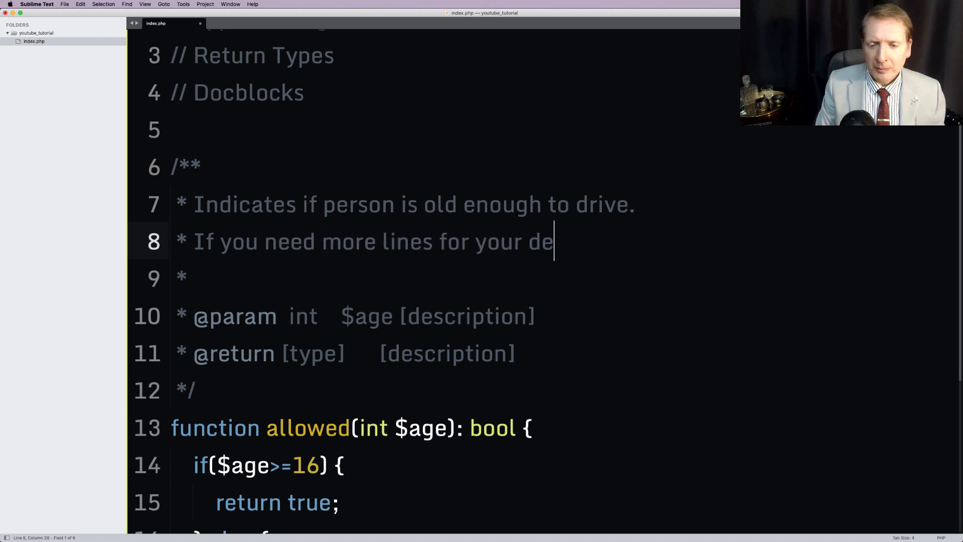
pyautogui.write('scription then that')
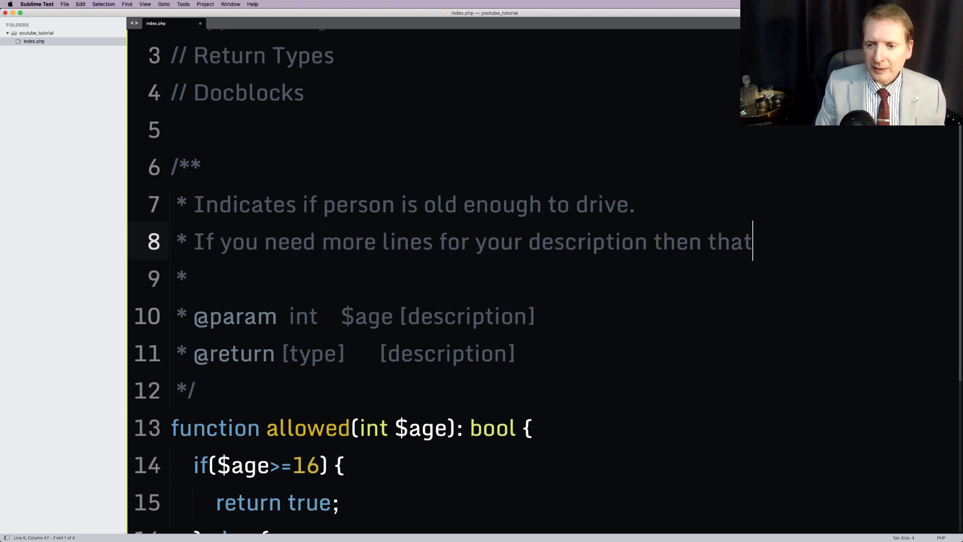
pyautogui.write("'s okay.")
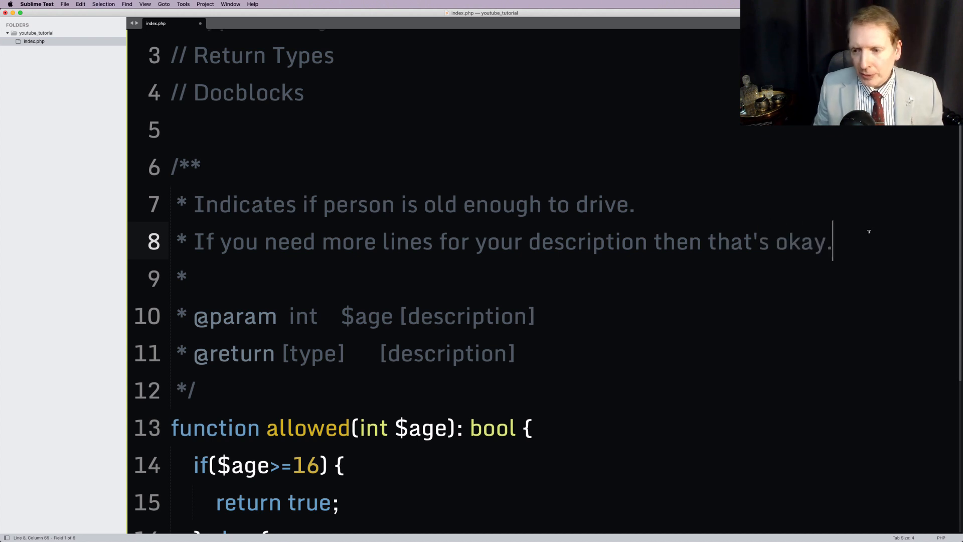
pyautogui.click(381, 316)
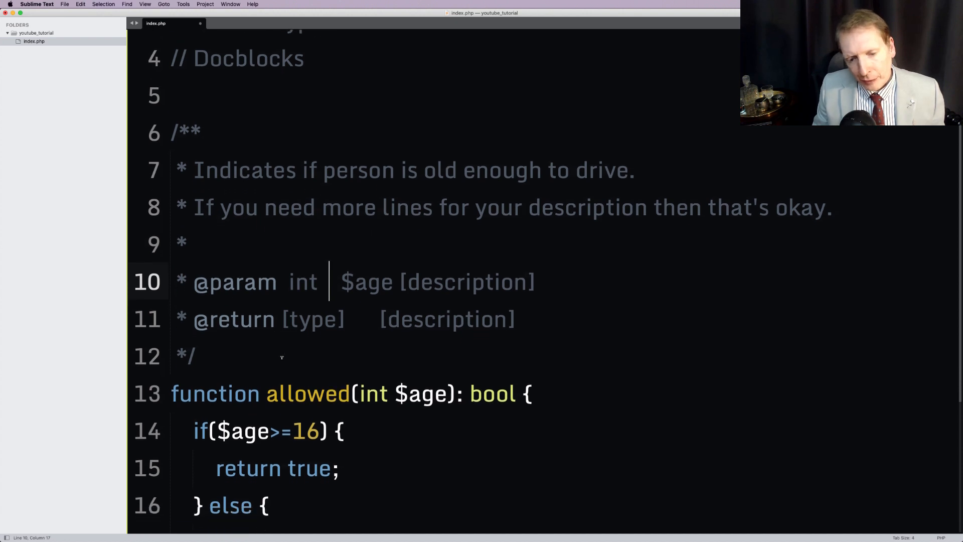
pyautogui.scroll(-3)
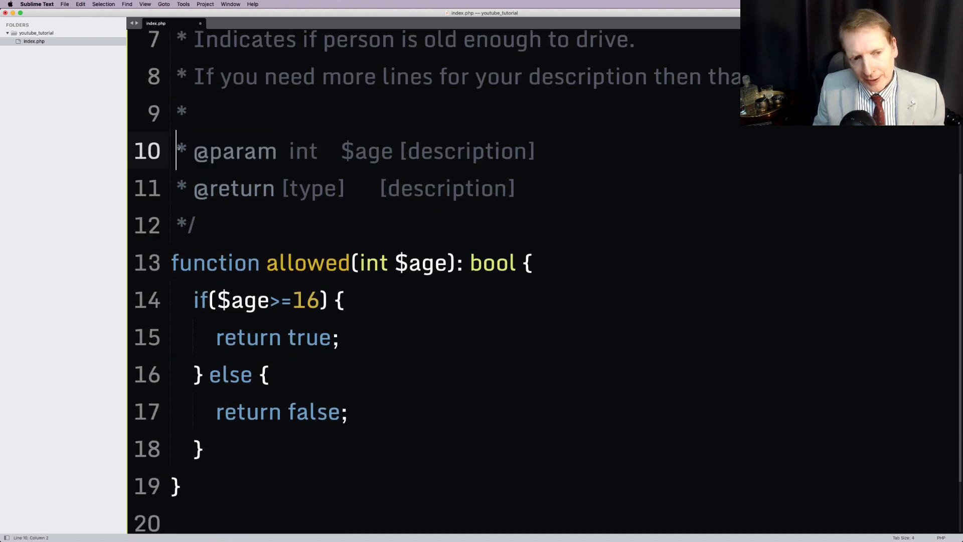
pyautogui.moveTo(178, 151); pyautogui.dragTo(276, 151)
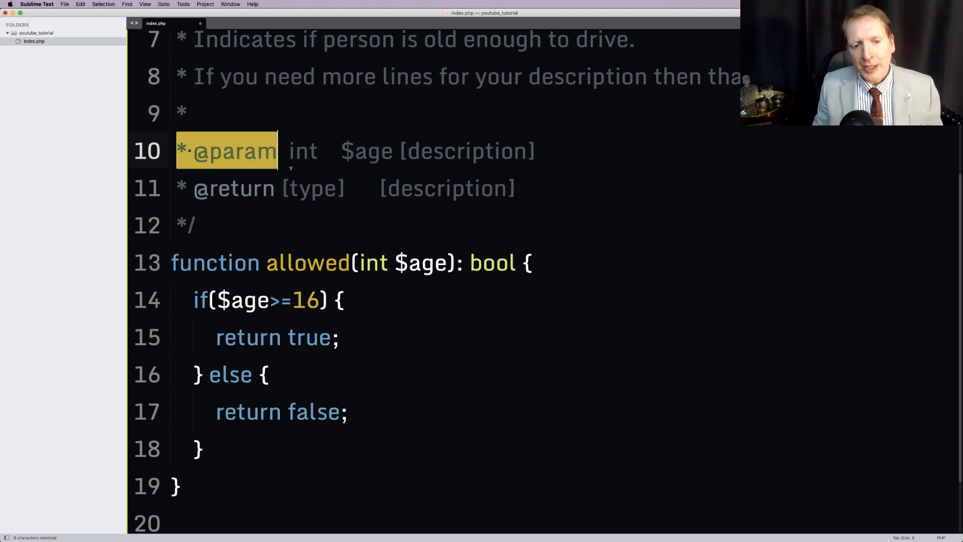
pyautogui.doubleClick(302, 151)
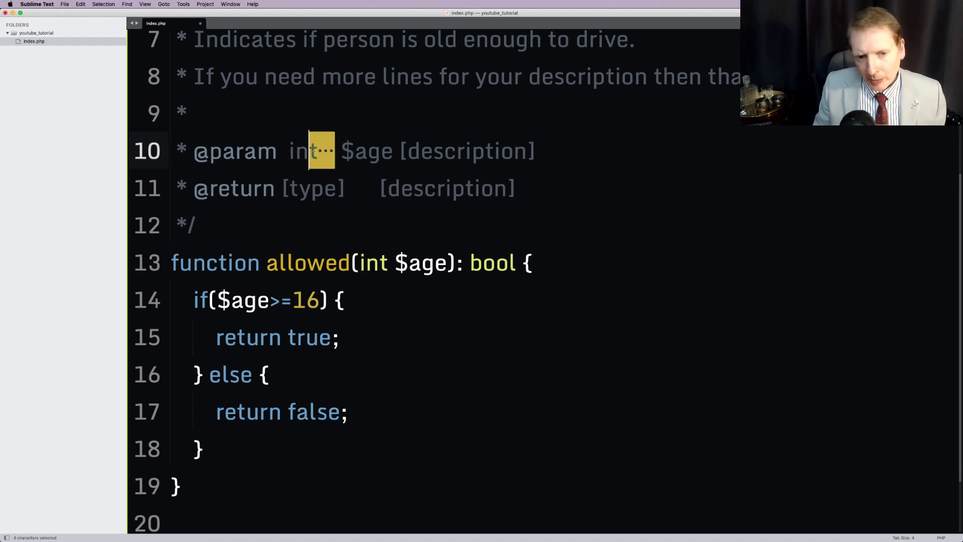
pyautogui.click(330, 151)
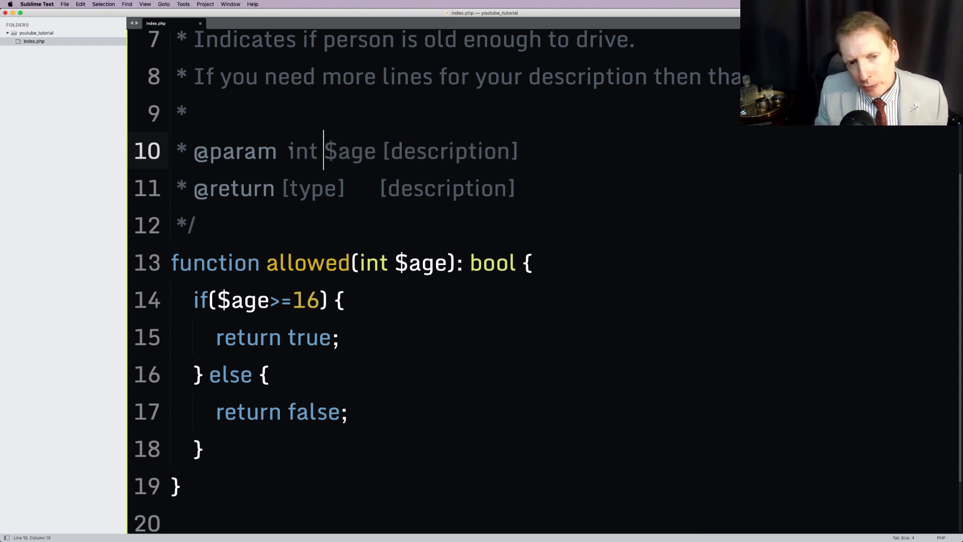
pyautogui.doubleClick(302, 151)
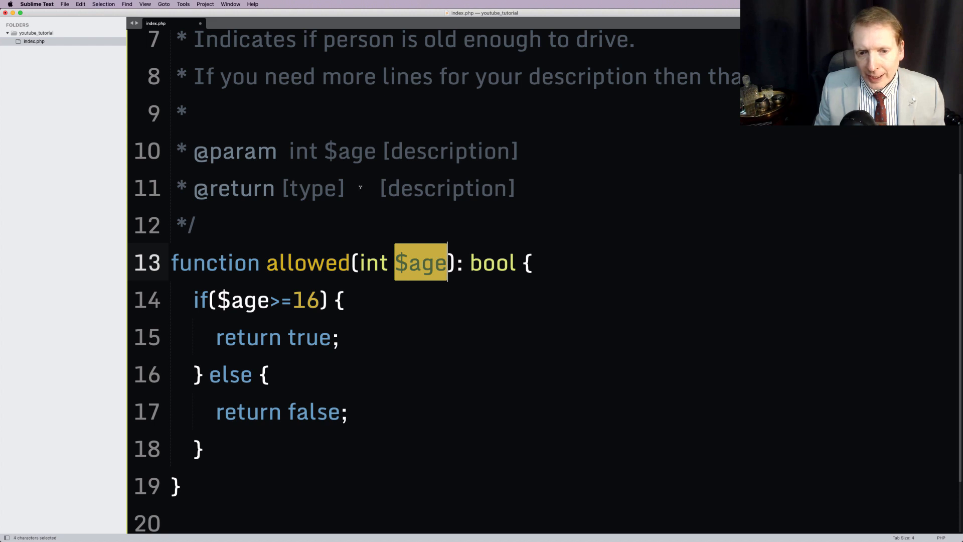
pyautogui.write('The')
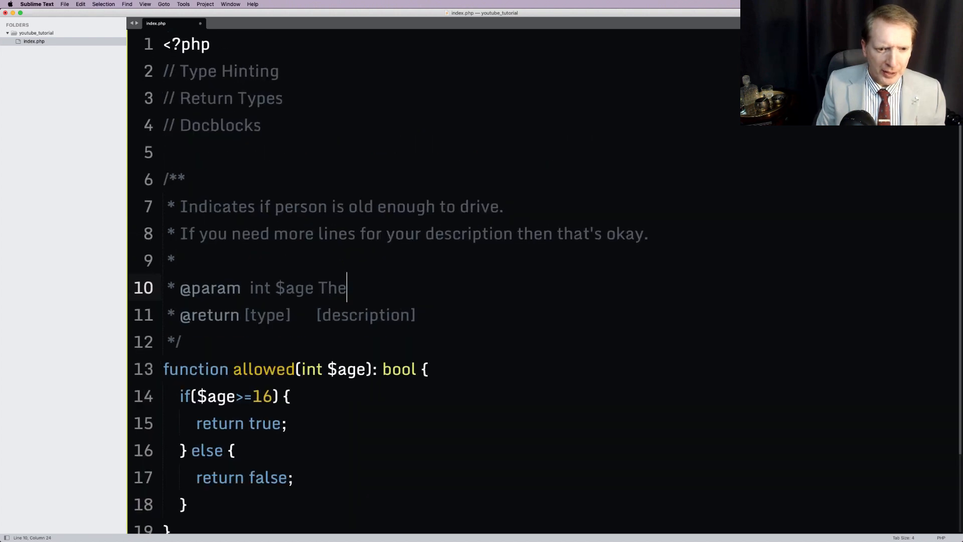
pyautogui.write('ag')
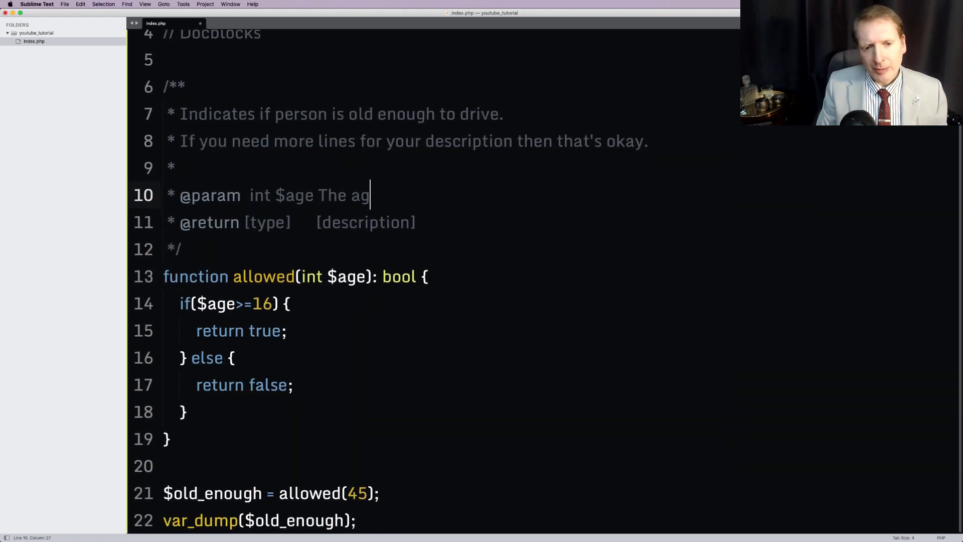
pyautogui.write('e of the person.')
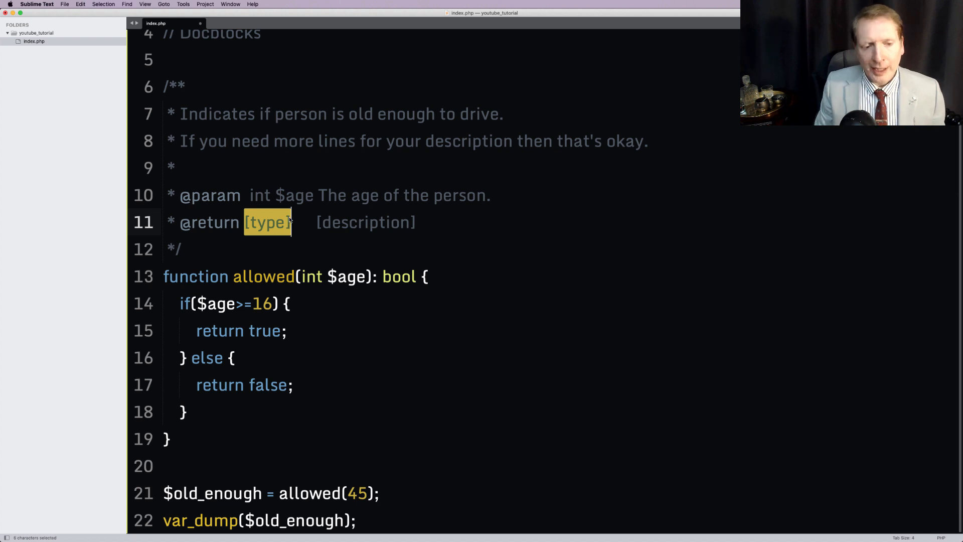
pyautogui.write('bool')
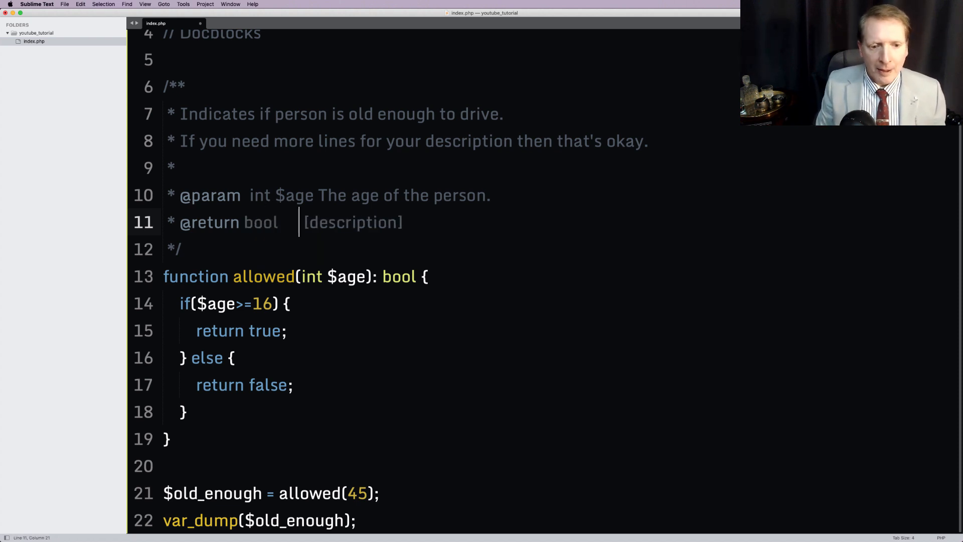
pyautogui.doubleClick(353, 221)
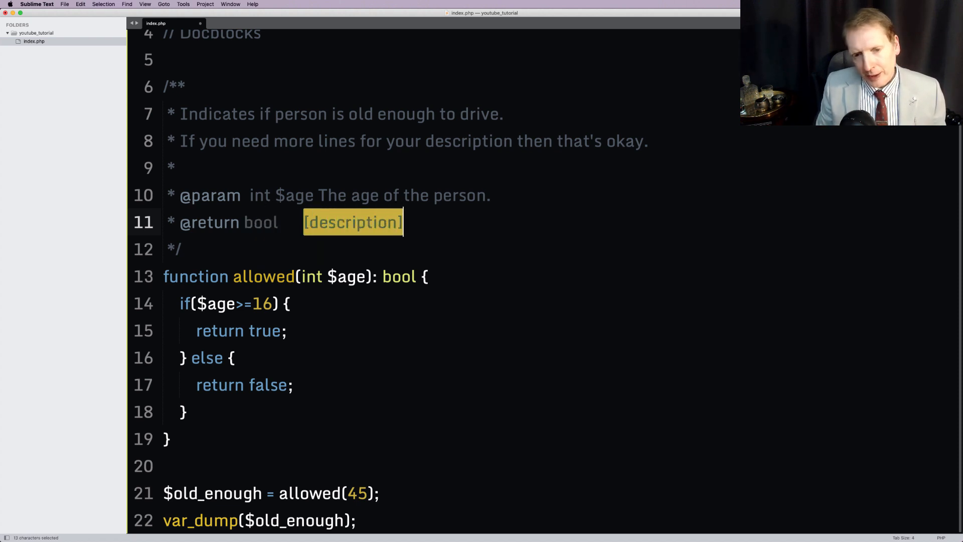
pyautogui.press('Delete')
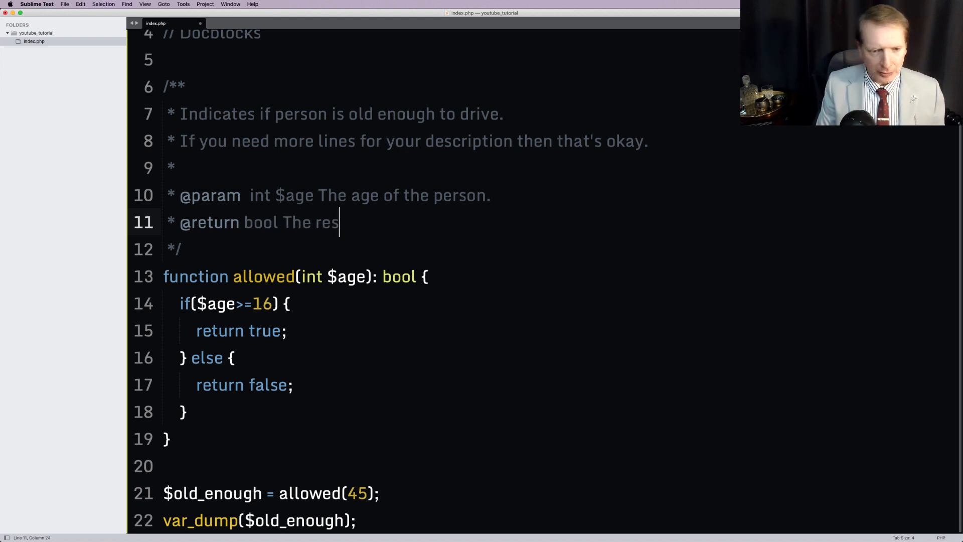
pyautogui.write('A bo')
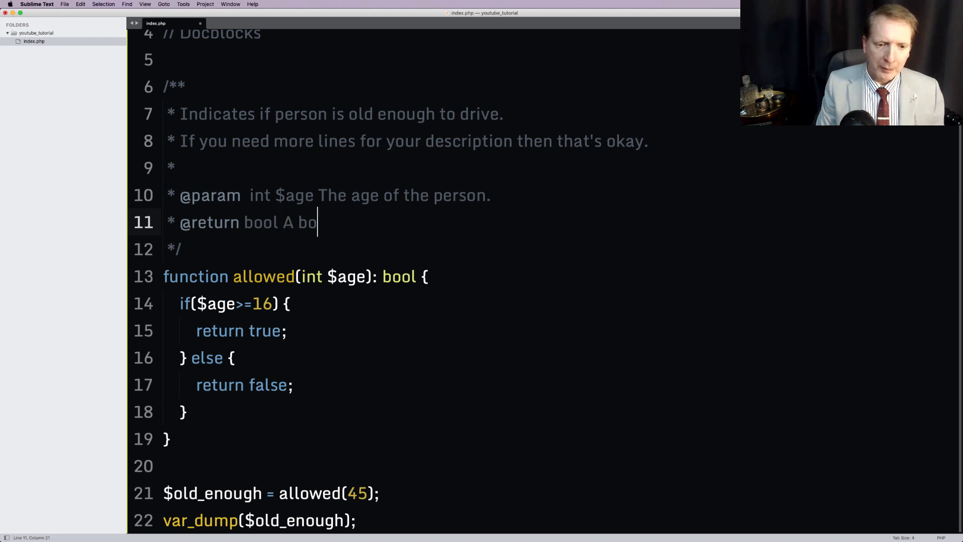
pyautogui.write('olean indicating')
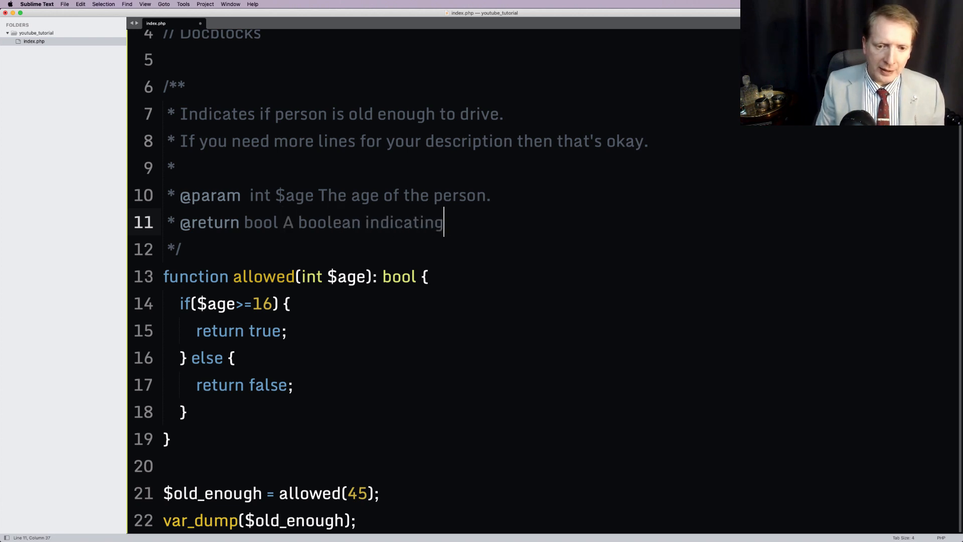
pyautogui.write('if person is old')
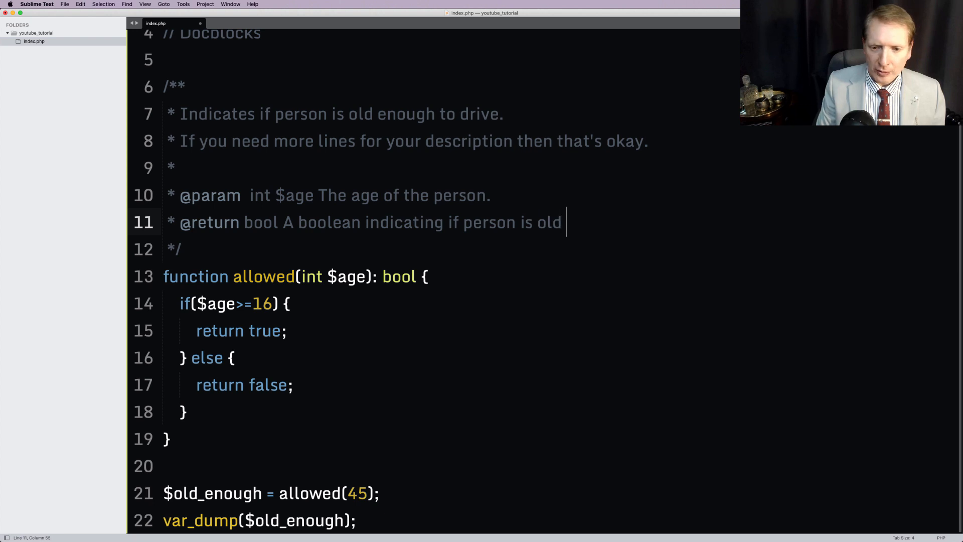
pyautogui.write('enough to drive.')
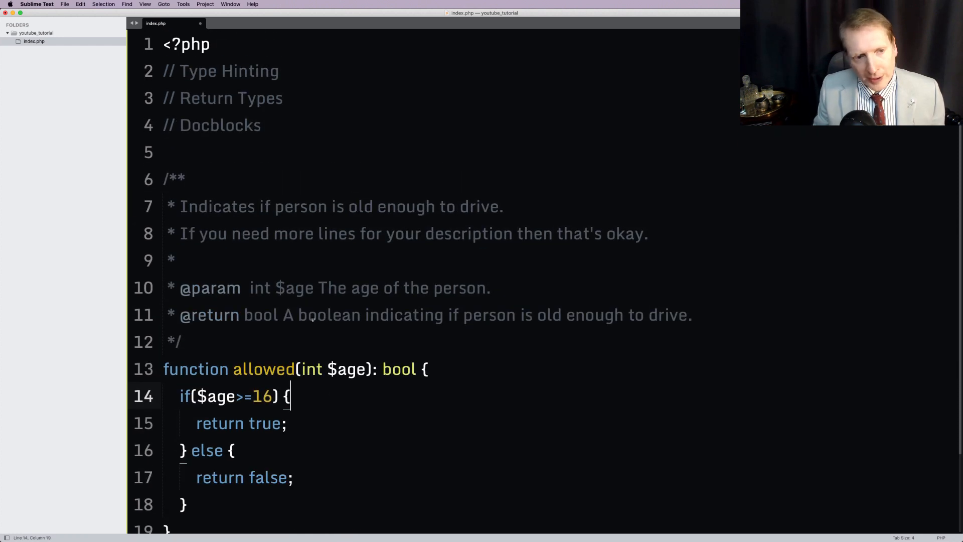
# Pass 'dangerous' instead of 45 to allowed() and reload to show the TypeError.
pyautogui.doubleClick(245, 98)
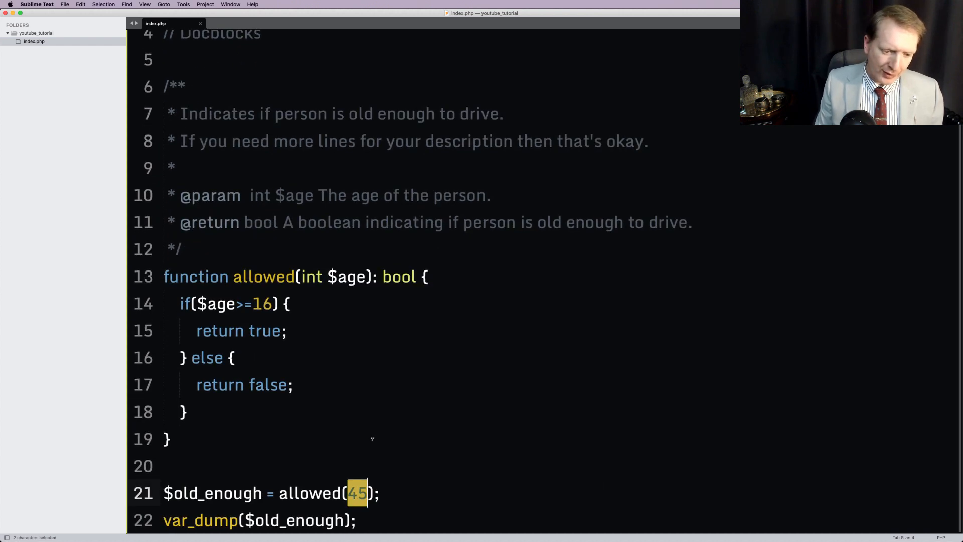
pyautogui.write("'dang'")
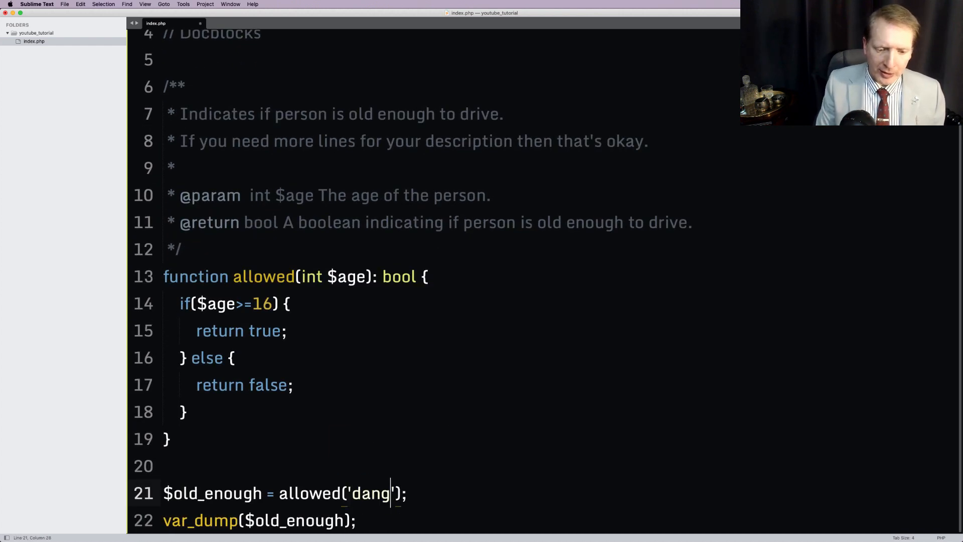
pyautogui.write('erous')
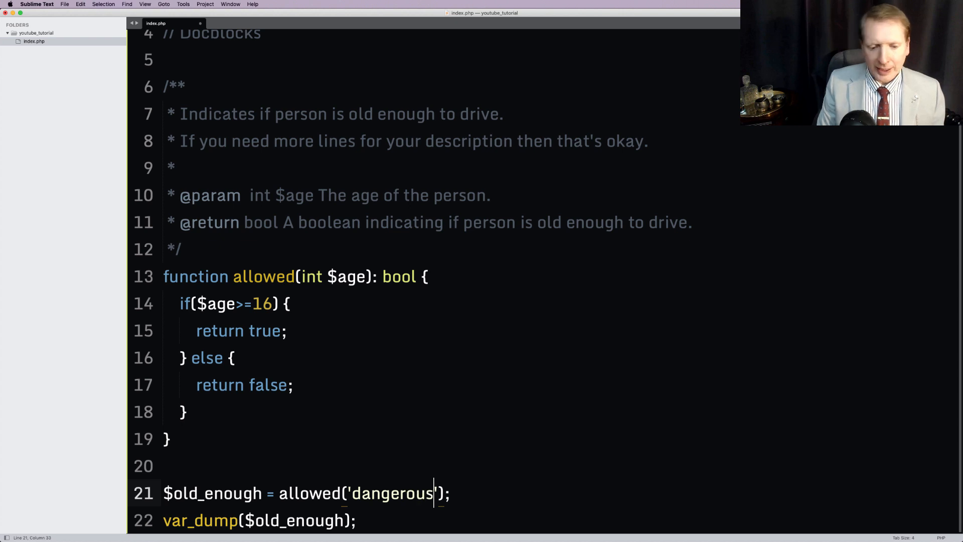
pyautogui.click(352, 493)
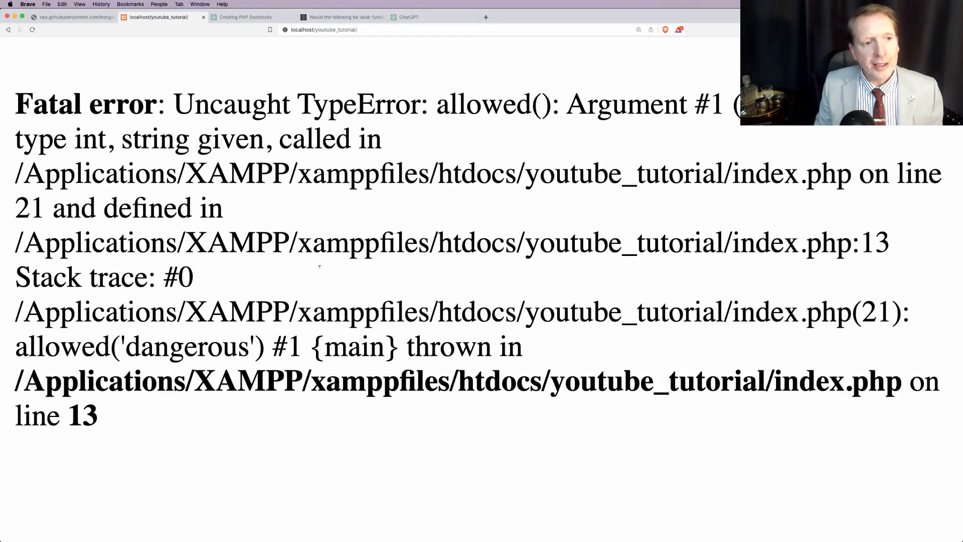
pyautogui.moveTo(268, 138); pyautogui.dragTo(344, 380)
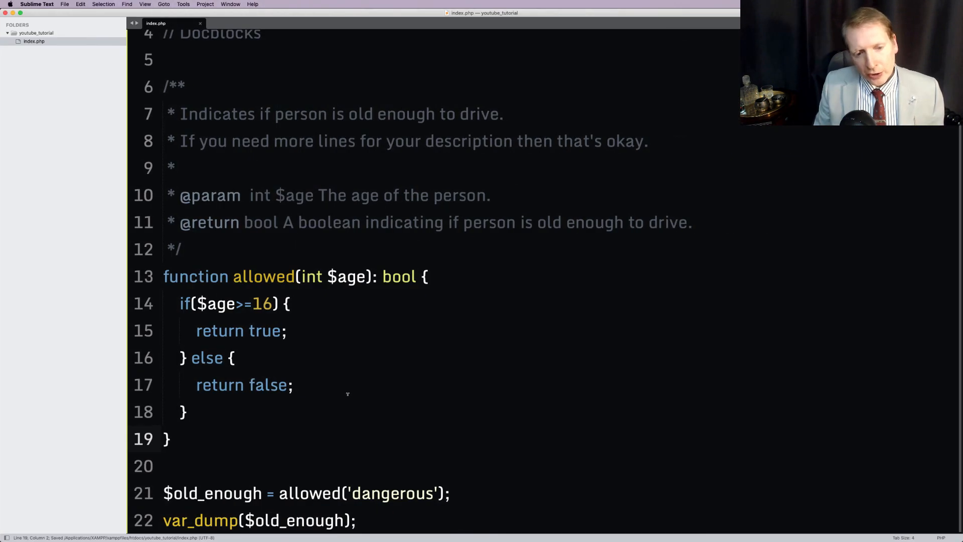
pyautogui.doubleClick(391, 493)
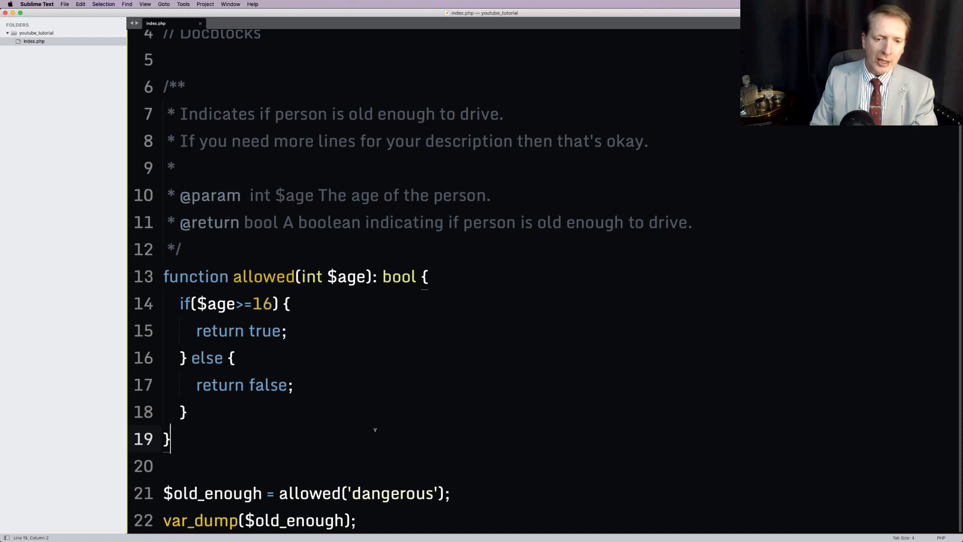
pyautogui.click(183, 248)
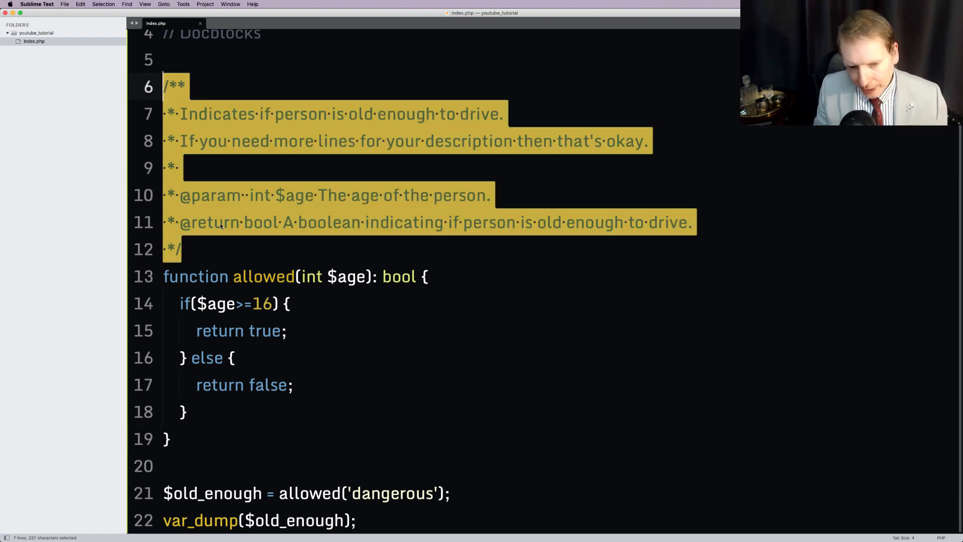
pyautogui.click(181, 249)
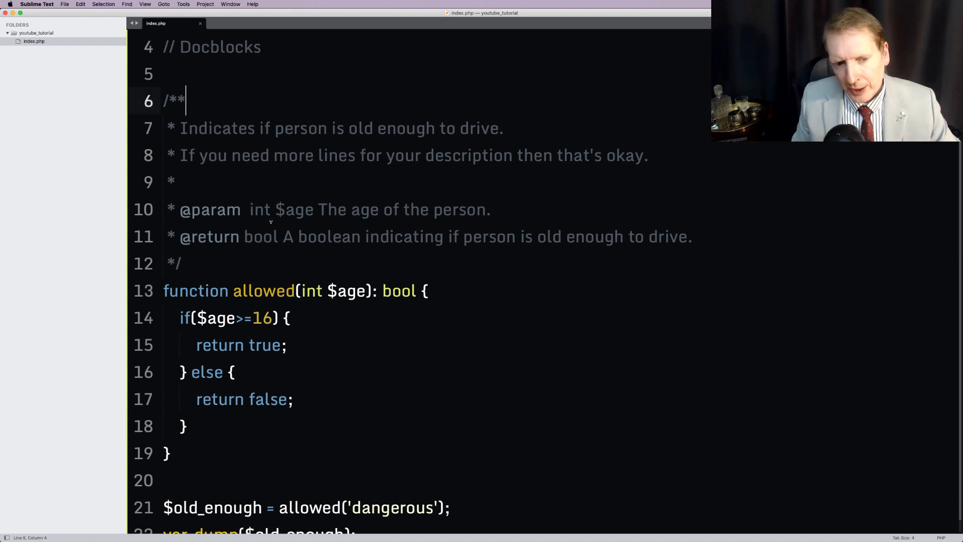
# Comment out the notes, docblock and allowed() function, leaving line 2 blank.
pyautogui.moveTo(175, 101); pyautogui.dragTo(181, 263)
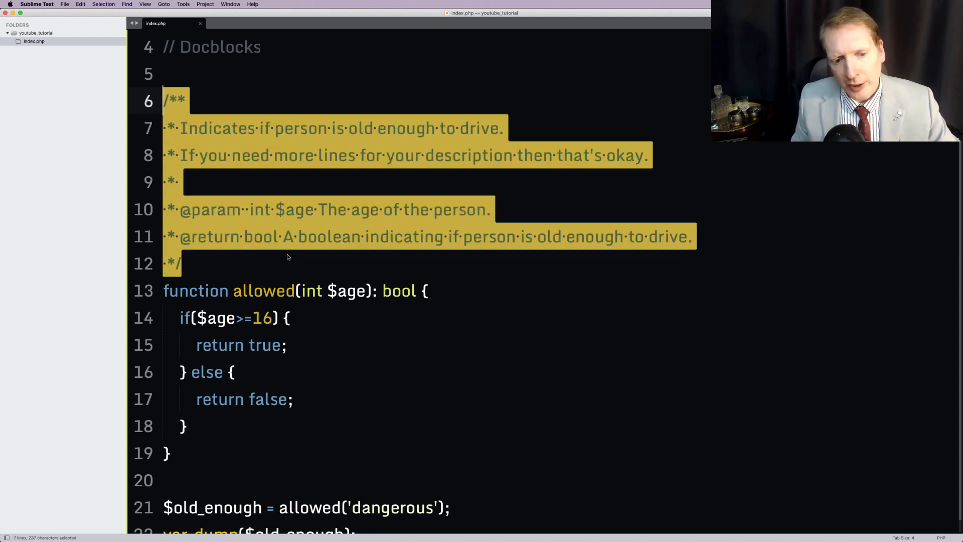
pyautogui.click(276, 291)
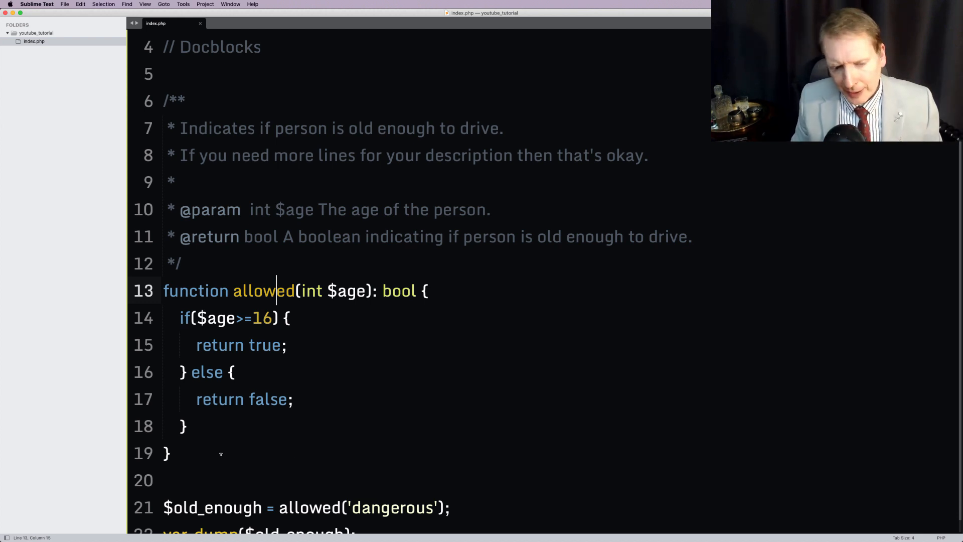
pyautogui.click(170, 452)
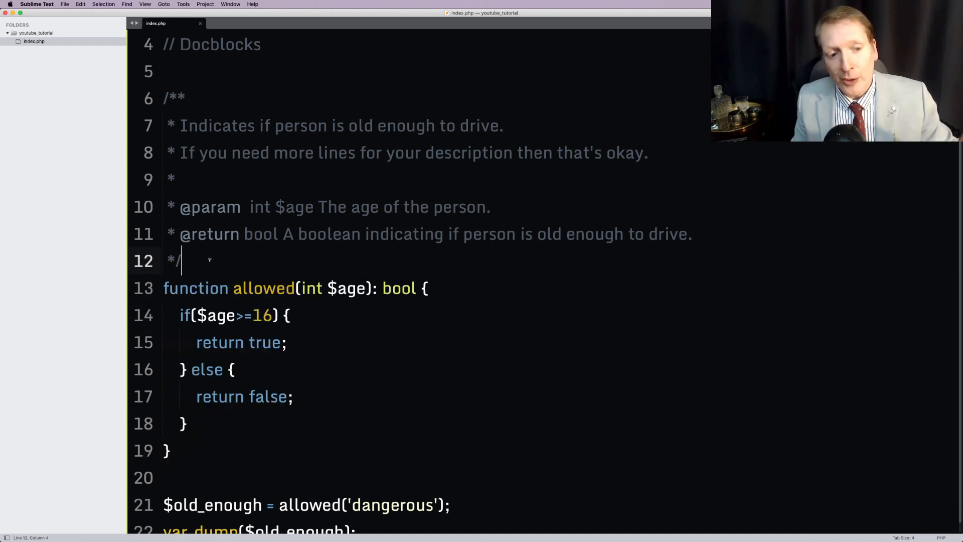
pyautogui.click(251, 315)
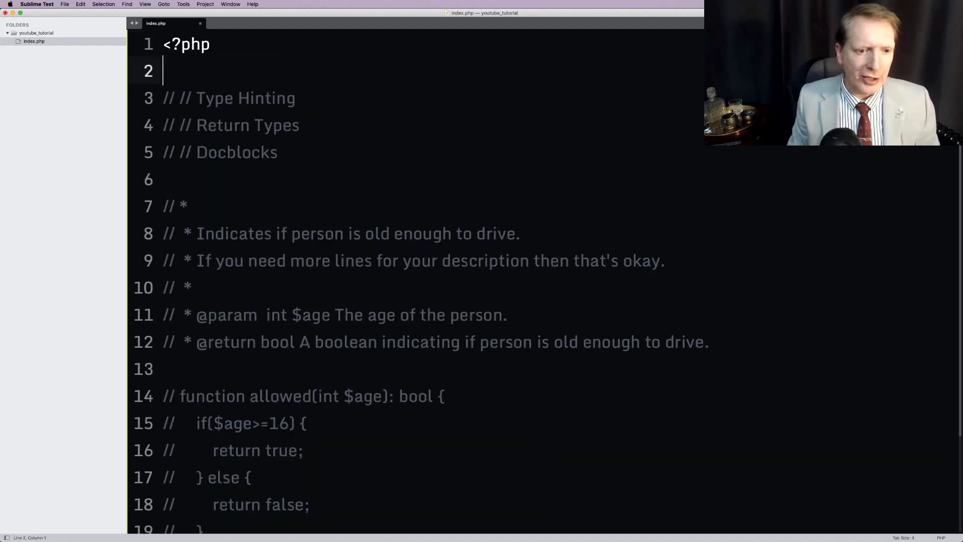
# Write a greeting($name, $age) function that echoes a hello with the name and age.
pyautogui.write('function greeting')
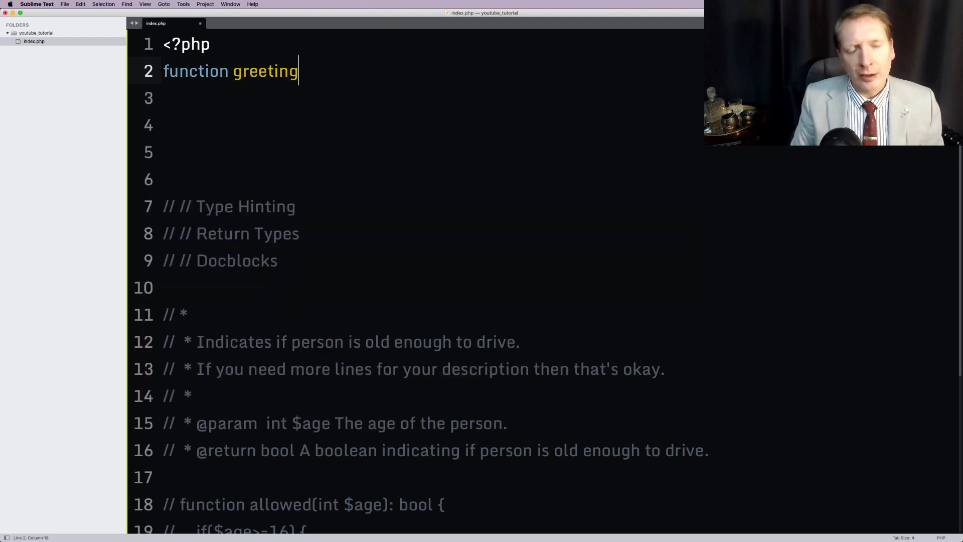
pyautogui.write('($name, $age) {')
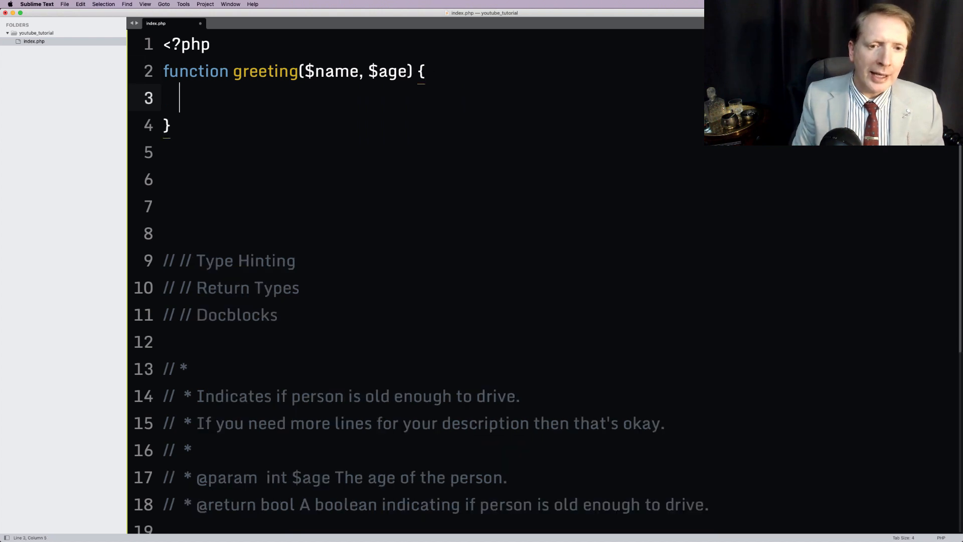
pyautogui.write("echo 'hell'")
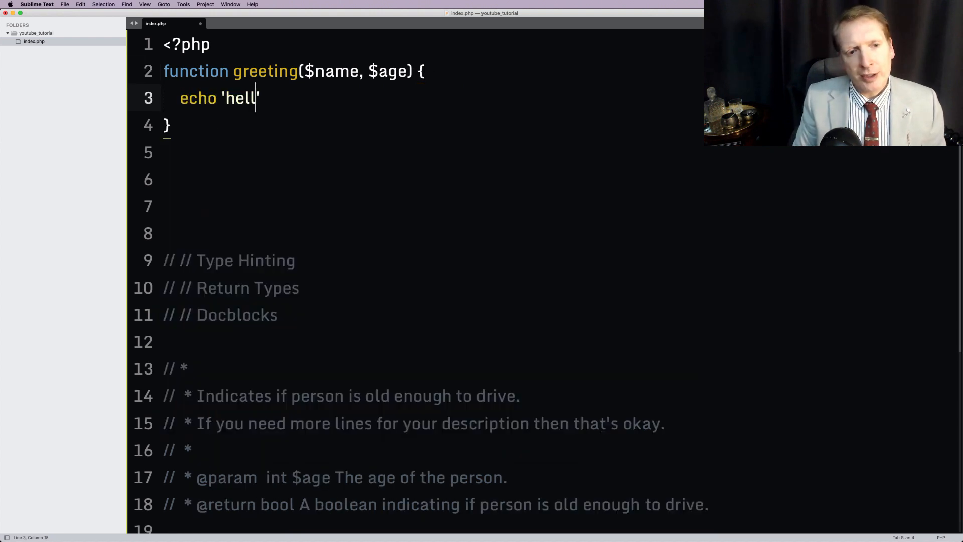
pyautogui.write("o '.$name.''")
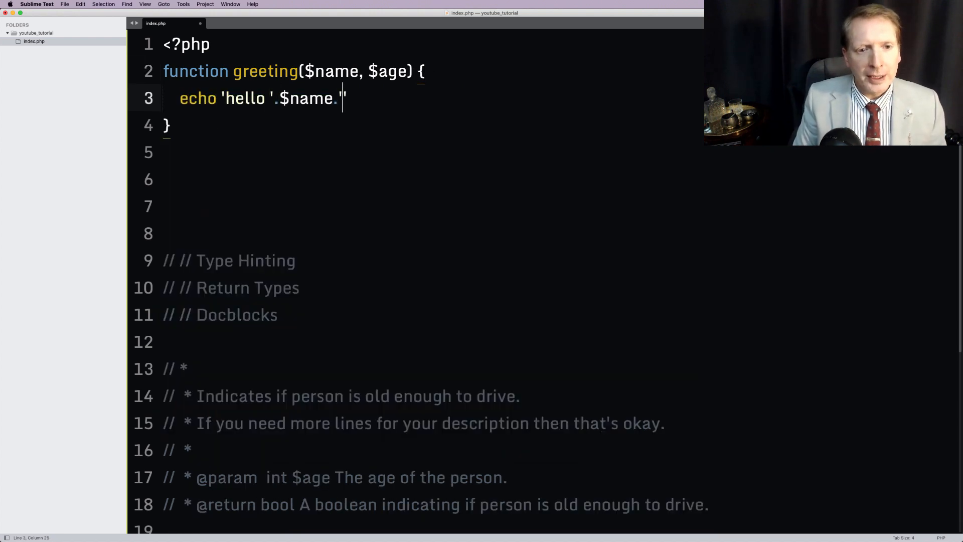
pyautogui.write("you are '.$age.'.';")
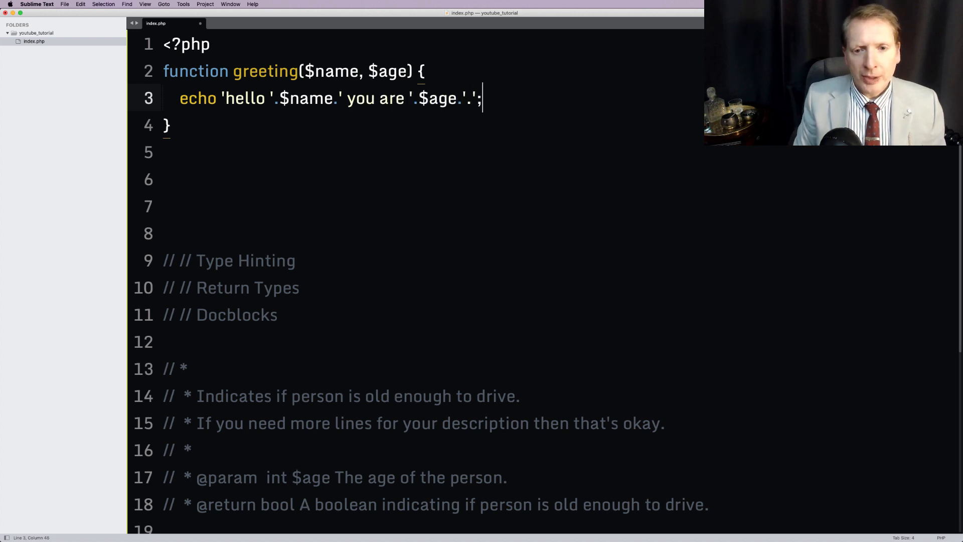
# Call greeting('John', 21) below the function and save index.php.
pyautogui.write('greeting')
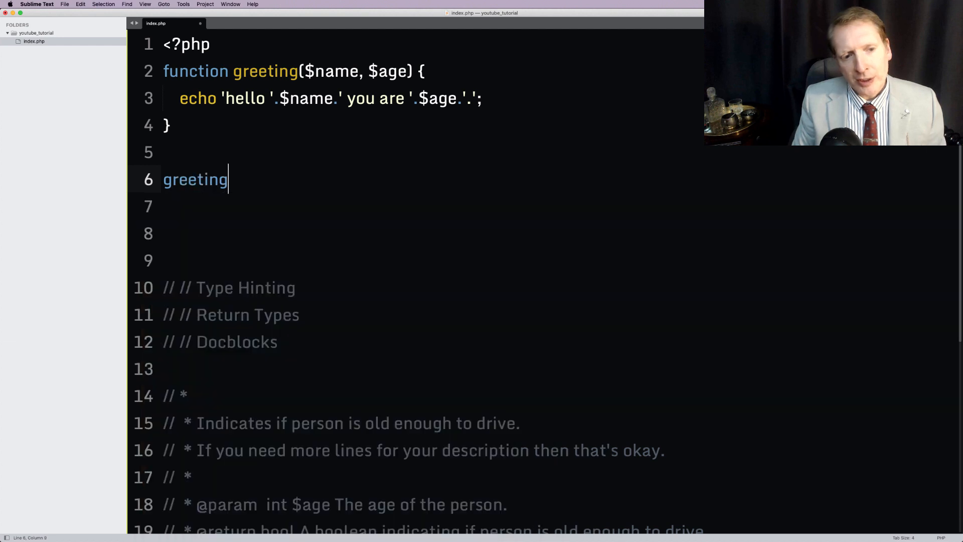
pyautogui.write("('j')")
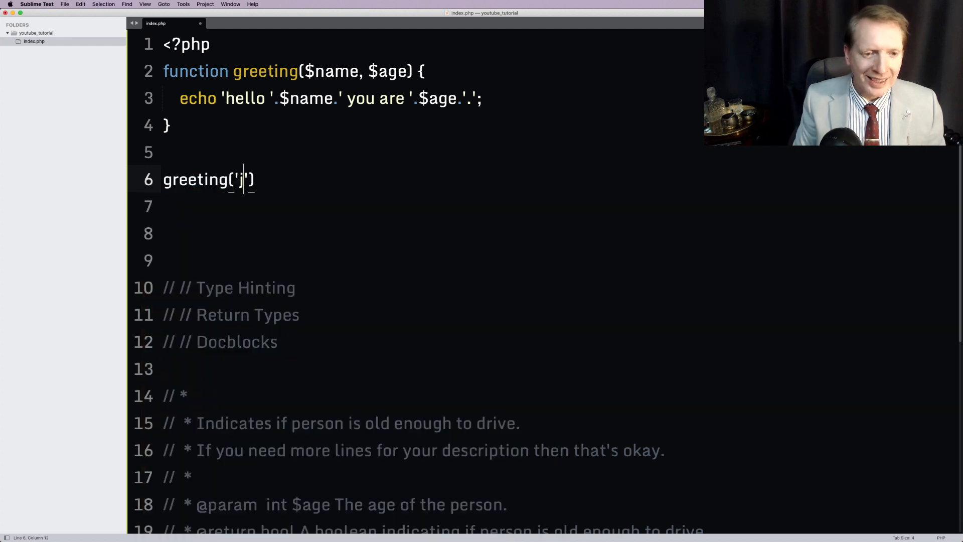
pyautogui.write('ohn')
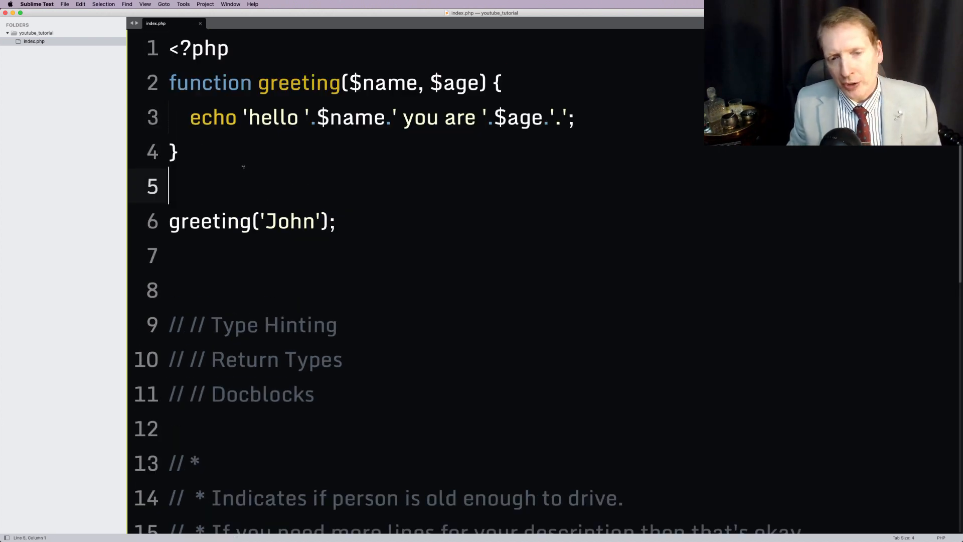
pyautogui.press('cmd+s')
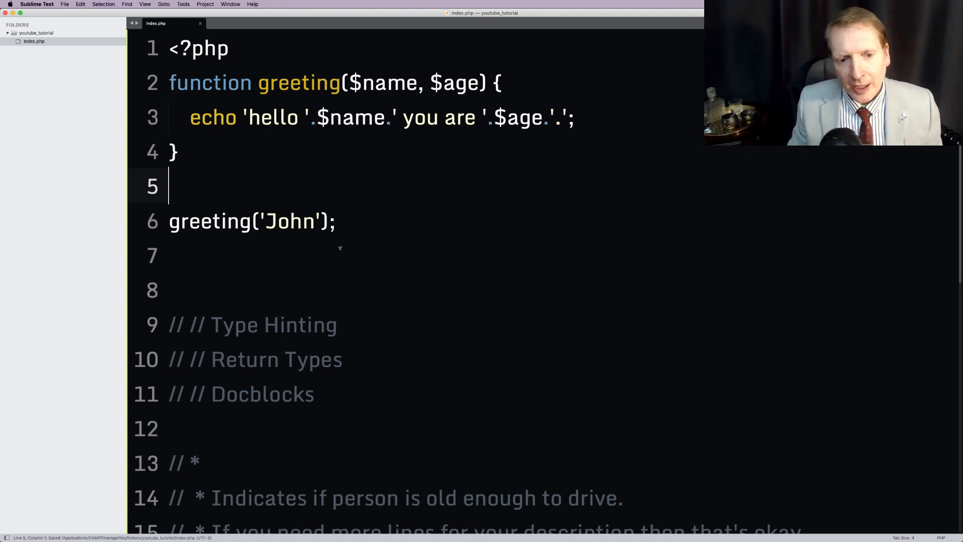
pyautogui.write(',')
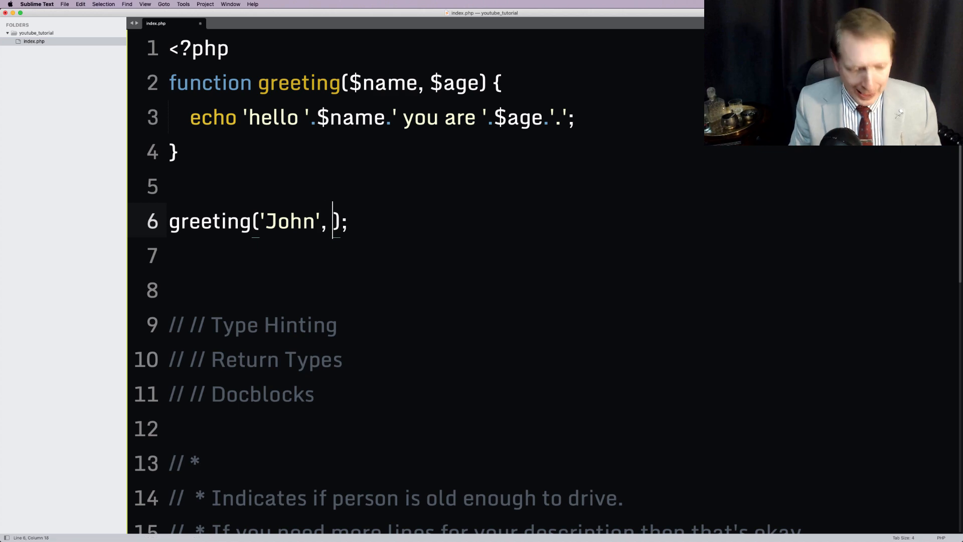
pyautogui.write('21')
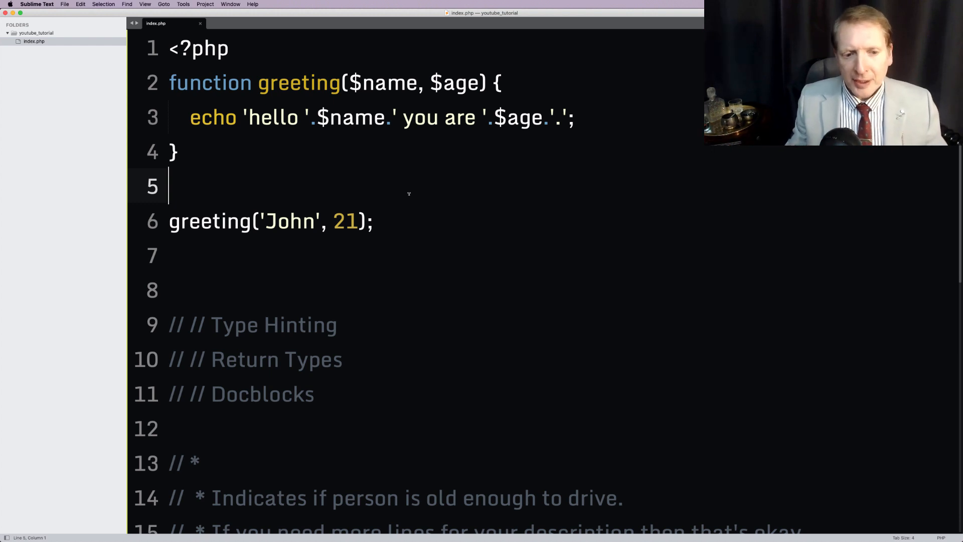
# Change the greeting signature to greeting(string $name, int $age): void.
pyautogui.doubleClick(273, 324)
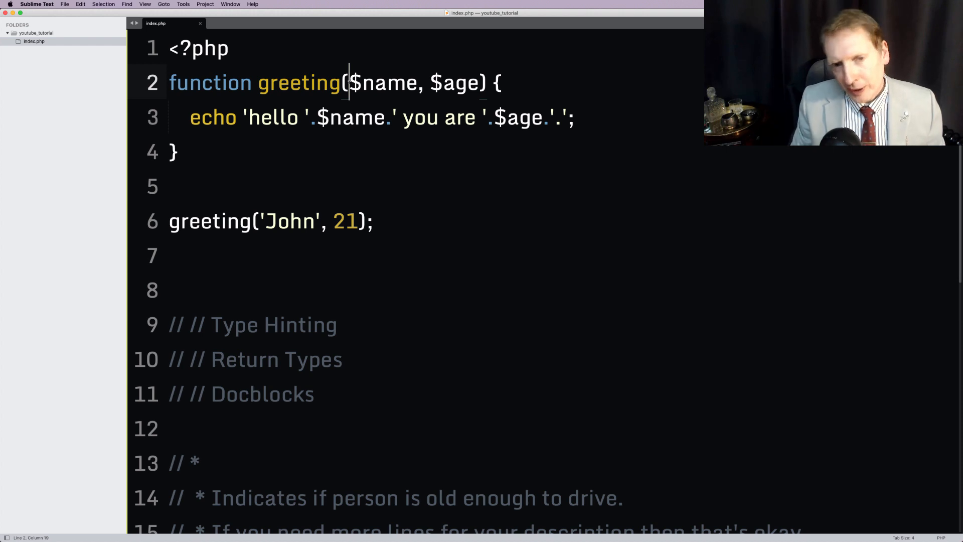
pyautogui.write('string')
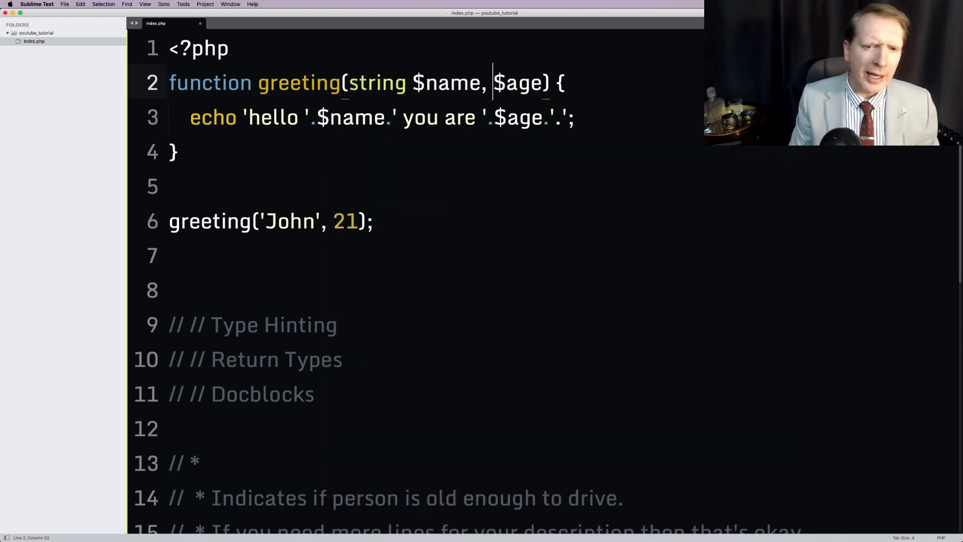
pyautogui.write('int')
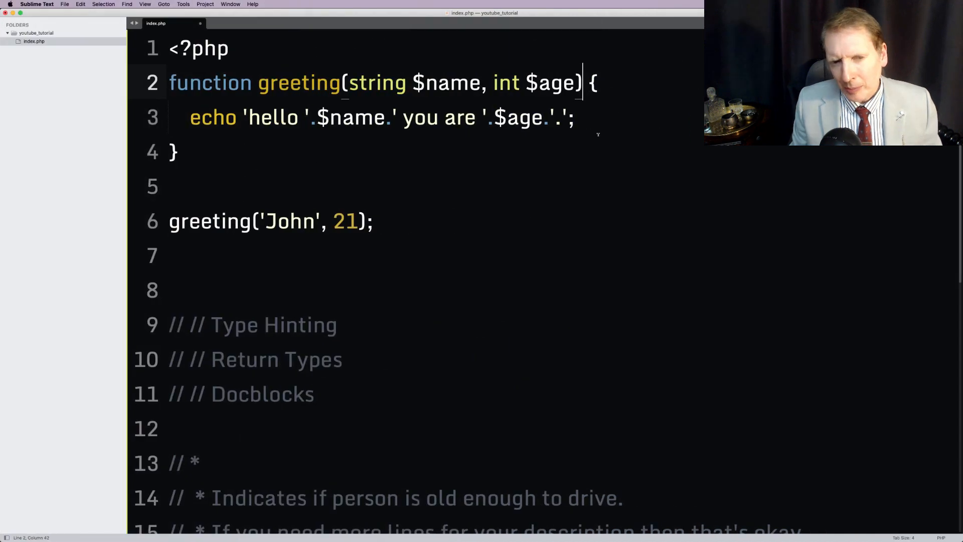
pyautogui.write('ret')
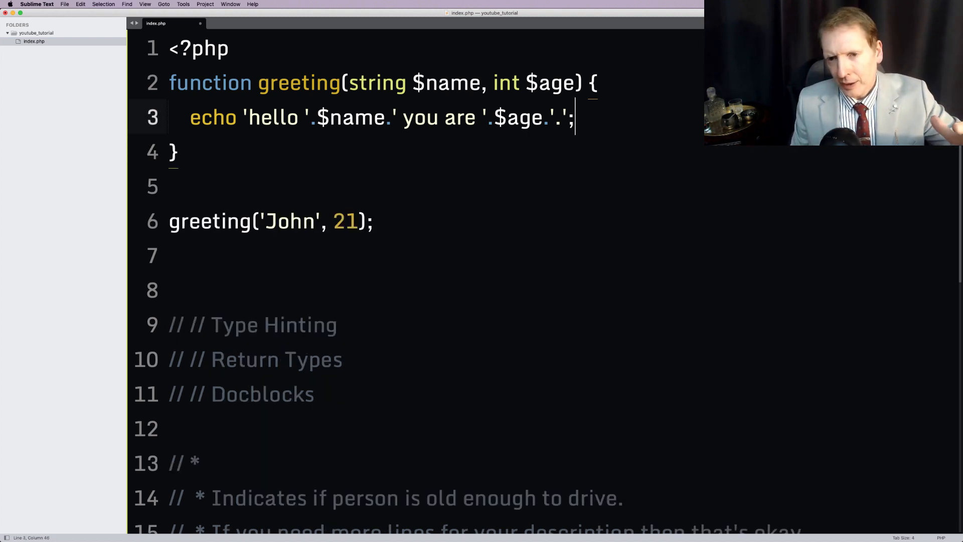
pyautogui.write(': v')
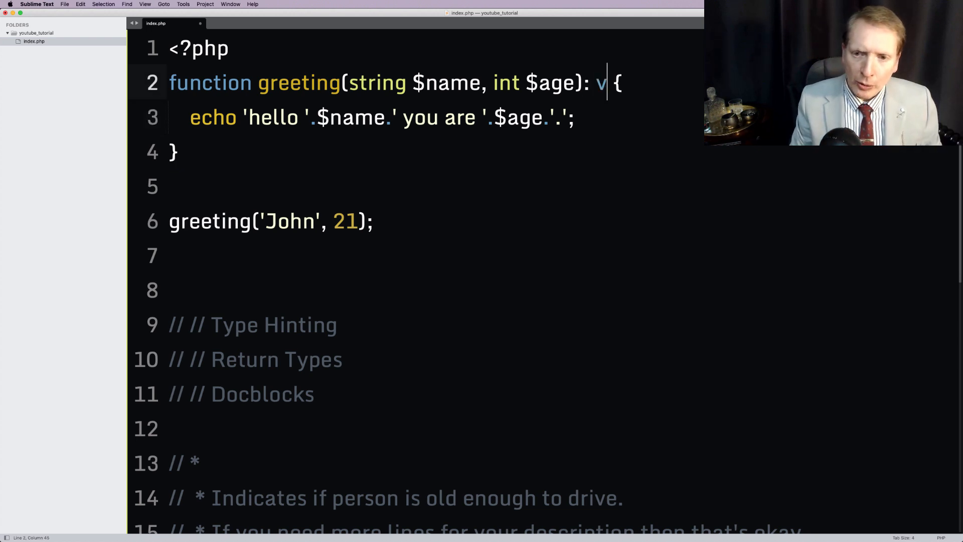
pyautogui.write('oid')
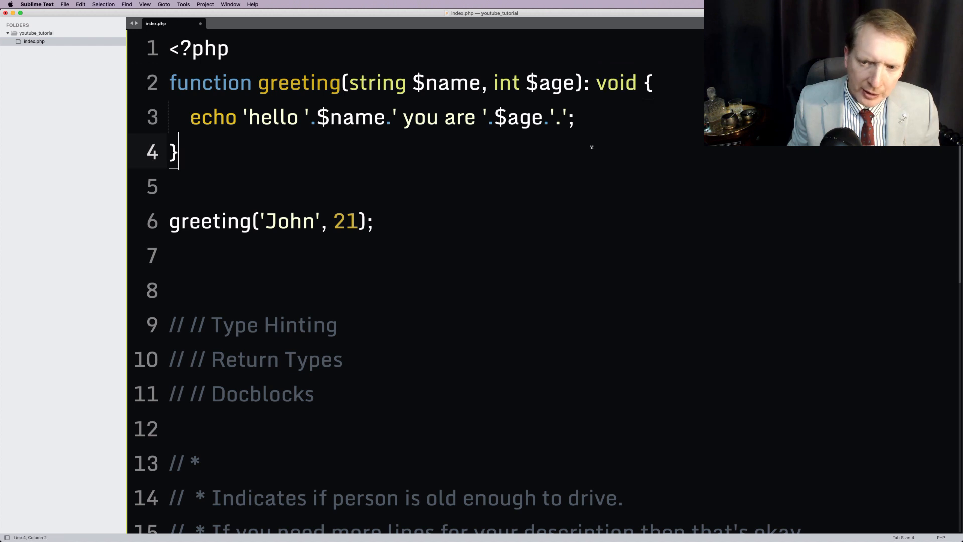
pyautogui.doubleClick(616, 83)
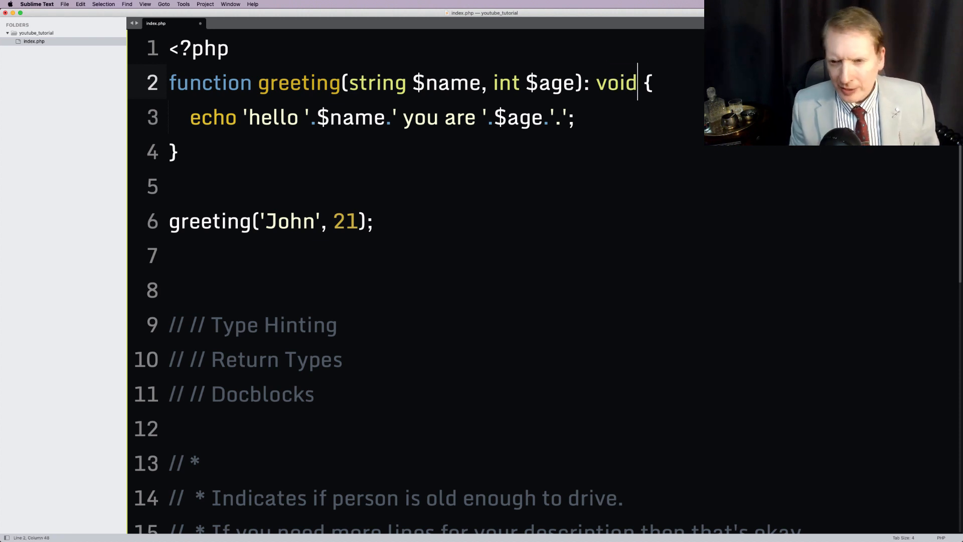
pyautogui.doubleClick(615, 83)
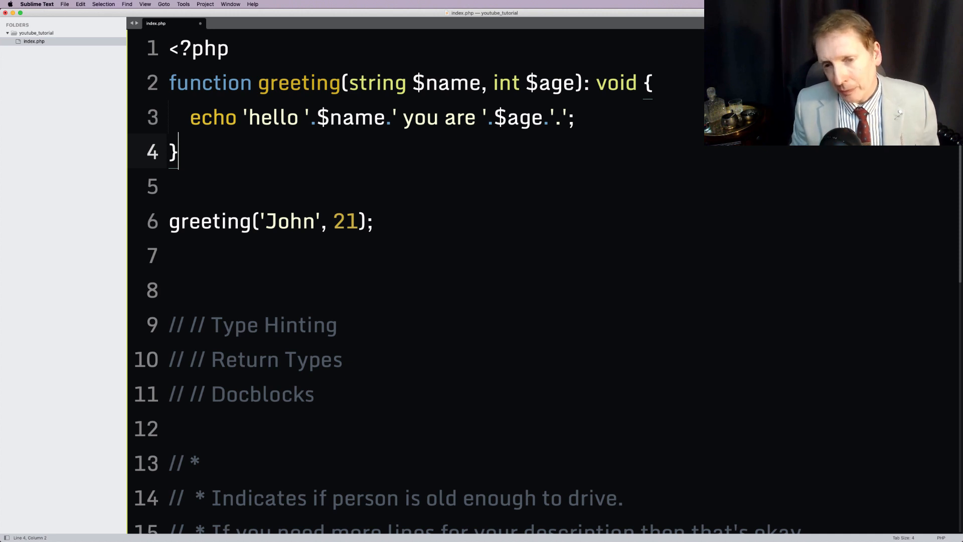
# Add a /** docblock with a summary, 'The name of the person', 'The age of the person.' and void return.
pyautogui.click(229, 49)
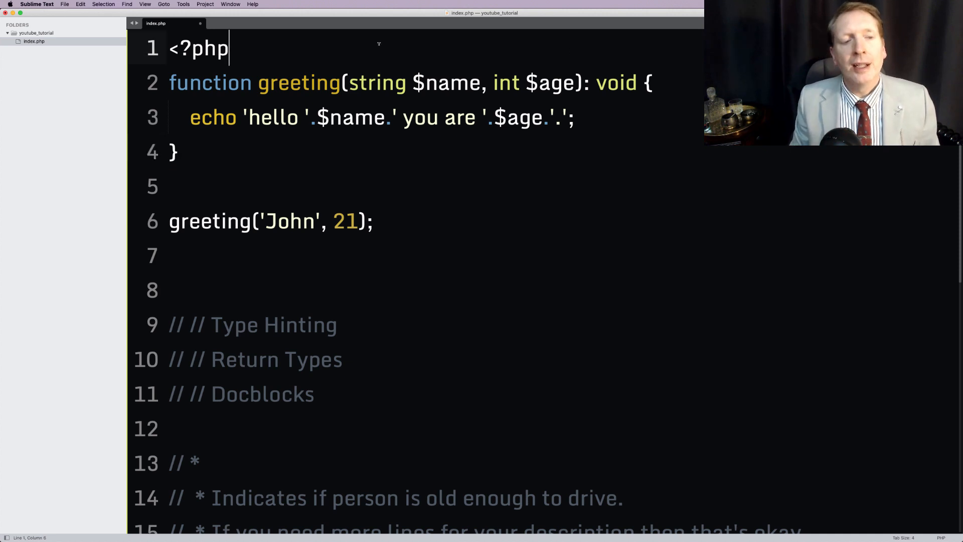
pyautogui.write('/**')
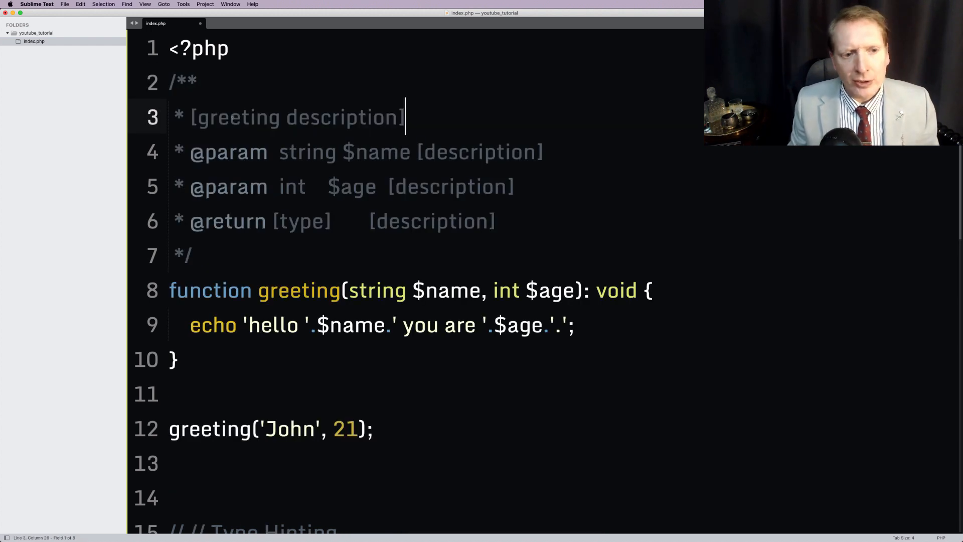
pyautogui.write('D')
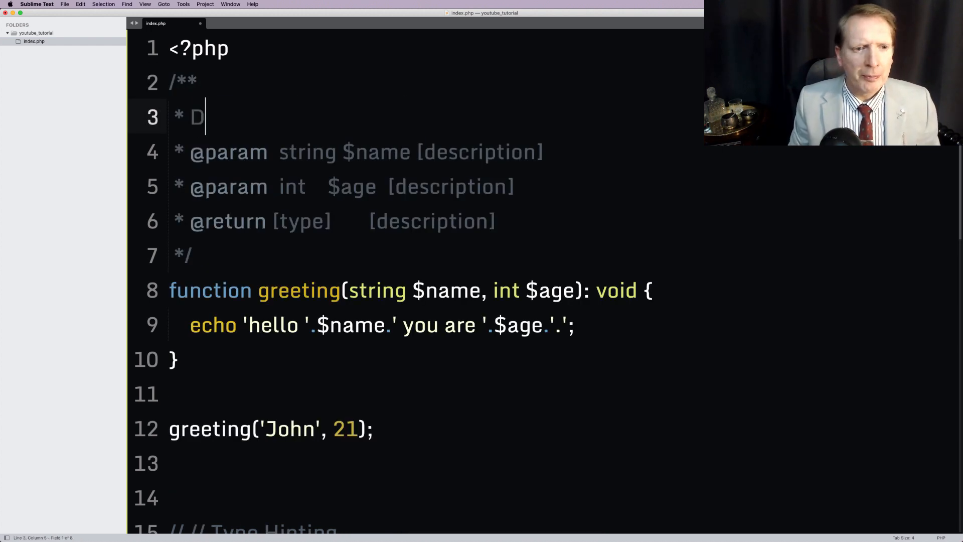
pyautogui.write('isplay a friendly greeting.')
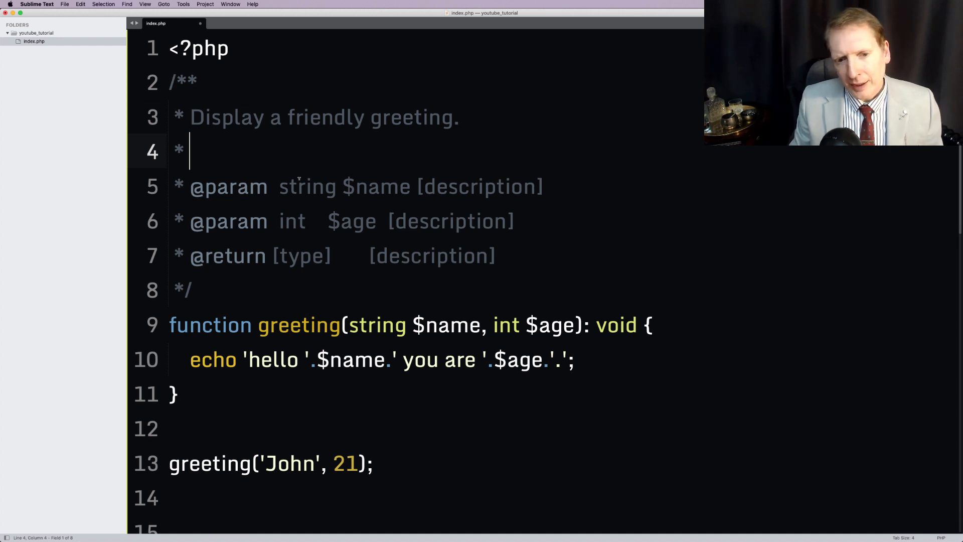
pyautogui.write('The')
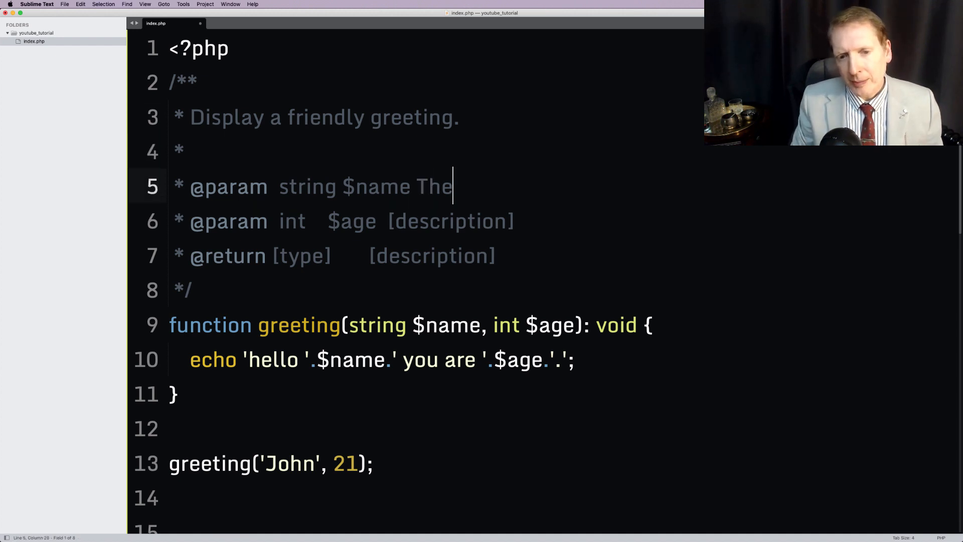
pyautogui.write('name of the person.')
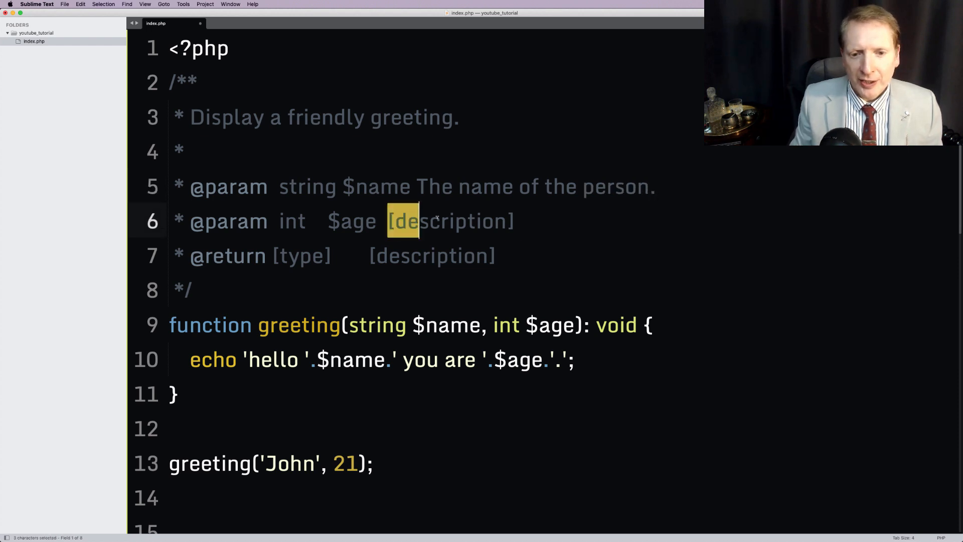
pyautogui.write('The age of th')
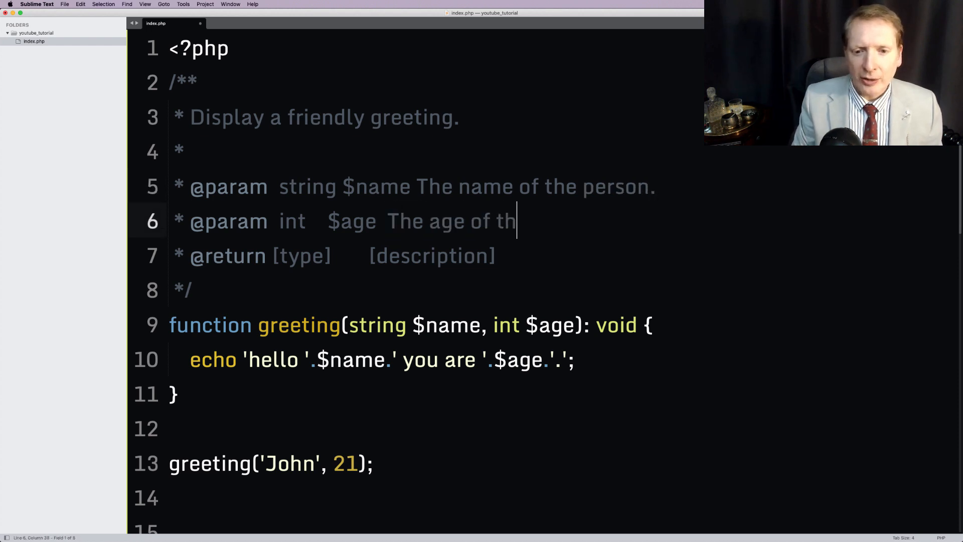
pyautogui.write('e person.')
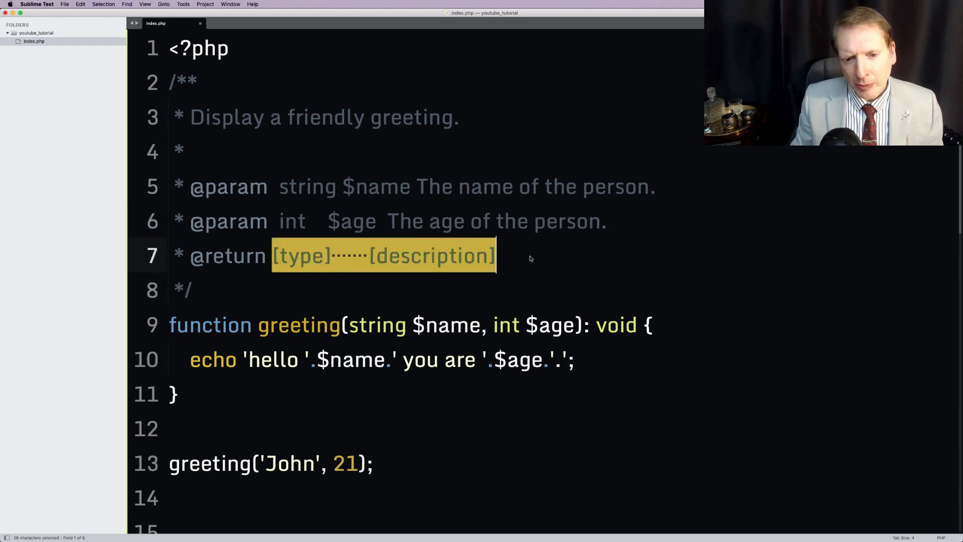
pyautogui.write('void')
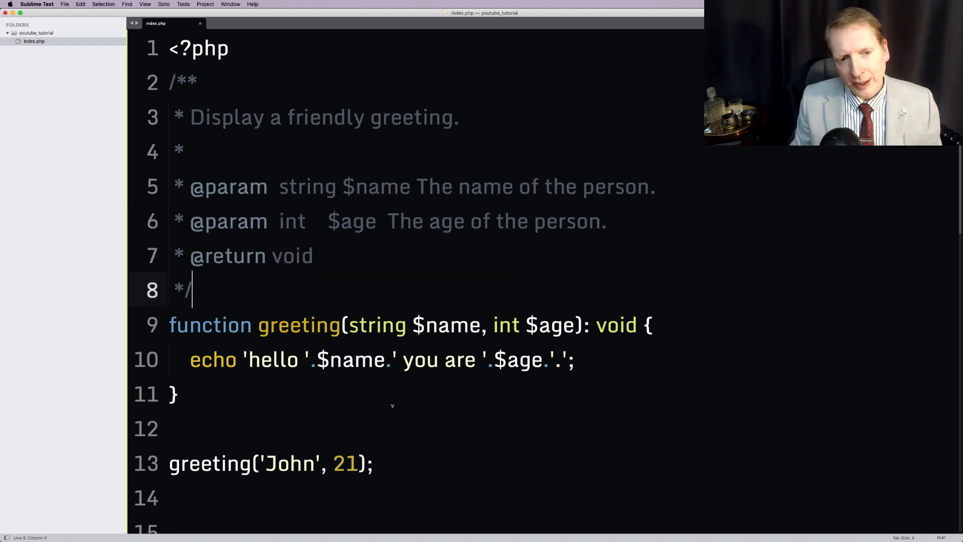
pyautogui.press('cmd+a')
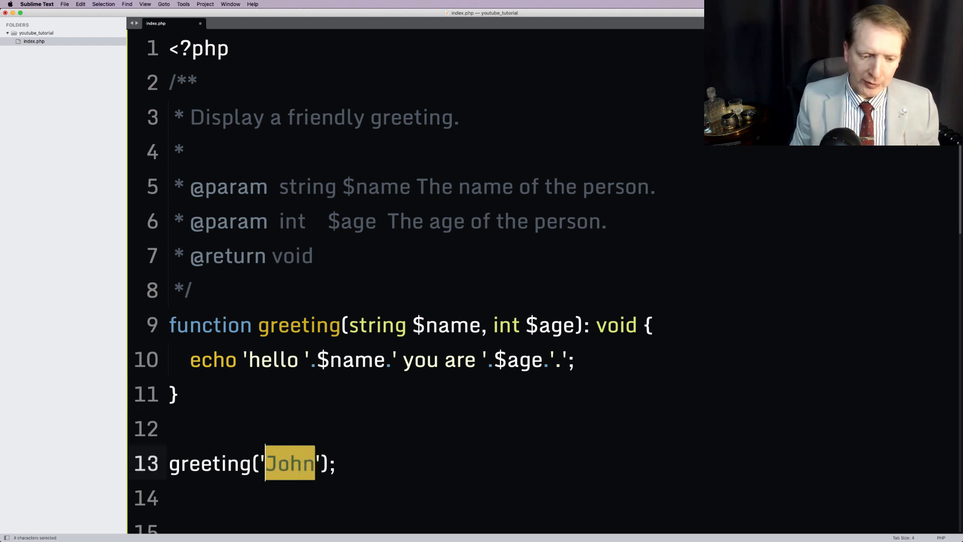
# Call greeting with 'Bobby' and make $age int|null with a null default.
pyautogui.write('Bobby')
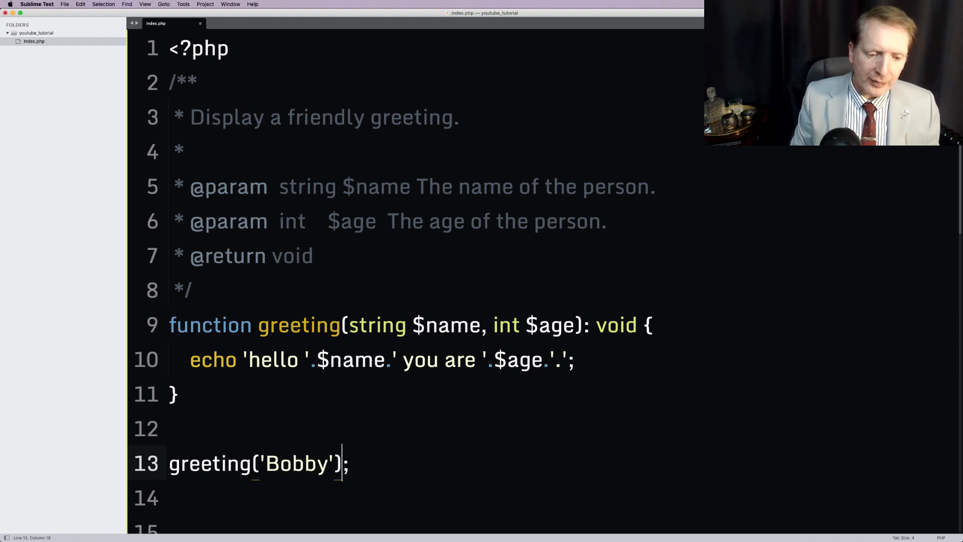
pyautogui.moveTo(280, 463); pyautogui.dragTo(348, 463)
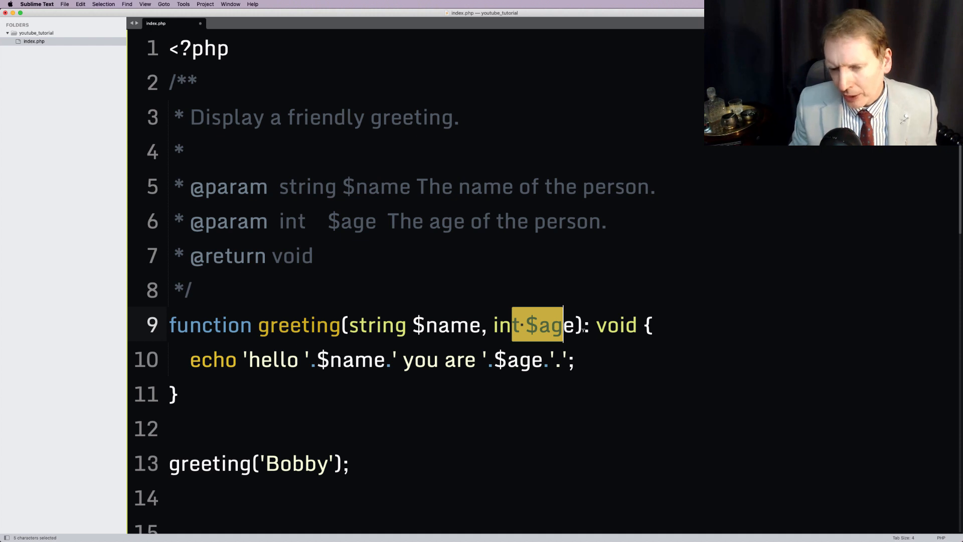
pyautogui.write('=')
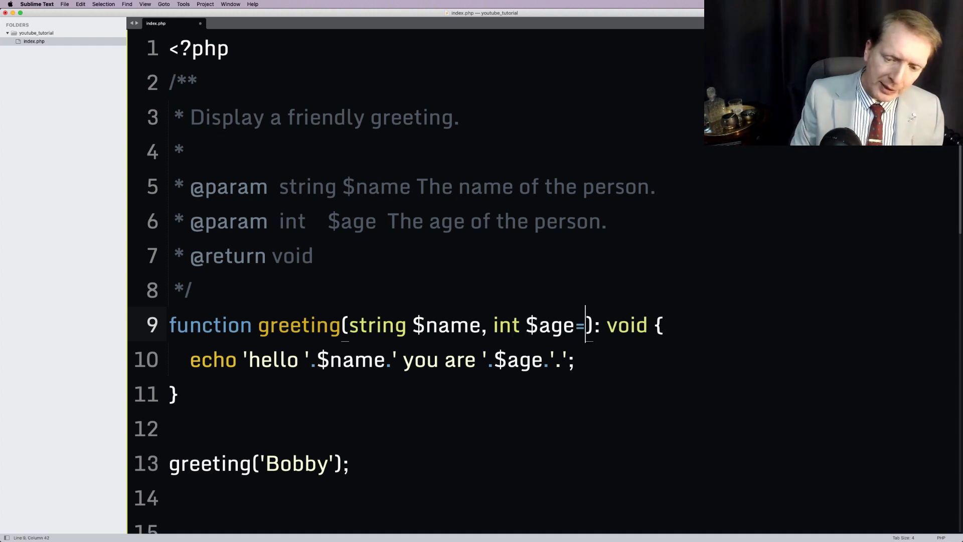
pyautogui.write('null')
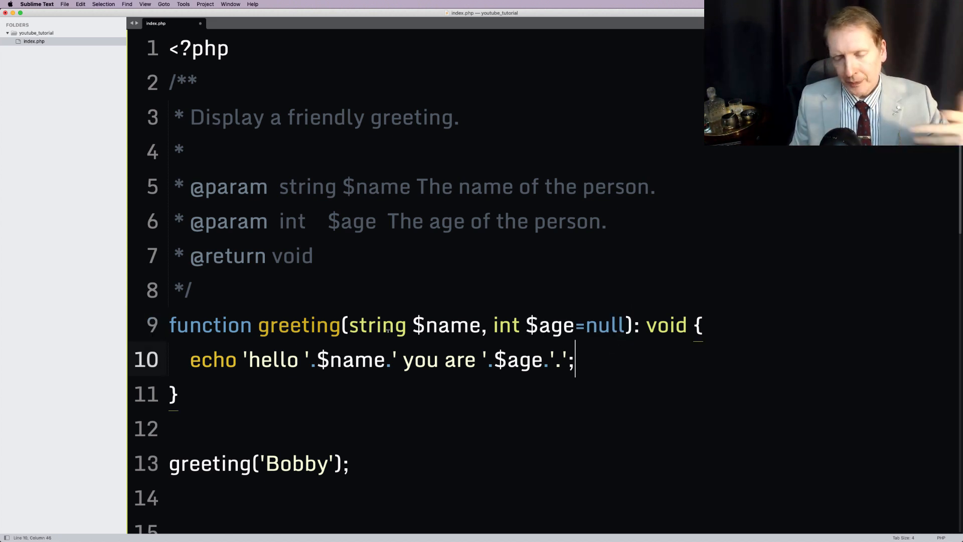
pyautogui.click(380, 325)
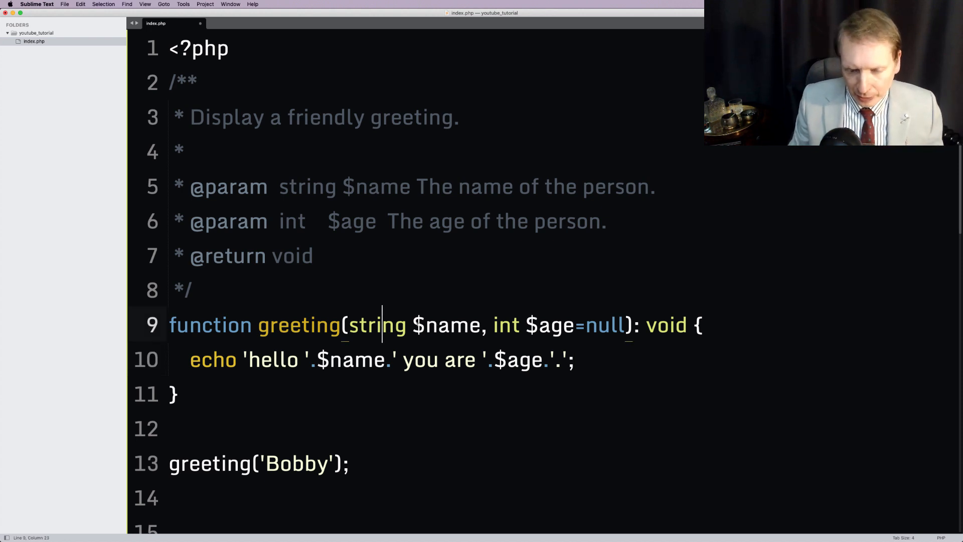
pyautogui.click(520, 325)
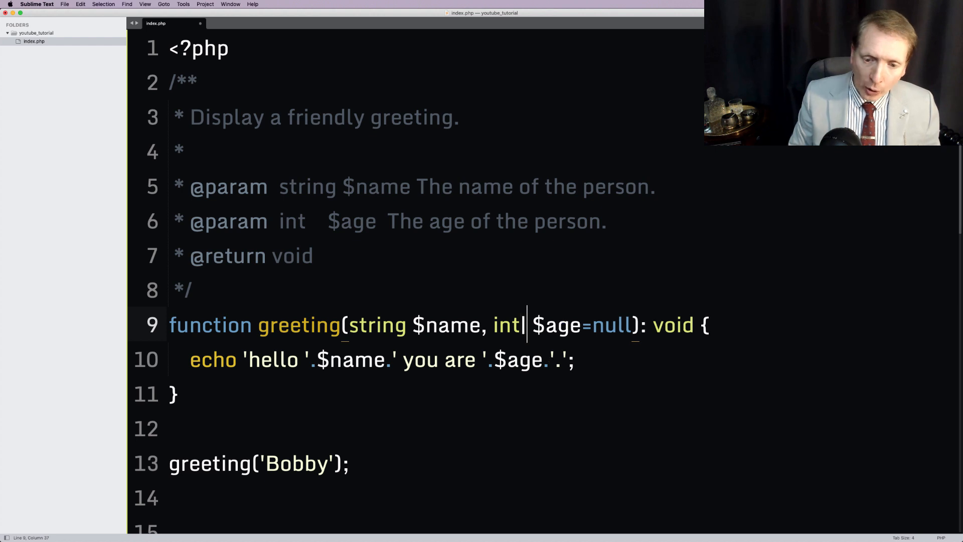
pyautogui.write('|null')
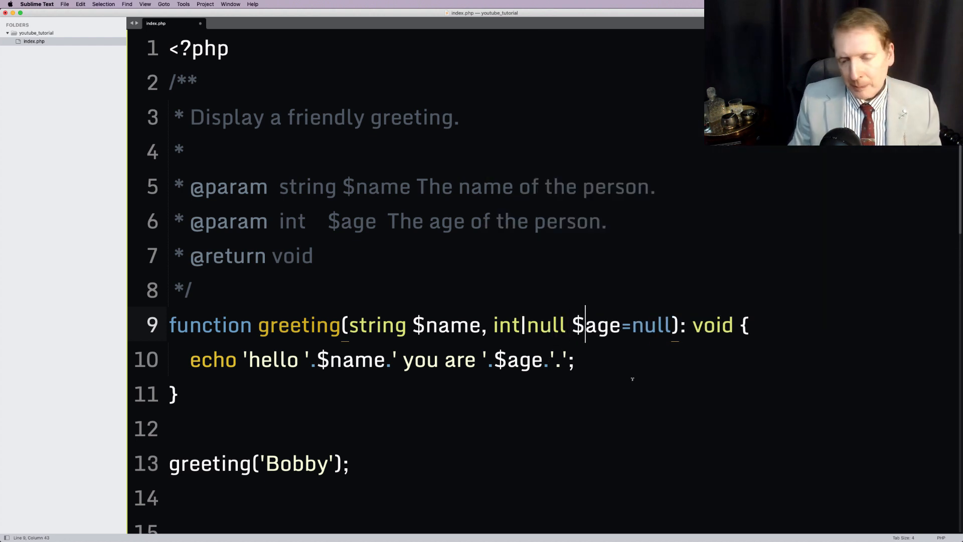
# Document $age in the docblock as int|null (Optional).
pyautogui.doubleClick(506, 325)
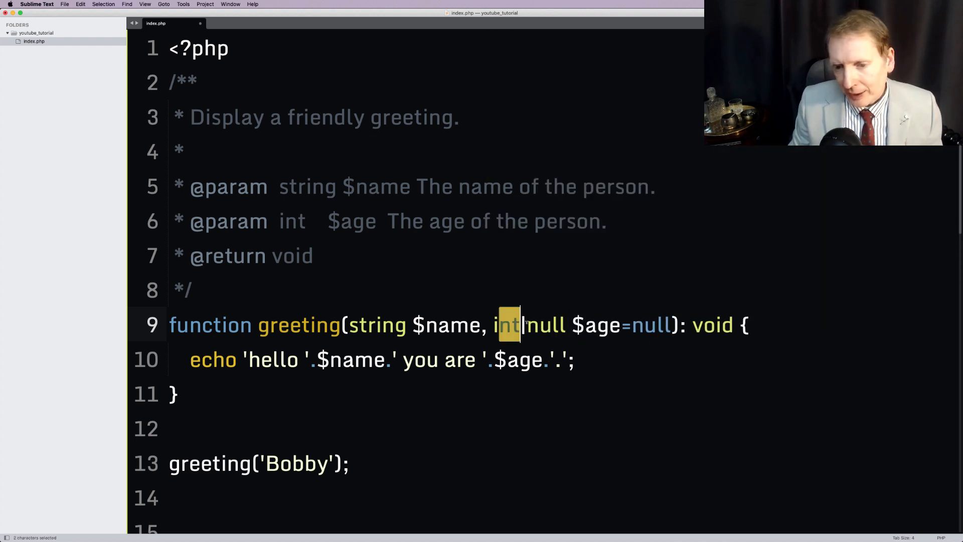
pyautogui.press('shift+right')
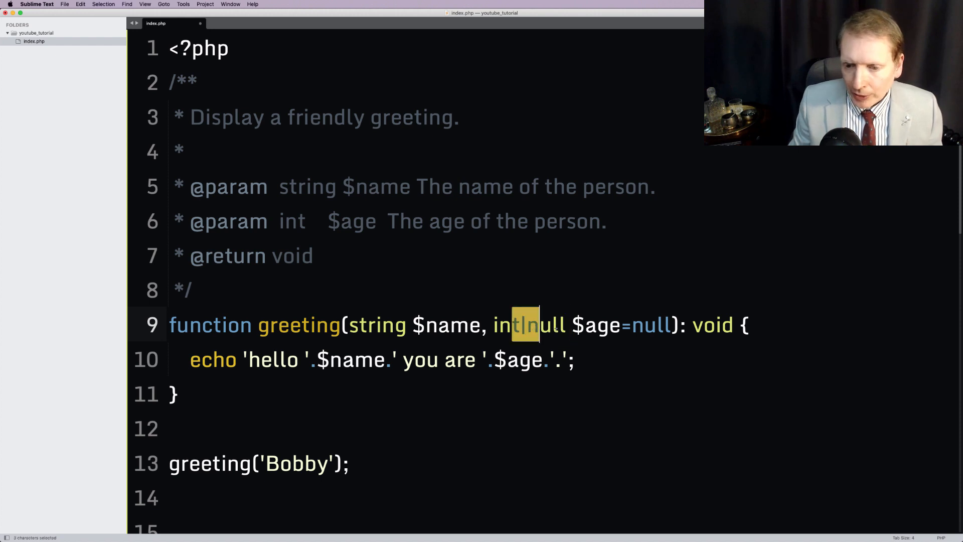
pyautogui.click(558, 325)
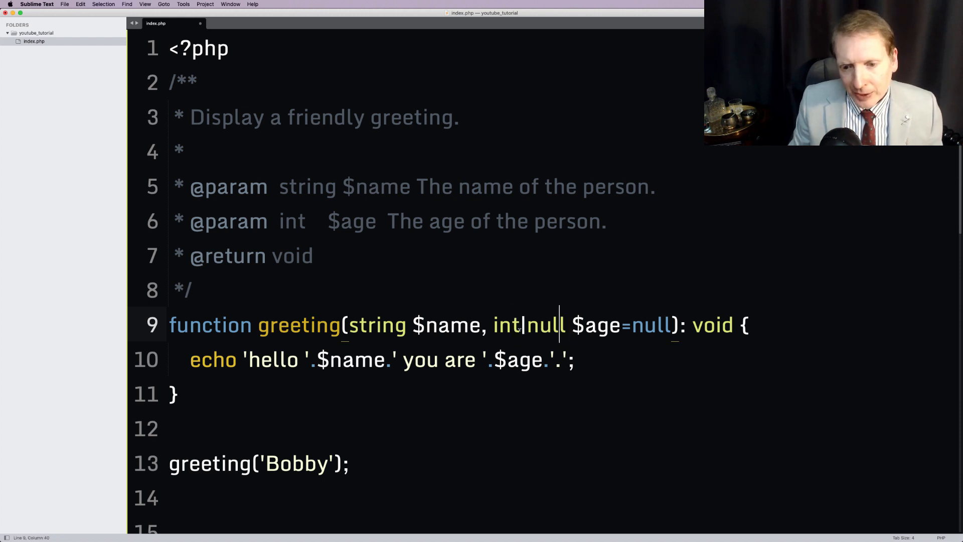
pyautogui.doubleClick(543, 325)
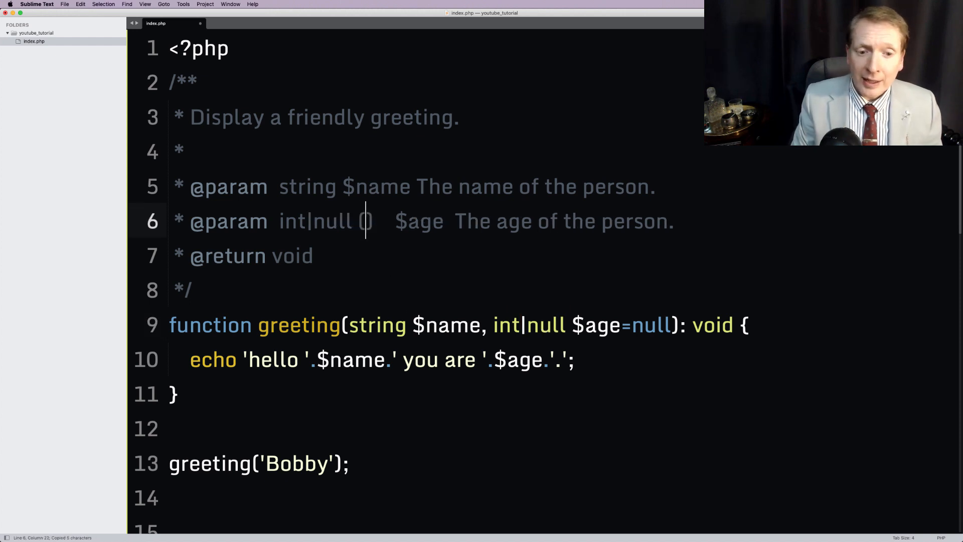
pyautogui.write('Optional')
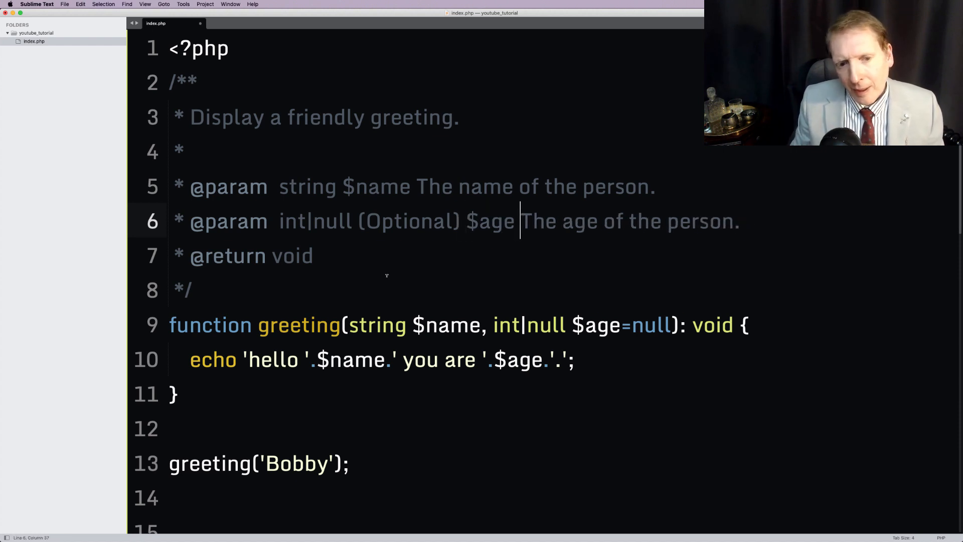
pyautogui.doubleClick(314, 221)
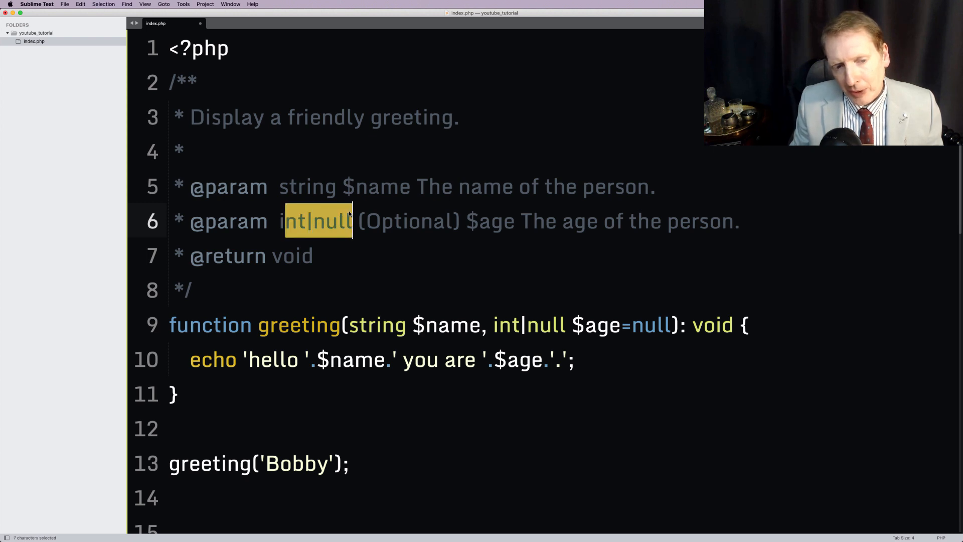
pyautogui.moveTo(493, 325); pyautogui.dragTo(747, 325)
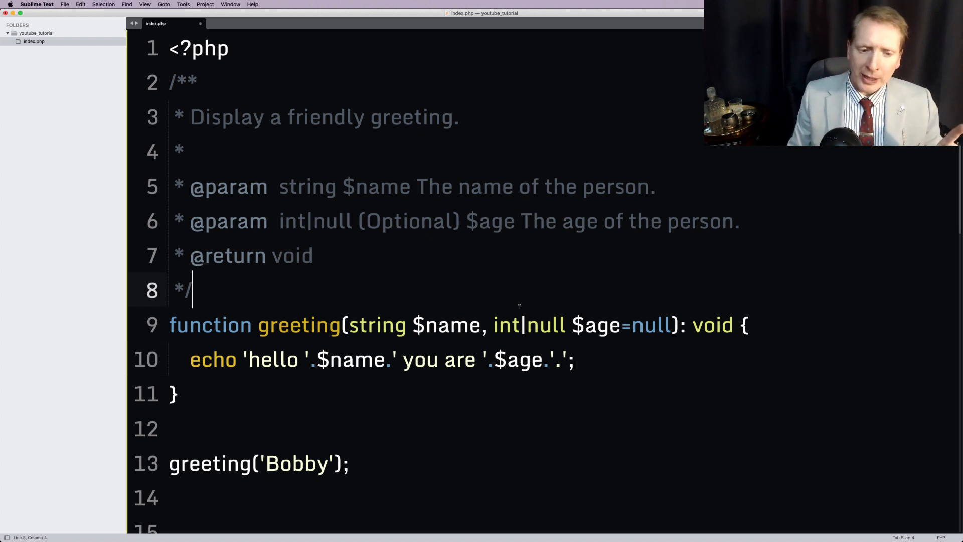
pyautogui.moveTo(169, 427); pyautogui.dragTo(350, 463)
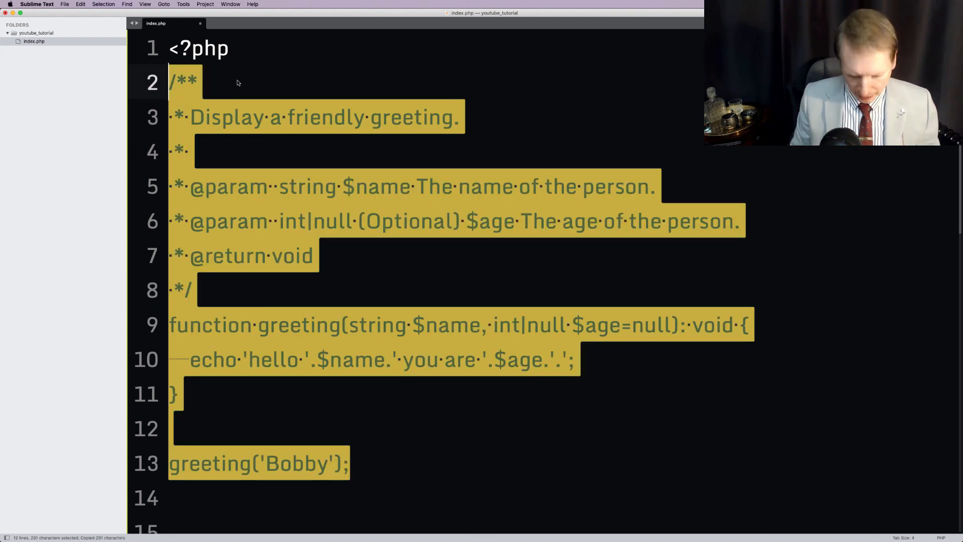
# Replace the int|null union on $age with the nullable shorthand ?int.
pyautogui.press('cmd+/')
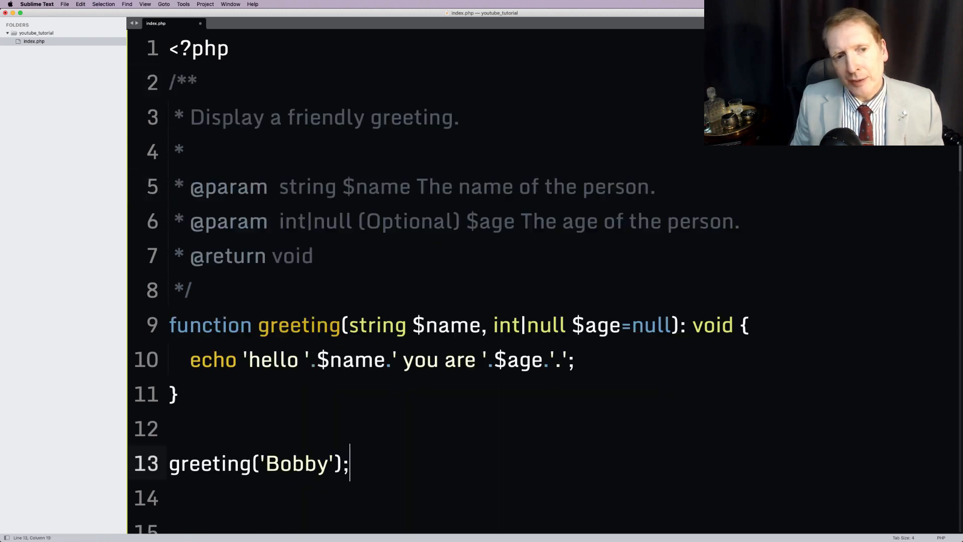
pyautogui.moveTo(543, 414)
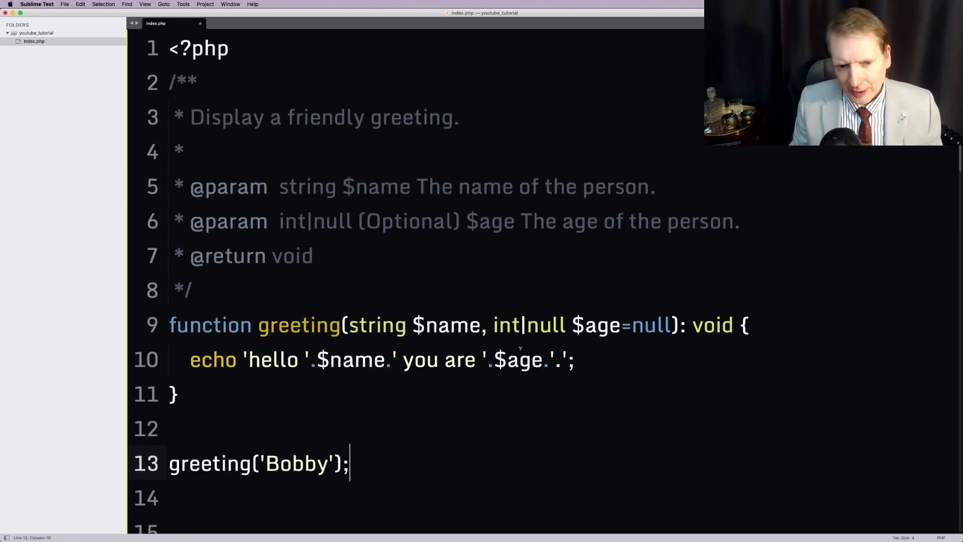
pyautogui.doubleClick(544, 325)
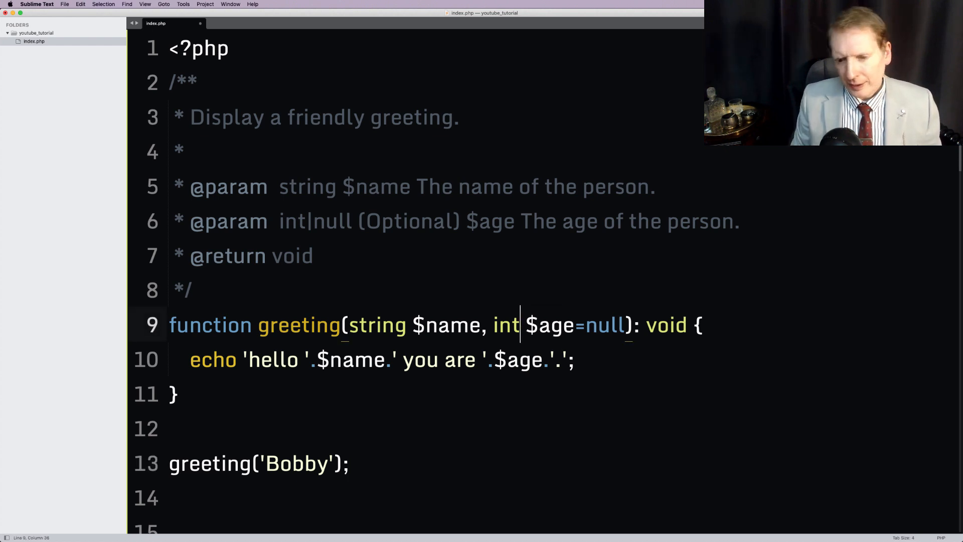
pyautogui.write('?')
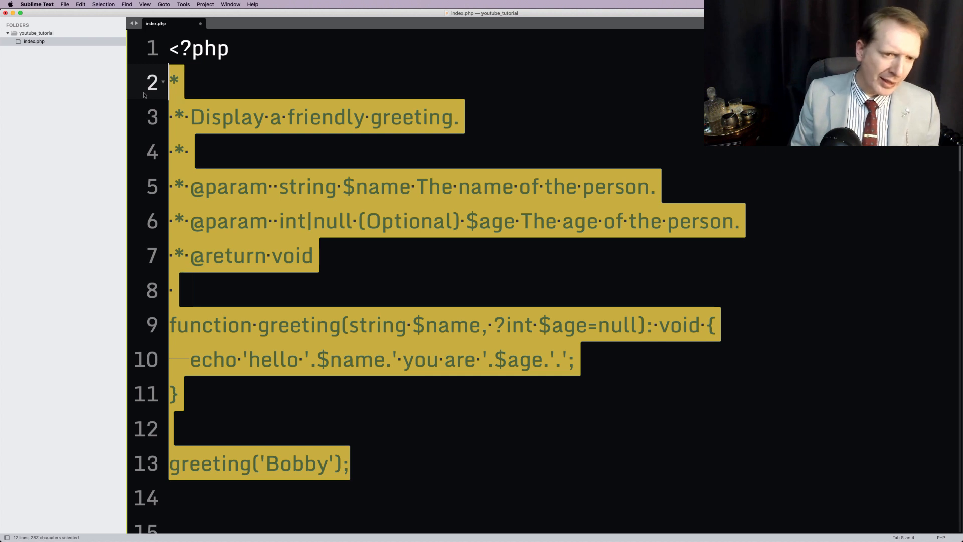
# Comment out the greeting example and start a new '// An example' comment on line 2.
pyautogui.press('cmd+/')
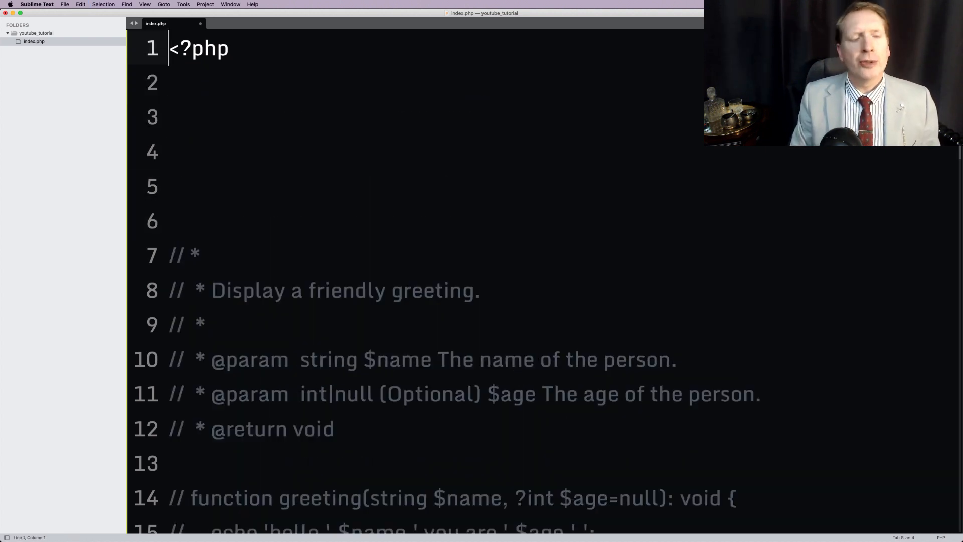
pyautogui.write('// An example of a function that can return different ty')
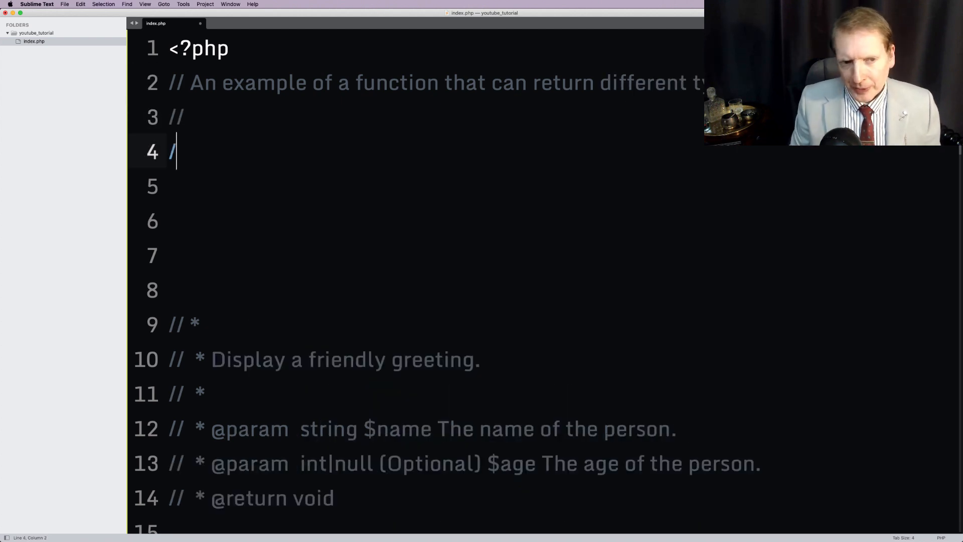
# Write fetch($id) with a 'Fetch a record from a db table.' comment and return $record_obj;.
pyautogui.write('function fetch($id) {')
pyautogui.click(415, 186)
pyautogui.write('//Fet')
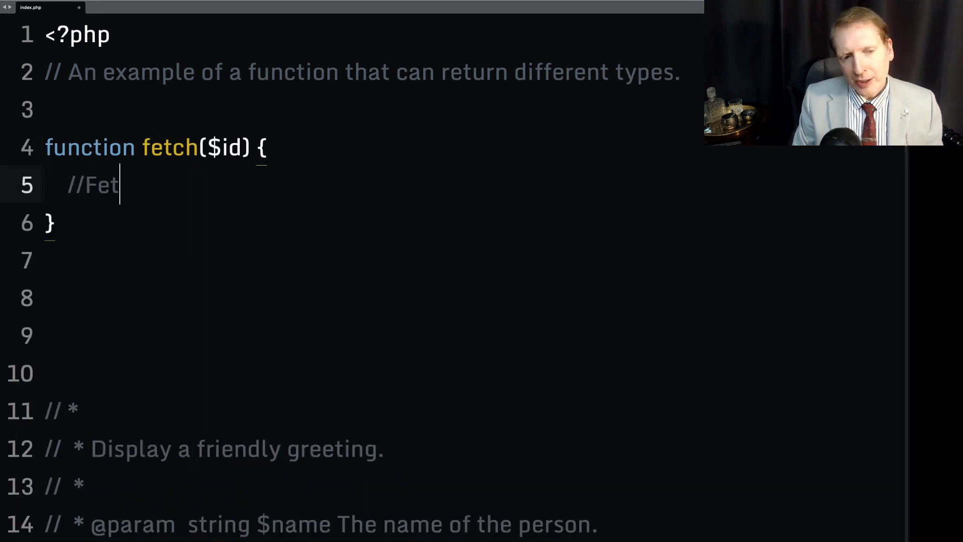
pyautogui.write('ch a record from')
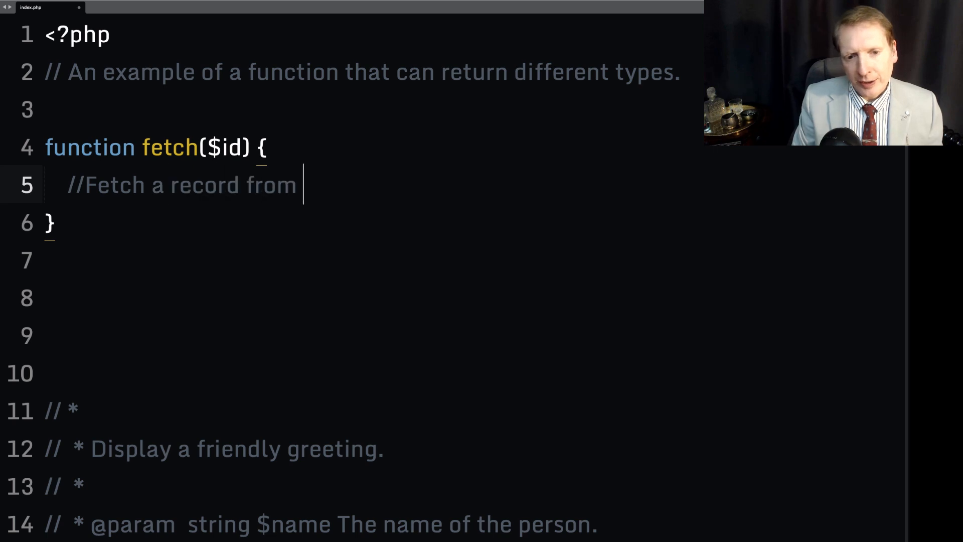
pyautogui.write('a dagta')
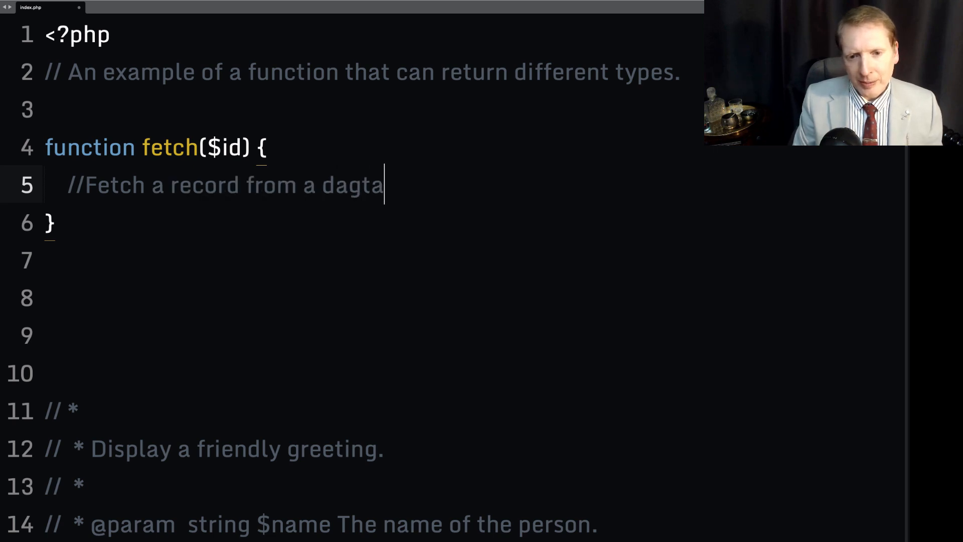
pyautogui.write('db table.')
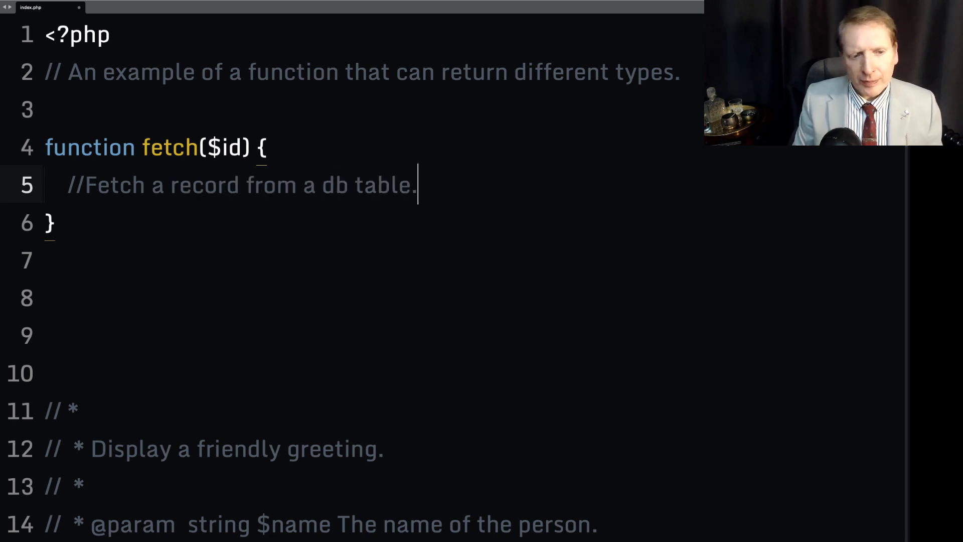
pyautogui.press('Enter')
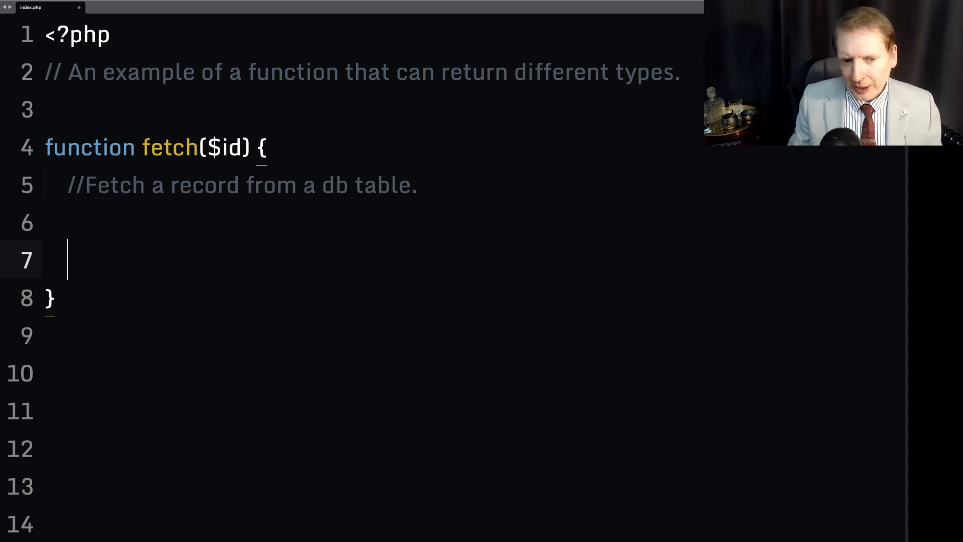
pyautogui.write('$record')
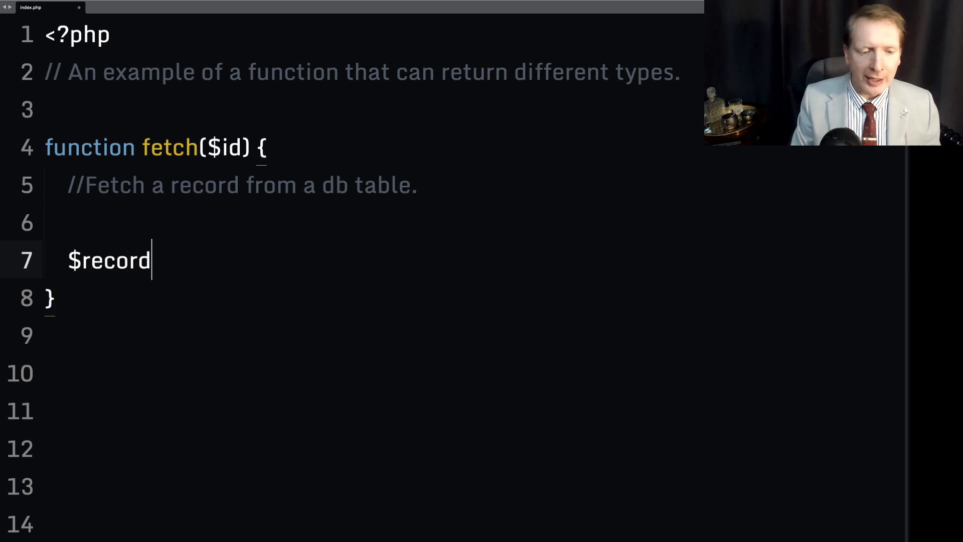
pyautogui.write('_obj')
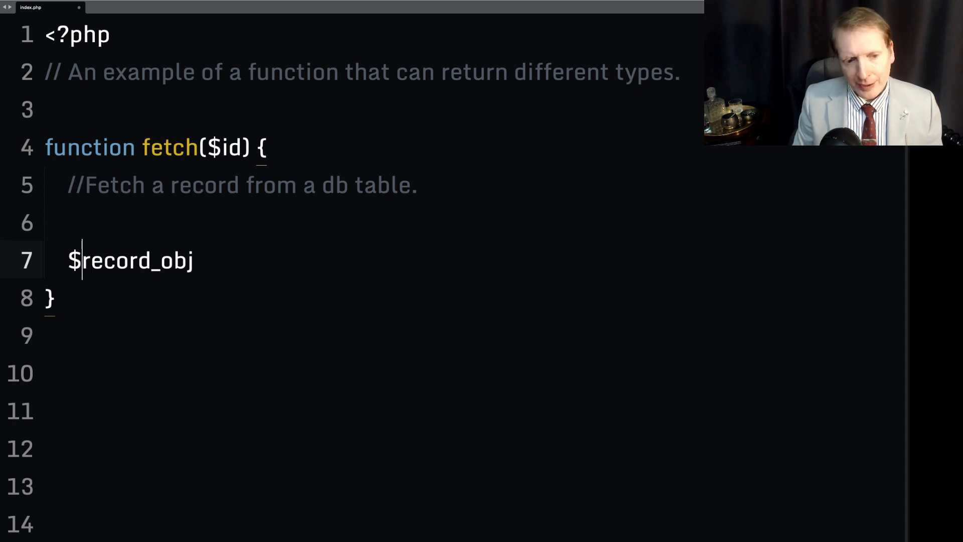
pyautogui.write('return')
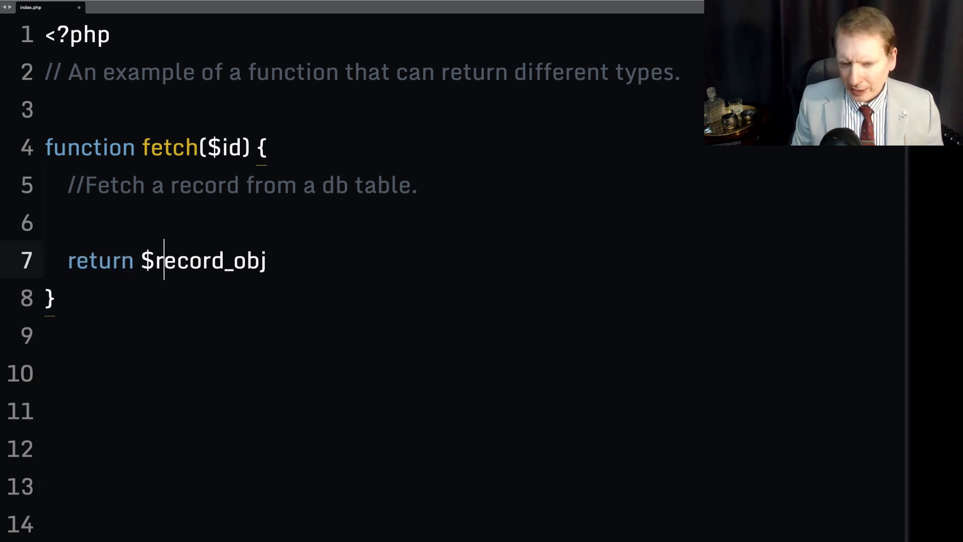
pyautogui.write(';')
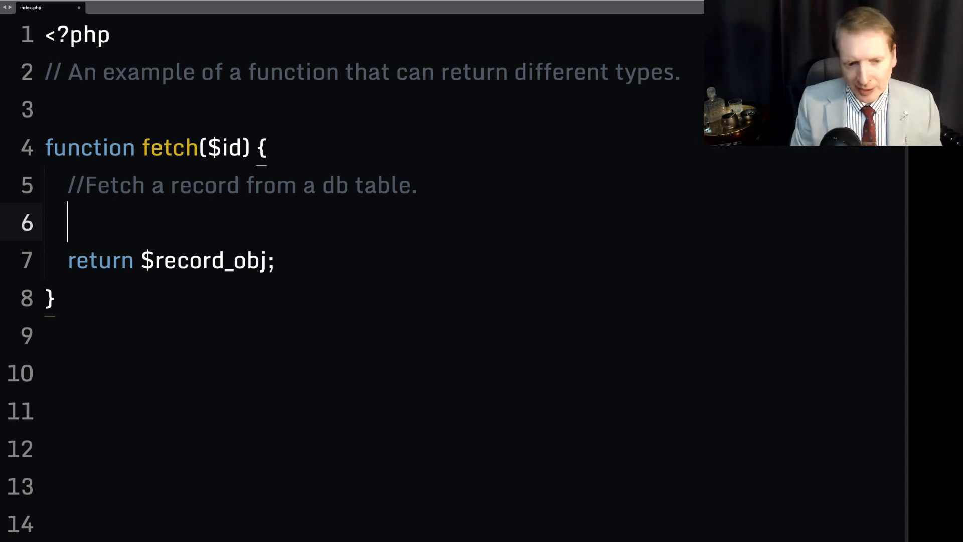
# Fill $data with id = $id, name 'Joe' and age 43.
pyautogui.write('$data')
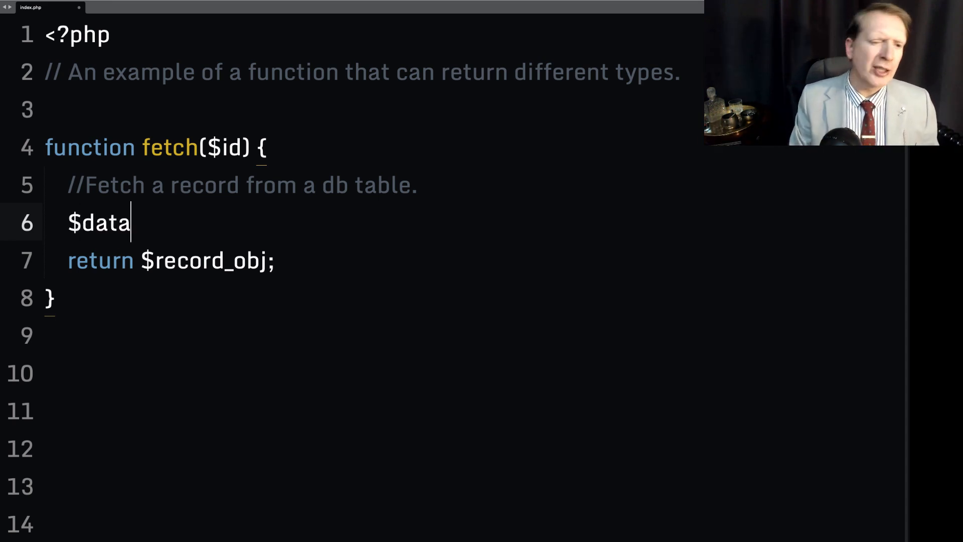
pyautogui.write("['']")
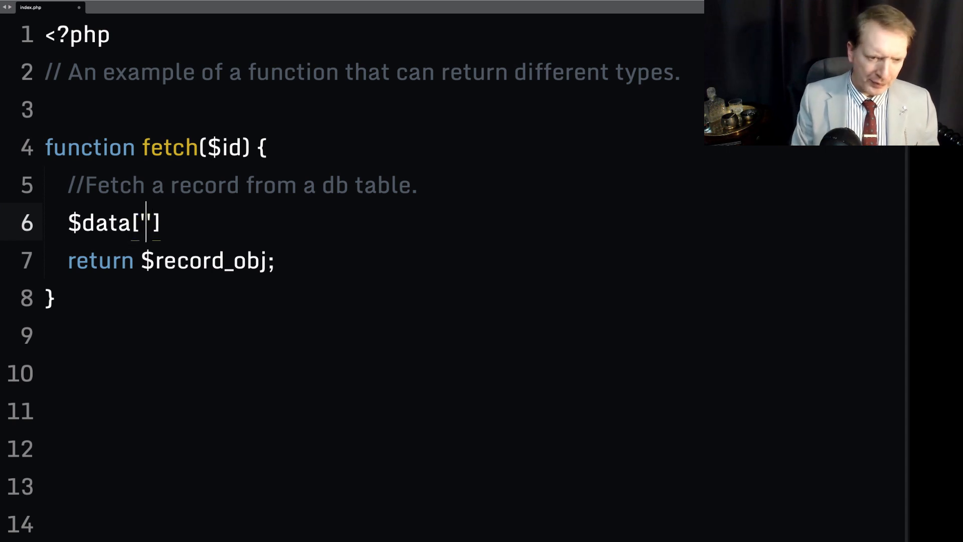
pyautogui.write("id'] = $id;")
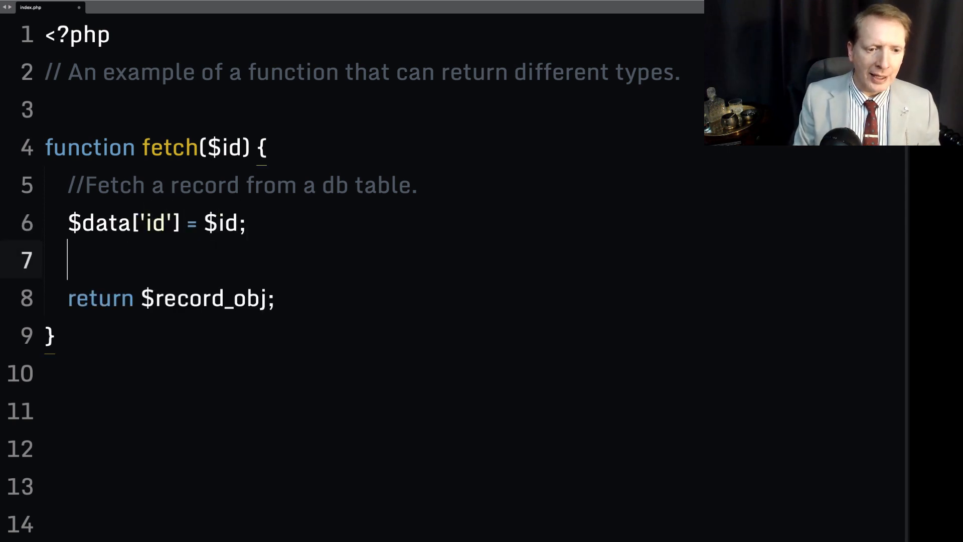
pyautogui.write("$data['name']")
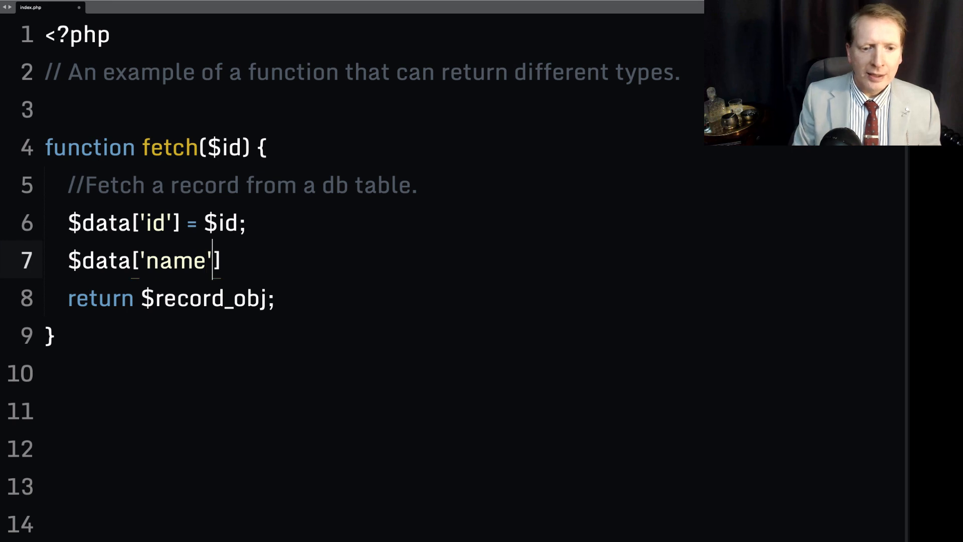
pyautogui.write("= 'Jo'")
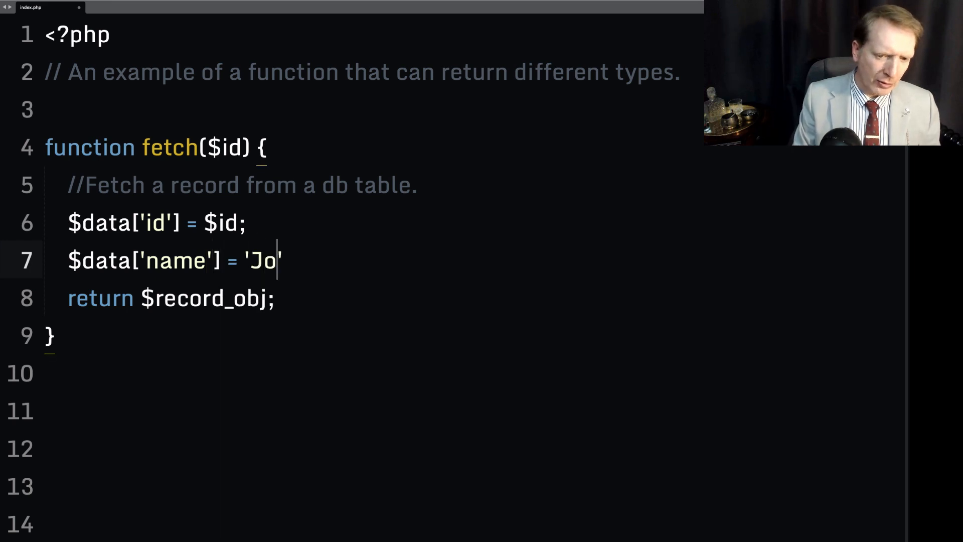
pyautogui.write("e';")
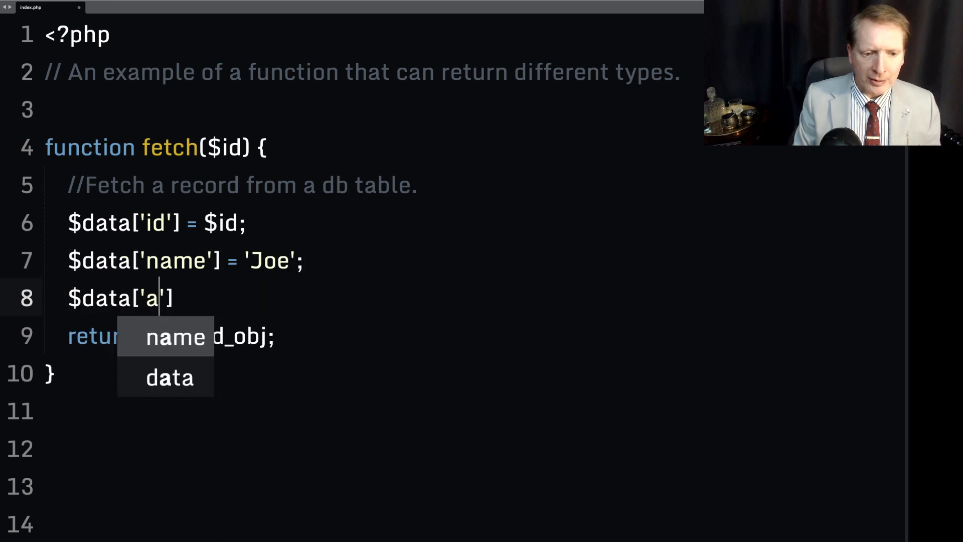
pyautogui.write("ge'] = 4")
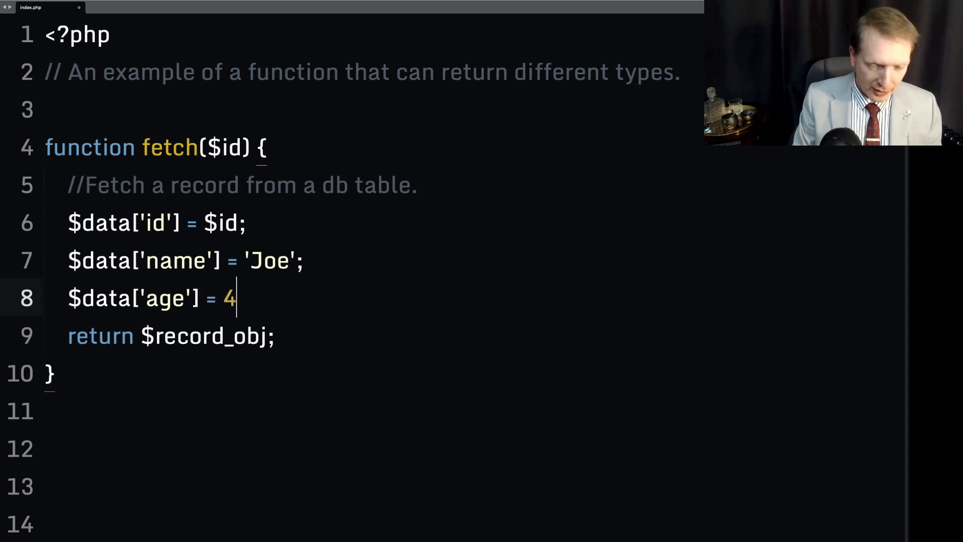
pyautogui.write('3;')
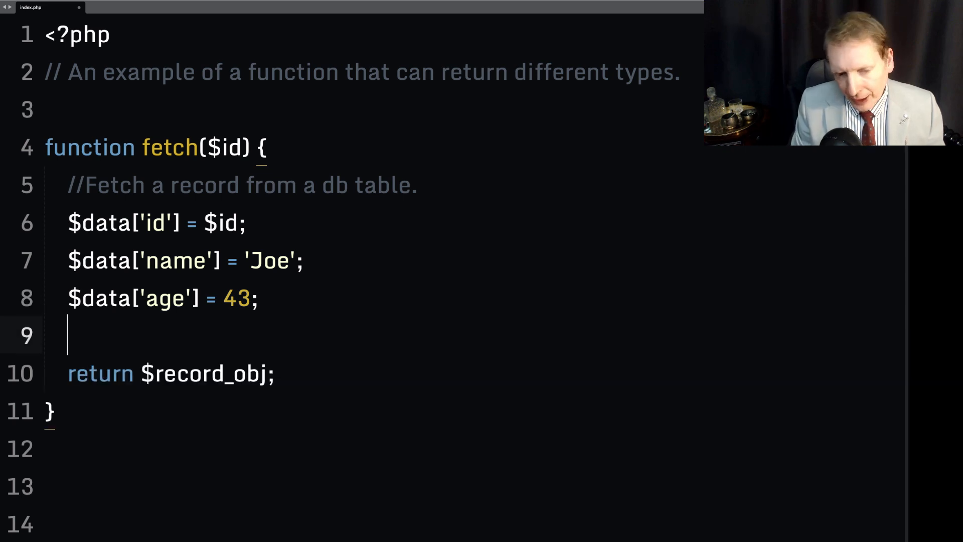
# Cast $data to an object in $record_obj, commented 'Pretend that record was found.'.
pyautogui.write('$record_obj = ()')
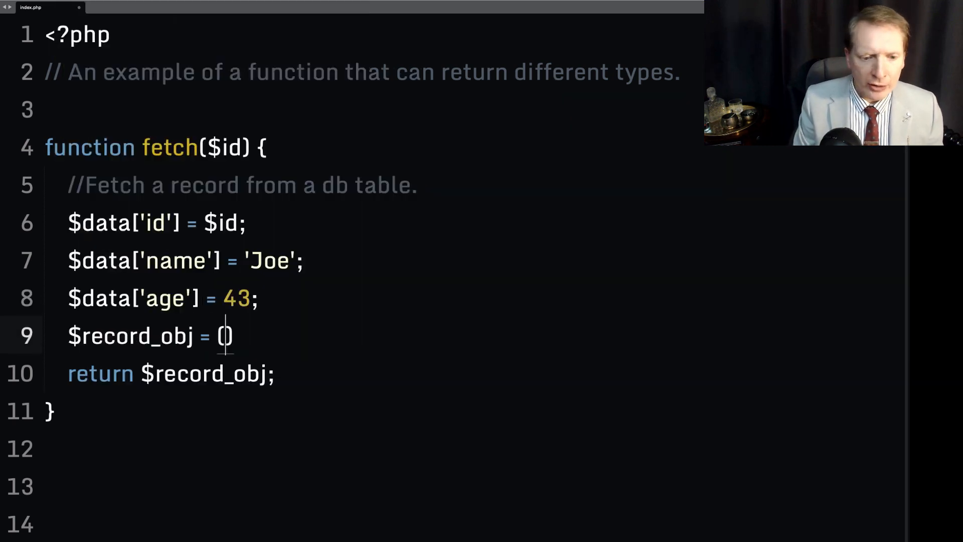
pyautogui.write('object)')
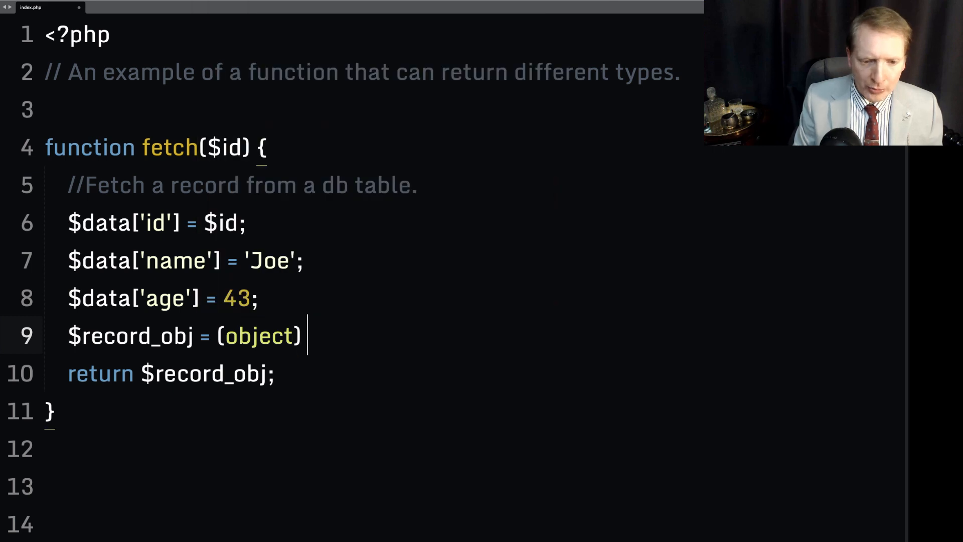
pyautogui.write('$data;')
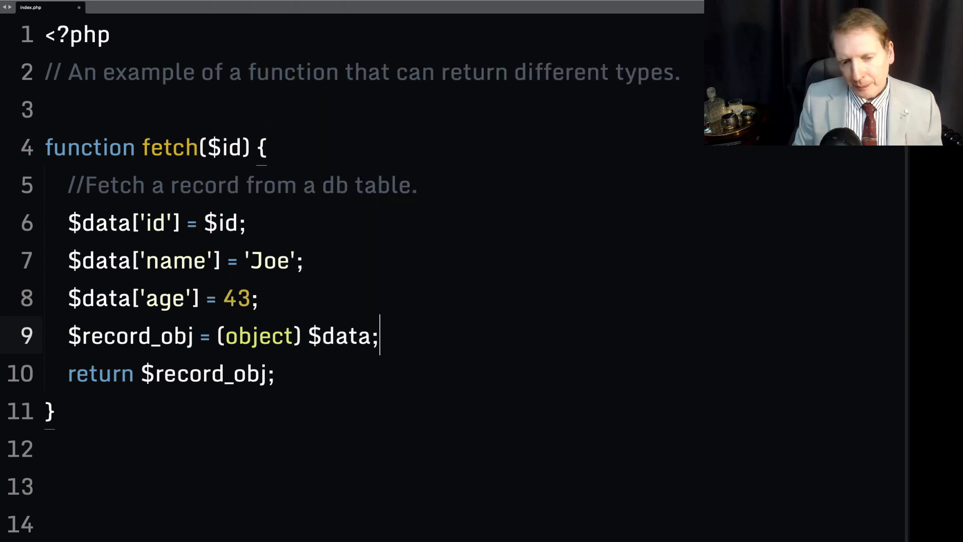
pyautogui.write('//')
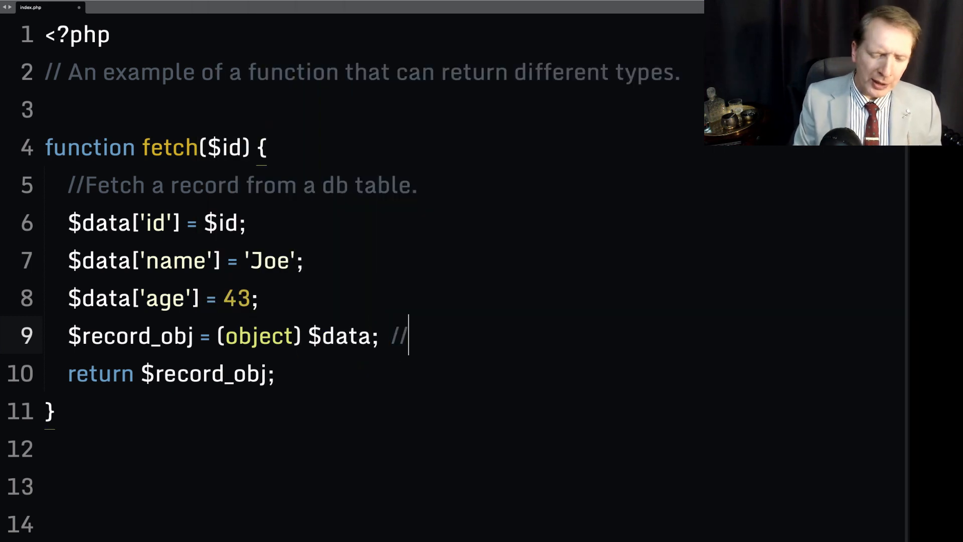
pyautogui.write('Prete')
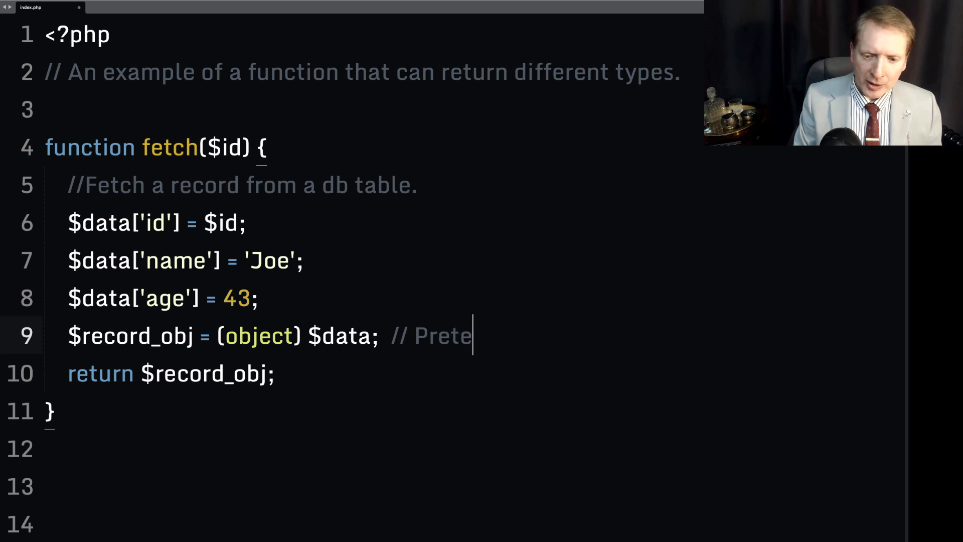
pyautogui.write('nd that record was')
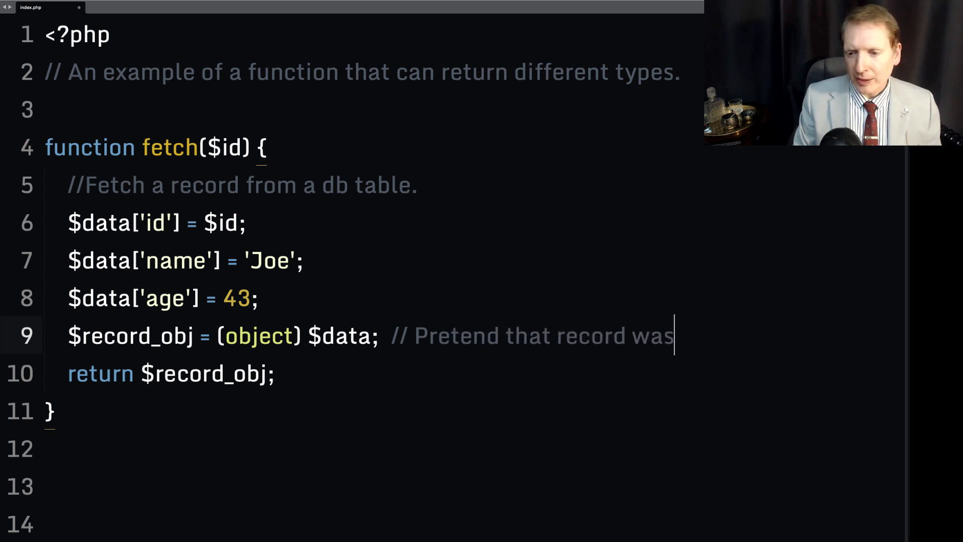
pyautogui.write('found.')
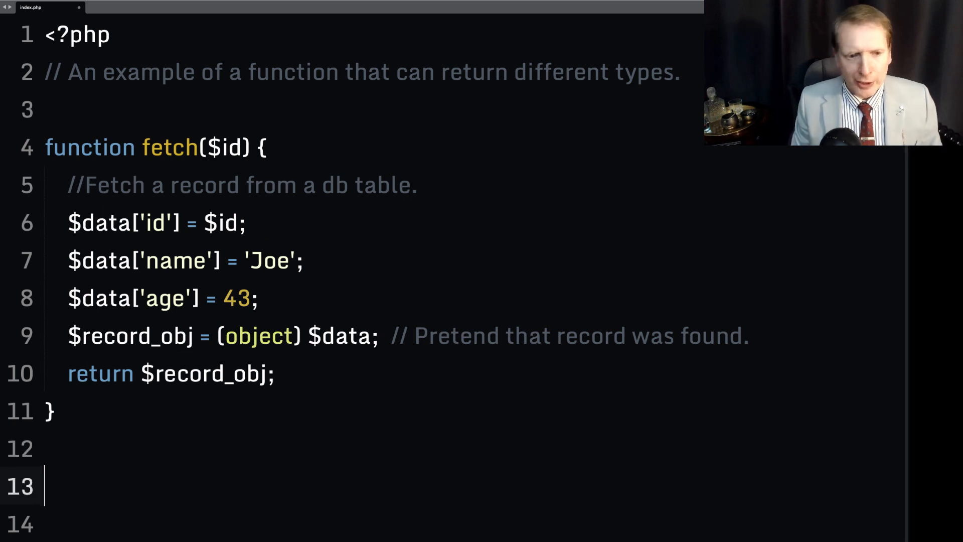
# Store fetch(88) in $record_obj and start a var_dump($record_obj); line.
pyautogui.write('$record_obj = fetch()')
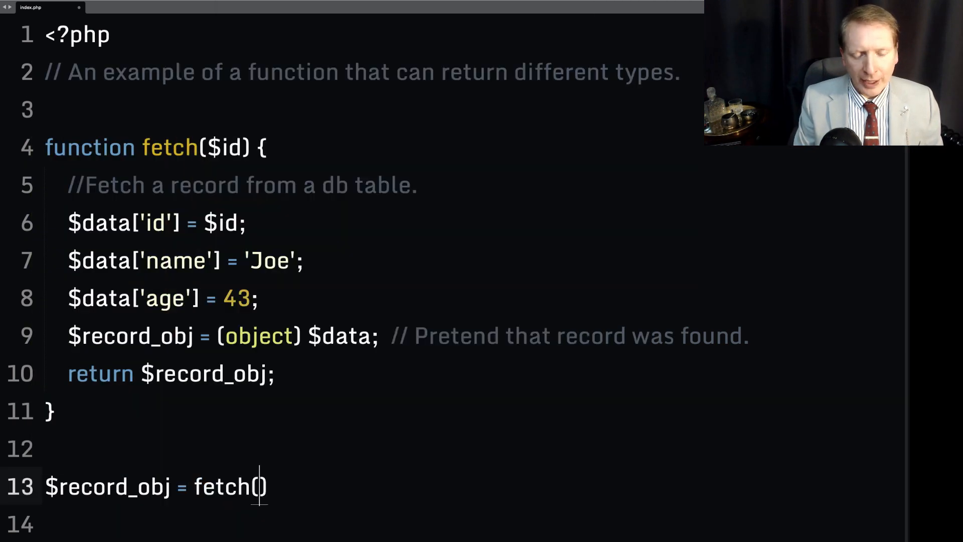
pyautogui.write('88')
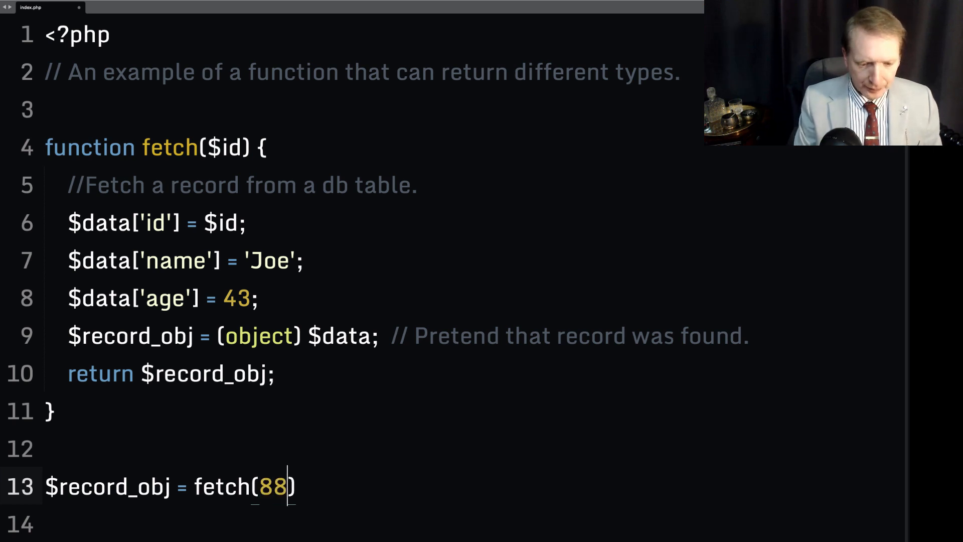
pyautogui.write('var')
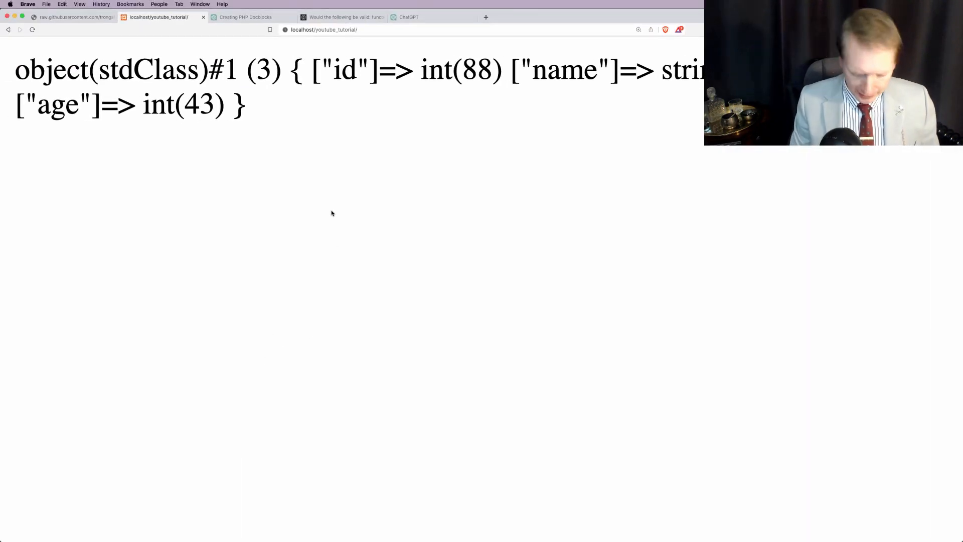
# Reload the localhost/youtube_tutorial page in Brave to see the stdClass dump.
pyautogui.click(638, 29)
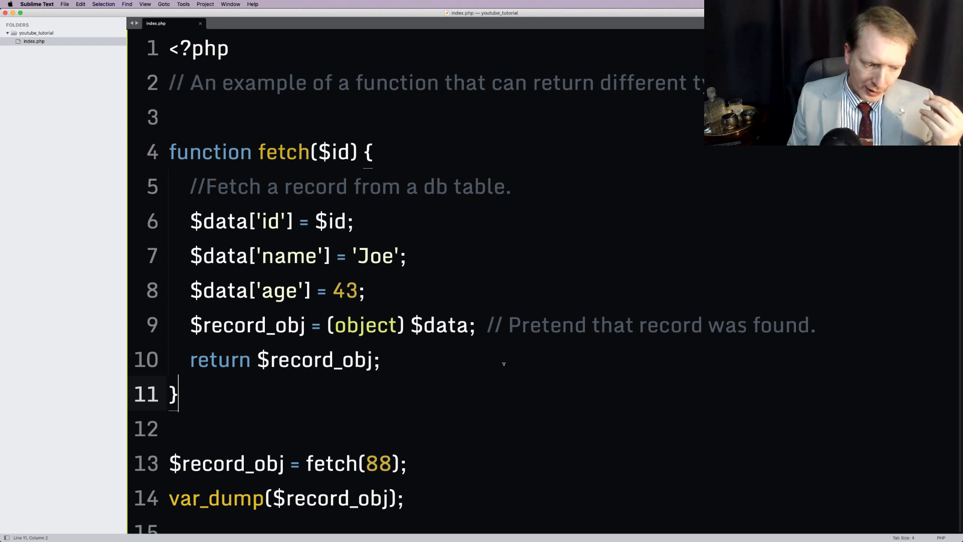
pyautogui.moveTo(635, 344)
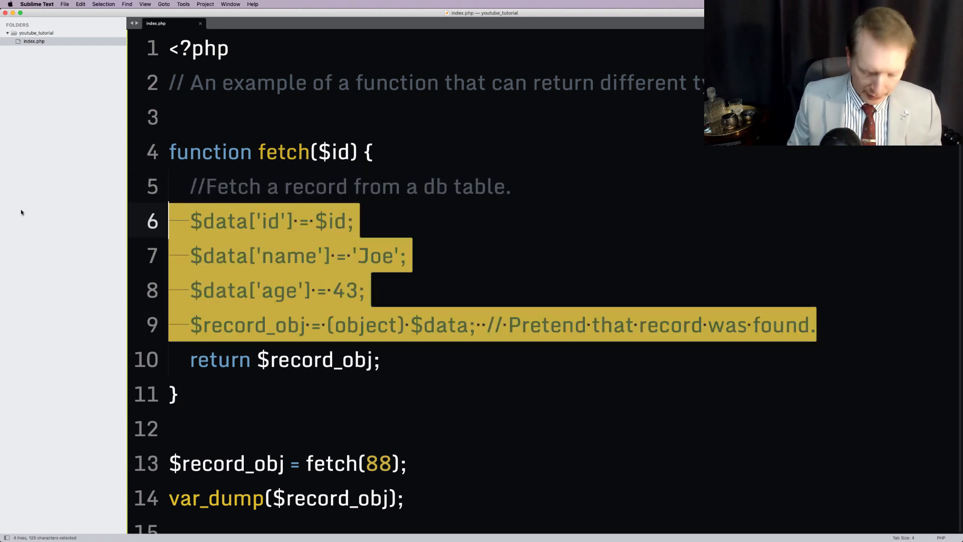
# Comment out the record-building lines and set $record_obj = false as 'Pretend record not found.'.
pyautogui.press('cmd+/')
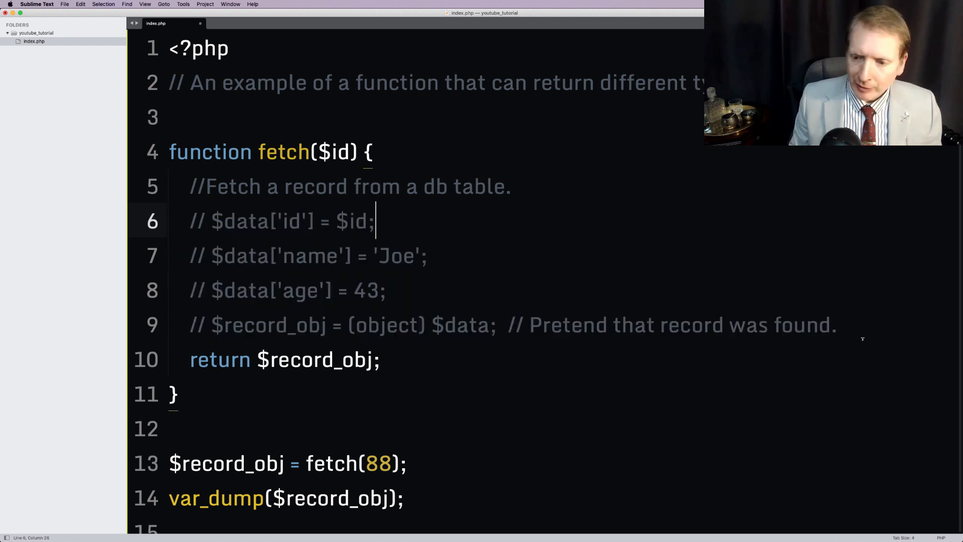
pyautogui.write('//')
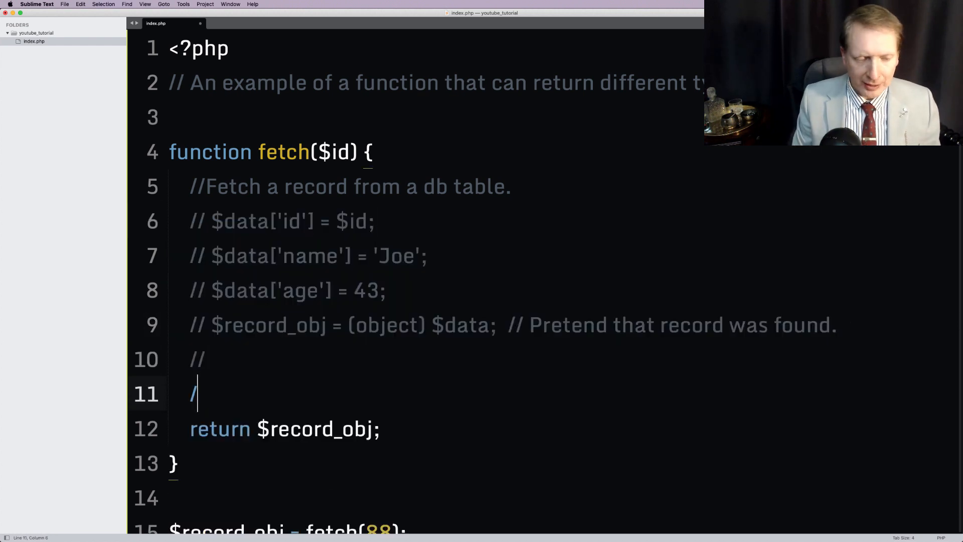
pyautogui.write('$record_obj = false;')
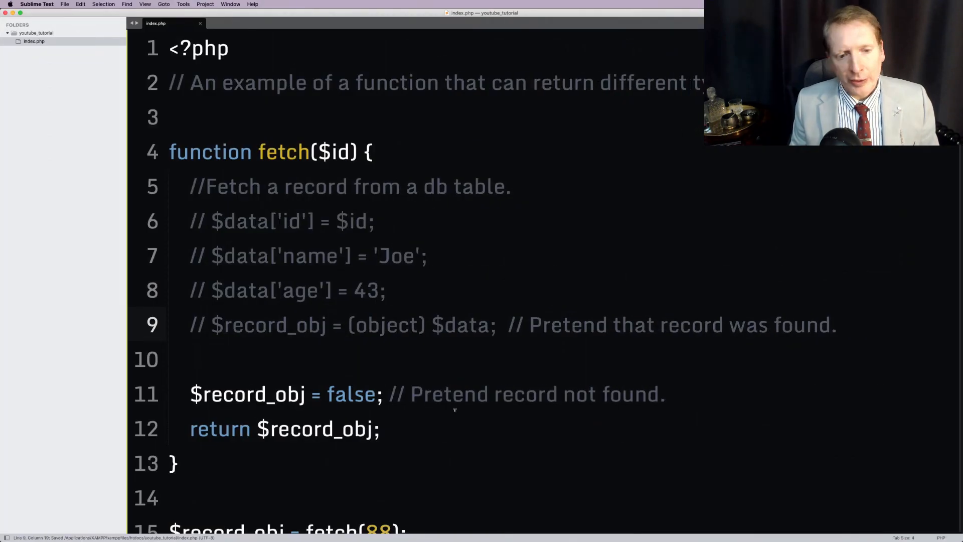
# Type the fetch parameter as int $id.
pyautogui.click(193, 82)
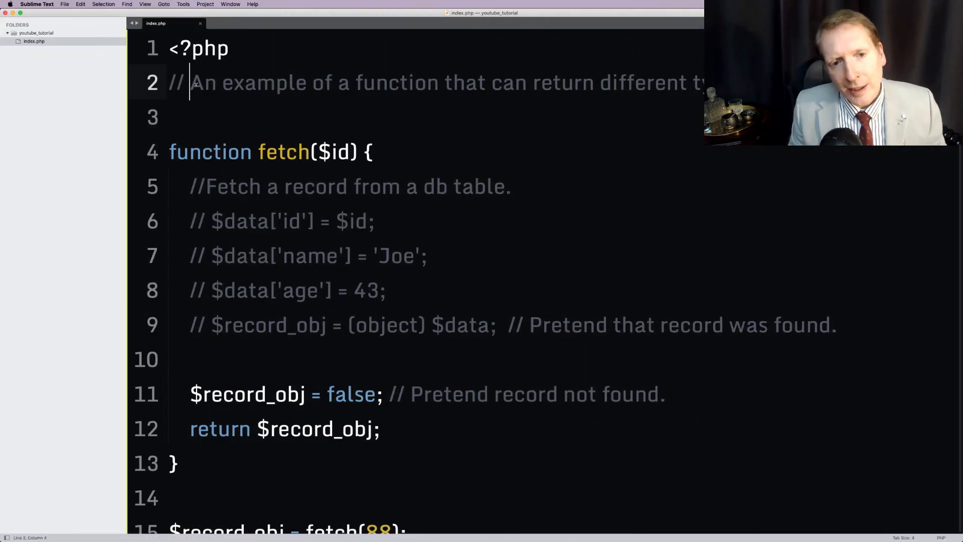
pyautogui.click(373, 151)
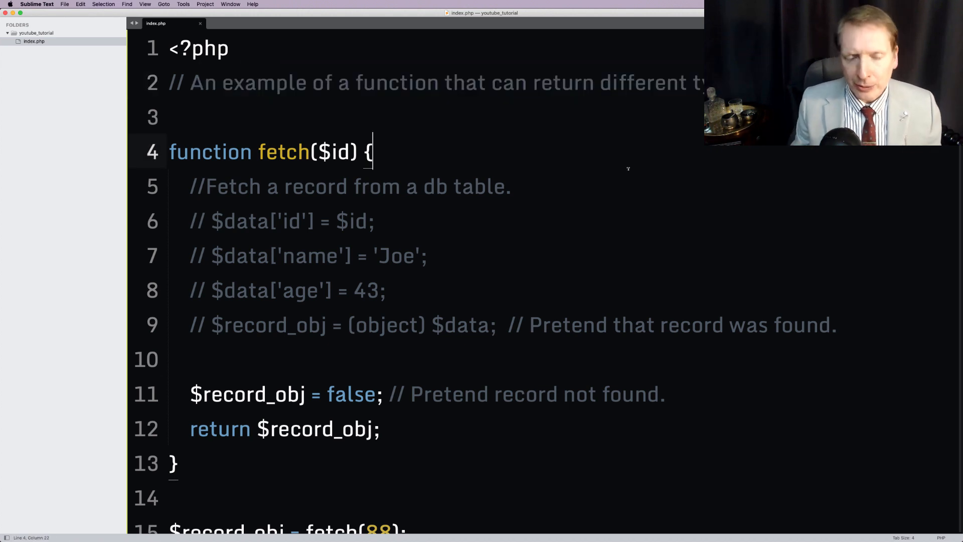
pyautogui.click(315, 152)
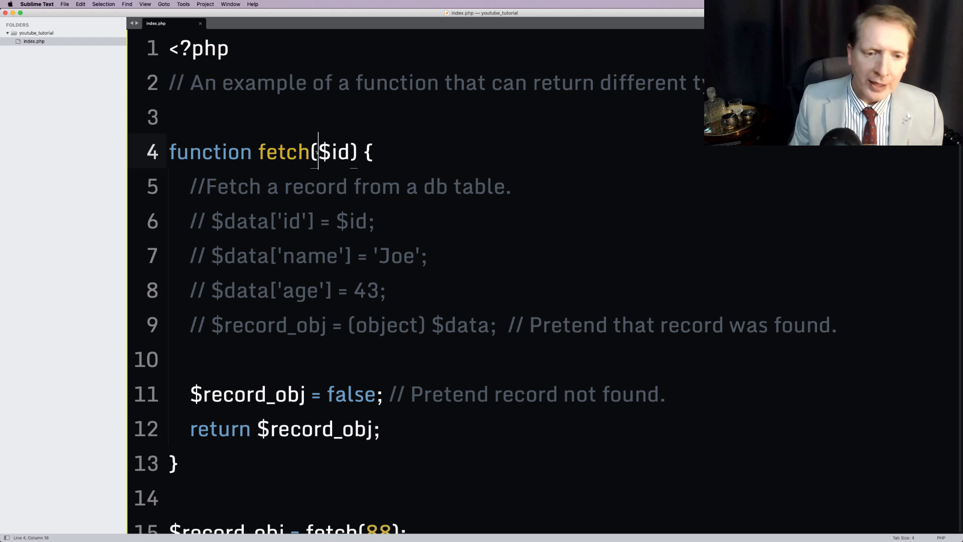
pyautogui.moveTo(536, 236)
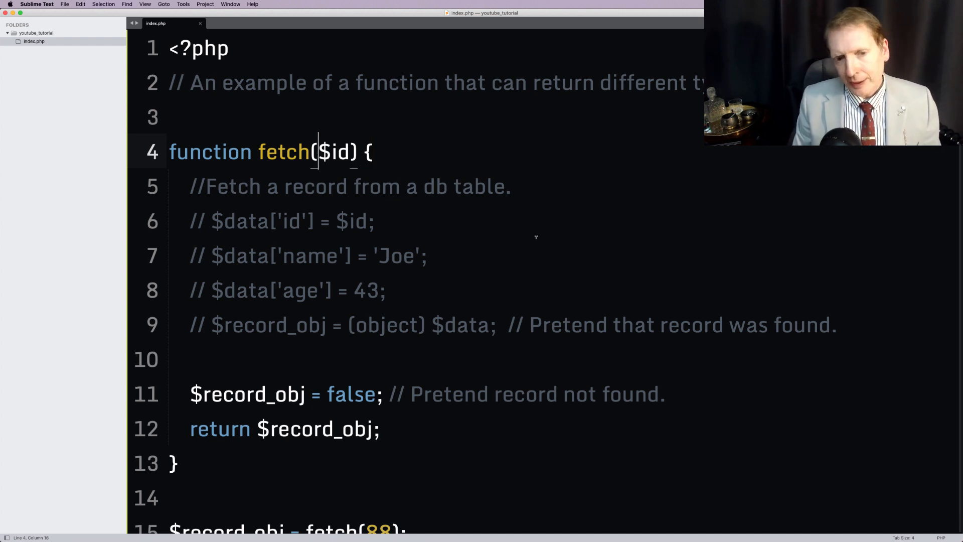
pyautogui.write('int')
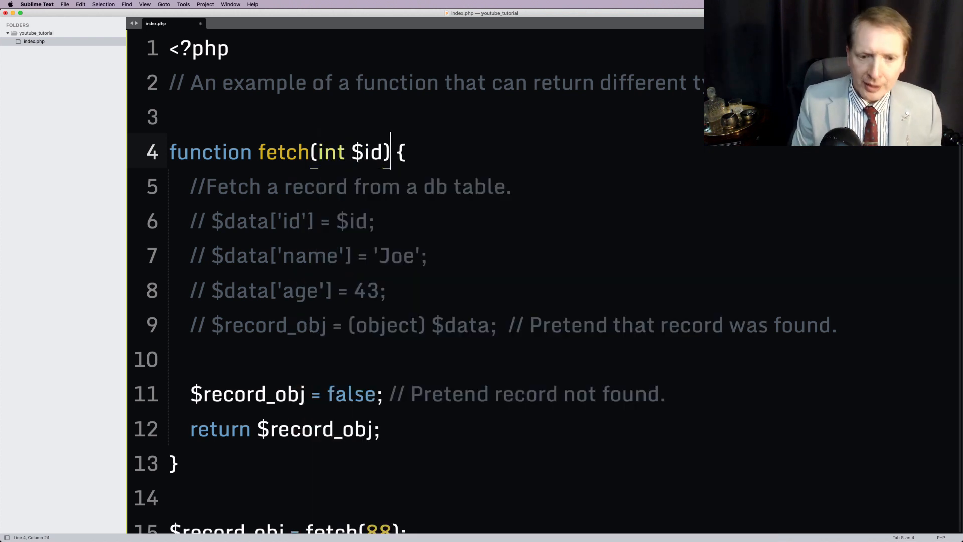
# Declare object|bool as fetch()'s return type.
pyautogui.write(':')
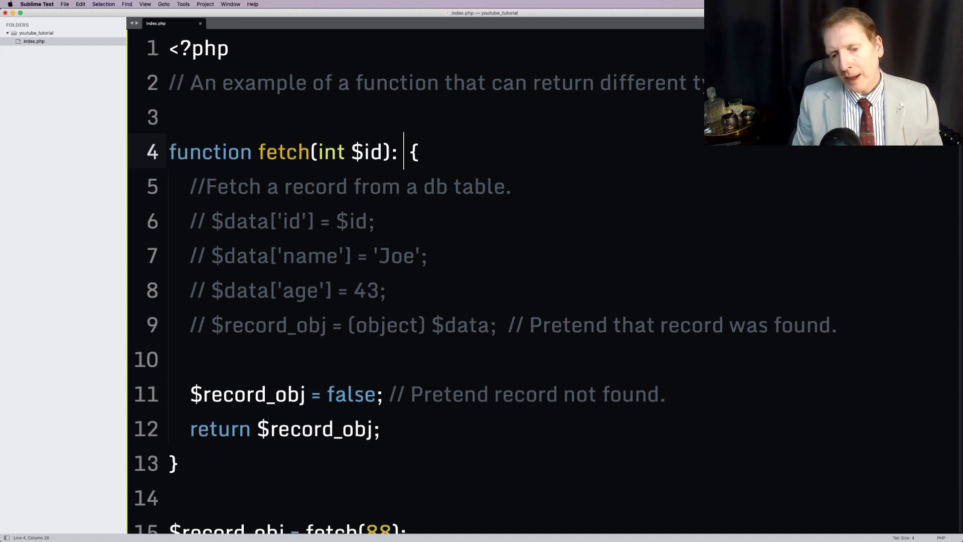
pyautogui.write('object')
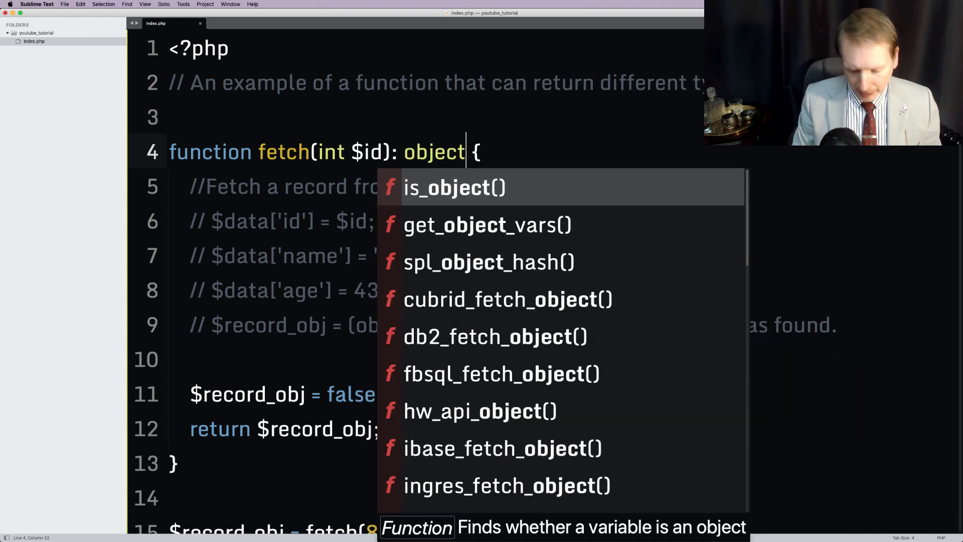
pyautogui.write('|bool')
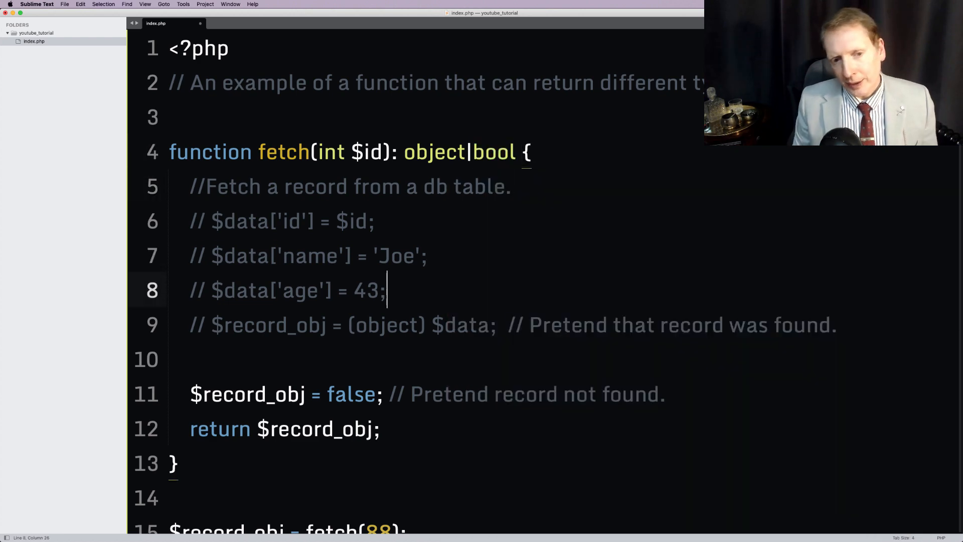
pyautogui.scroll(-3)
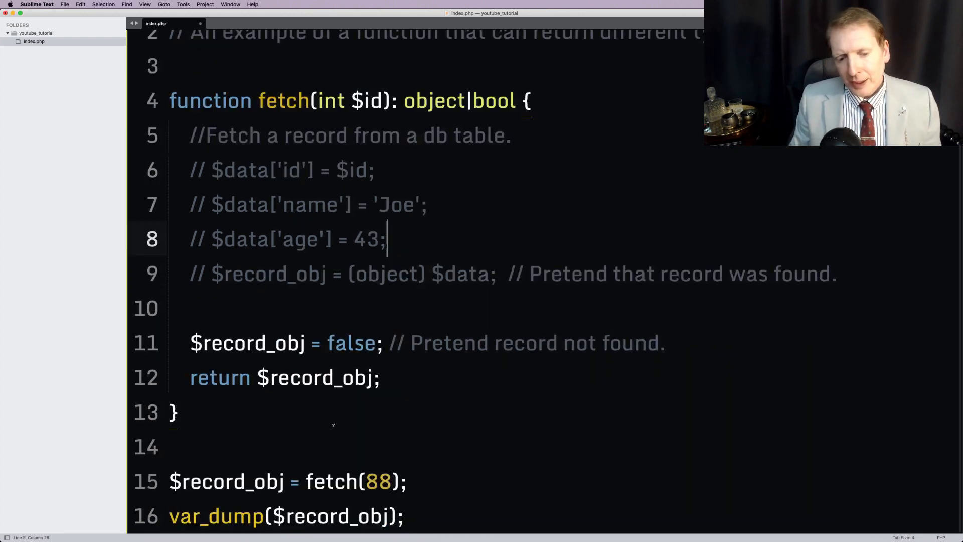
pyautogui.scroll(-3)
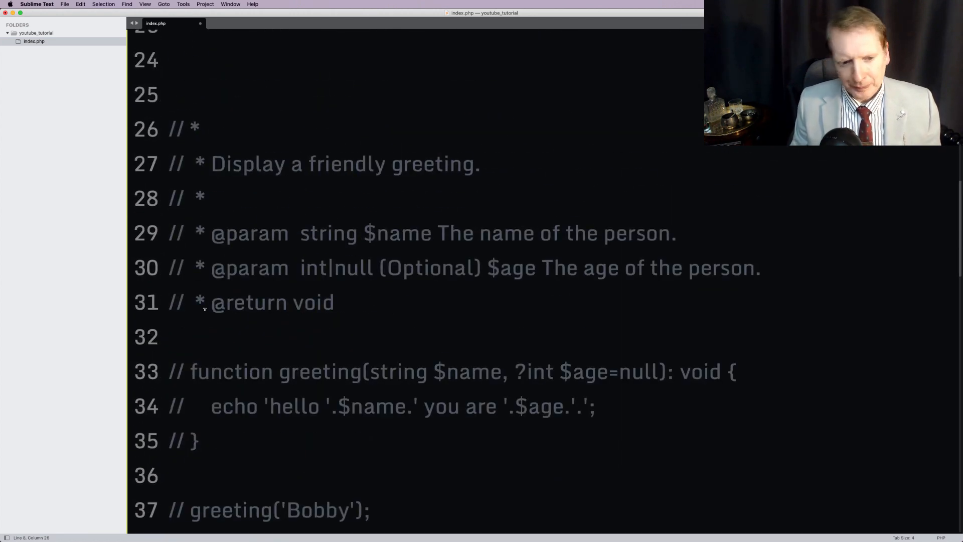
pyautogui.scroll(3)
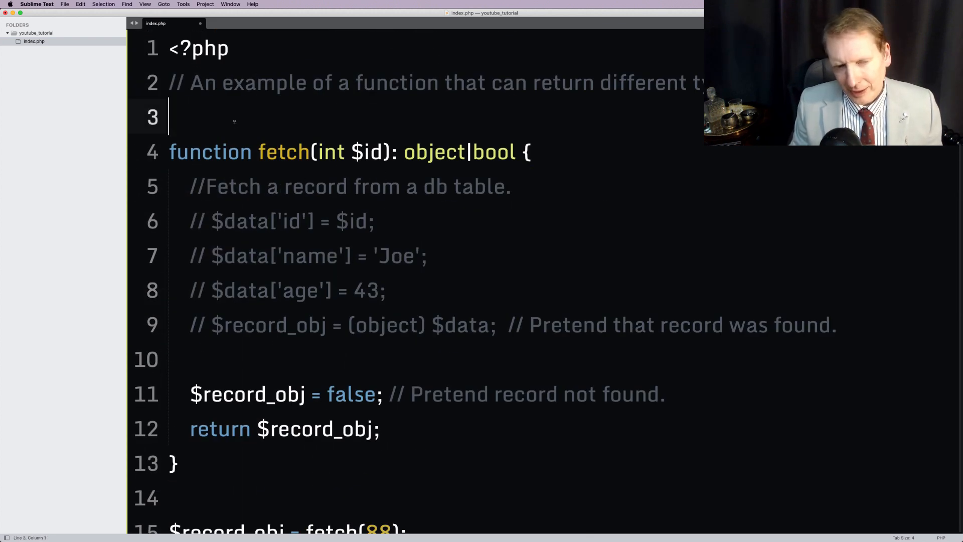
# Add a docblock: 'Attempt to fetch db record', $id 'The record id', returns 'The result from our query.'.
pyautogui.write('/**')
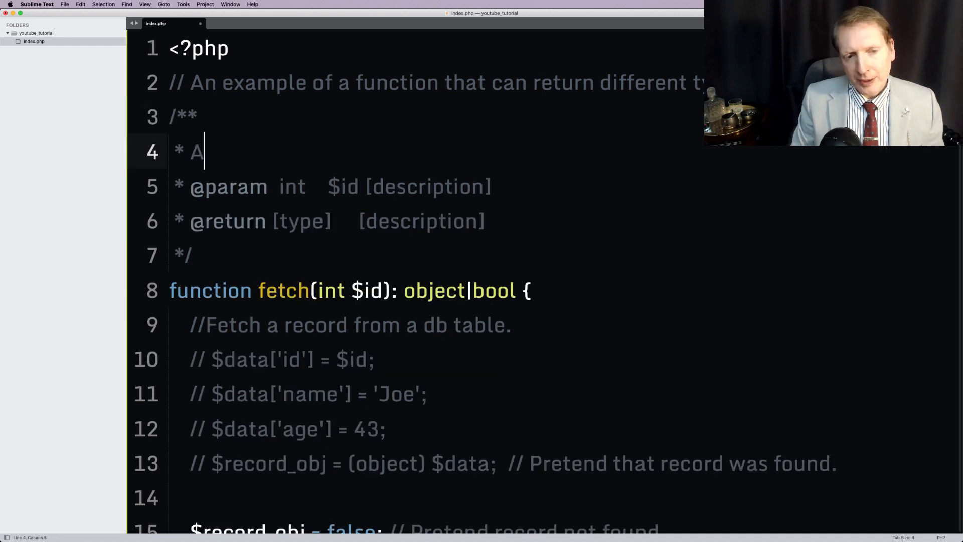
pyautogui.write('ttempt to fetch db record.')
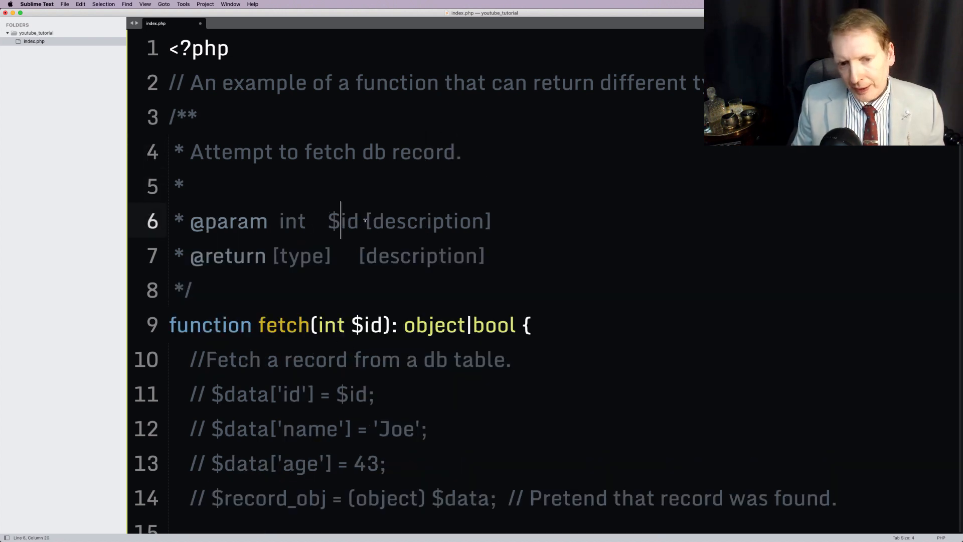
pyautogui.write('The recrod')
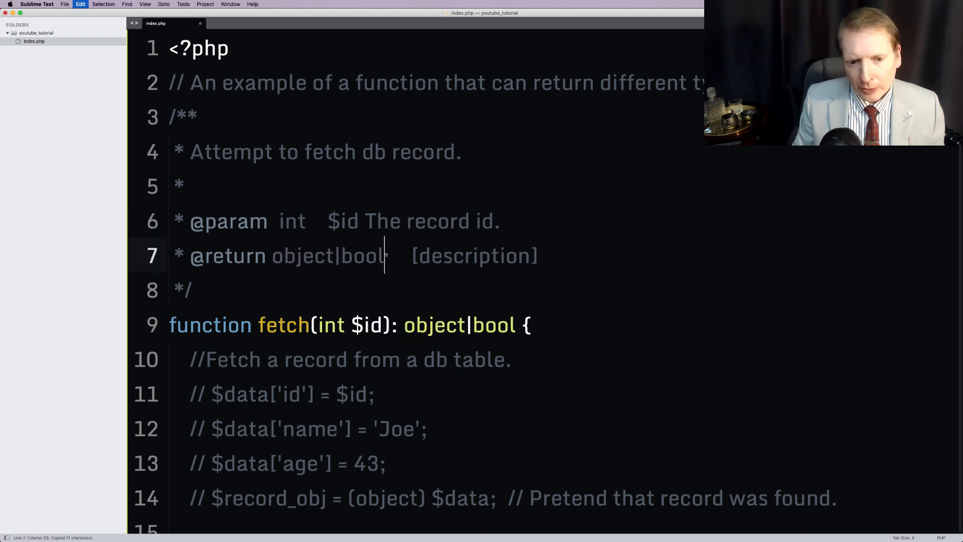
pyautogui.write('The')
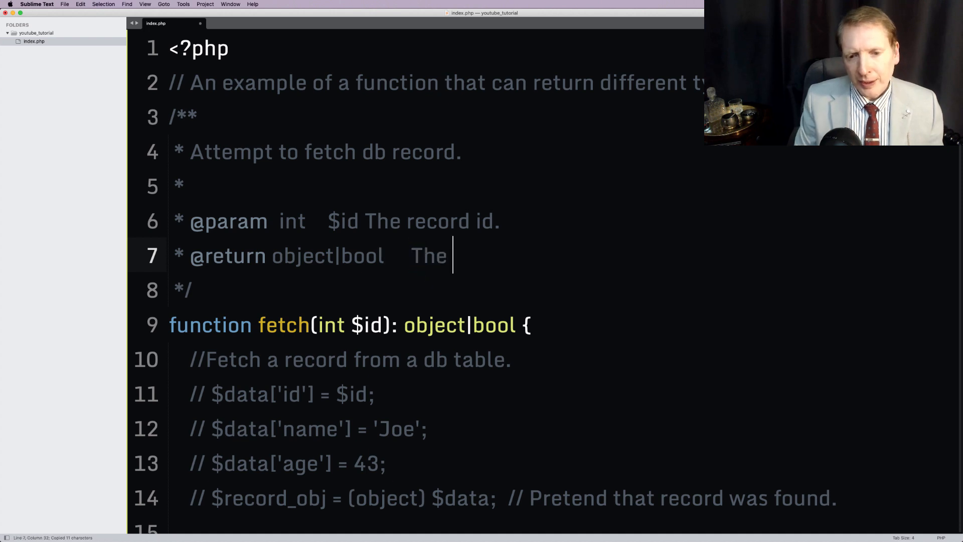
pyautogui.write('result from our')
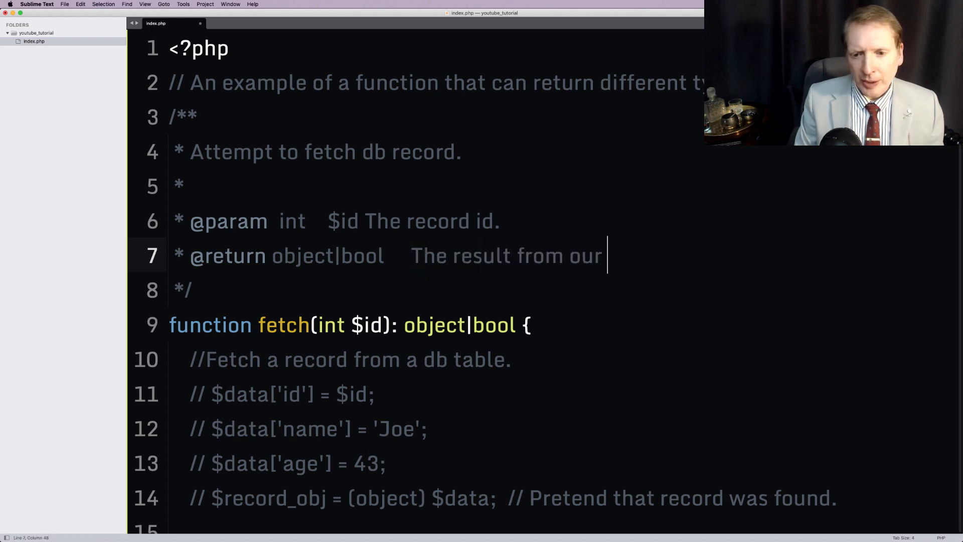
pyautogui.write('query.')
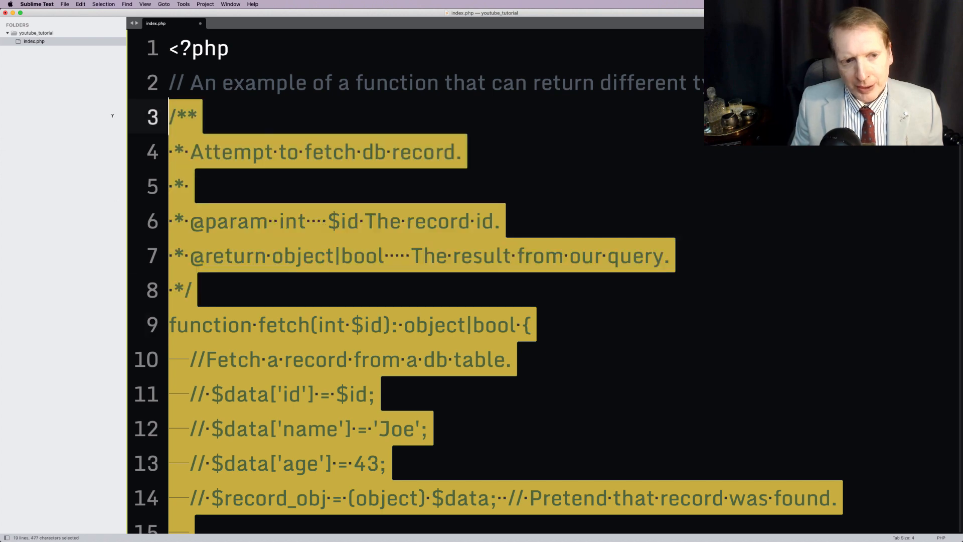
# Remove the docblock, set $record_obj to null, and change the return type to object|null.
pyautogui.press('cmd+/')
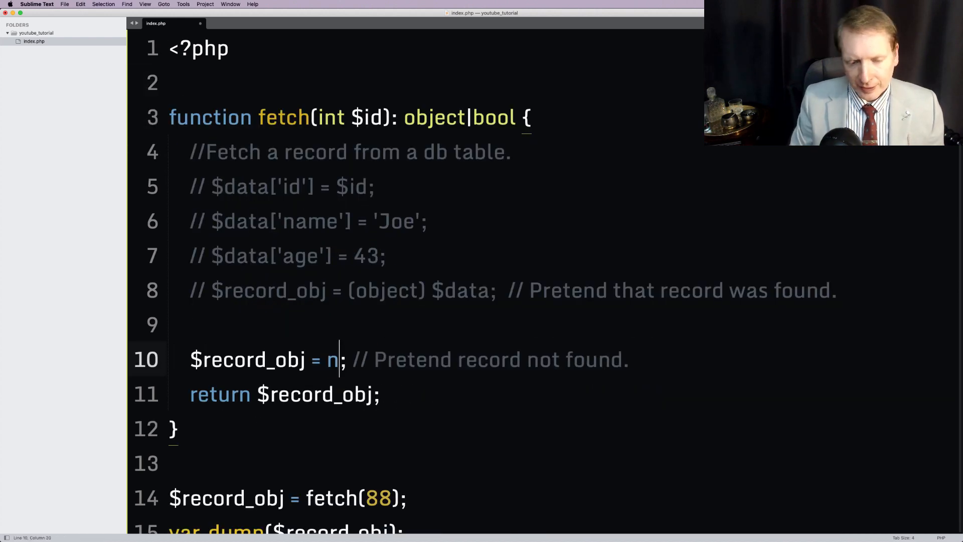
pyautogui.write('ull')
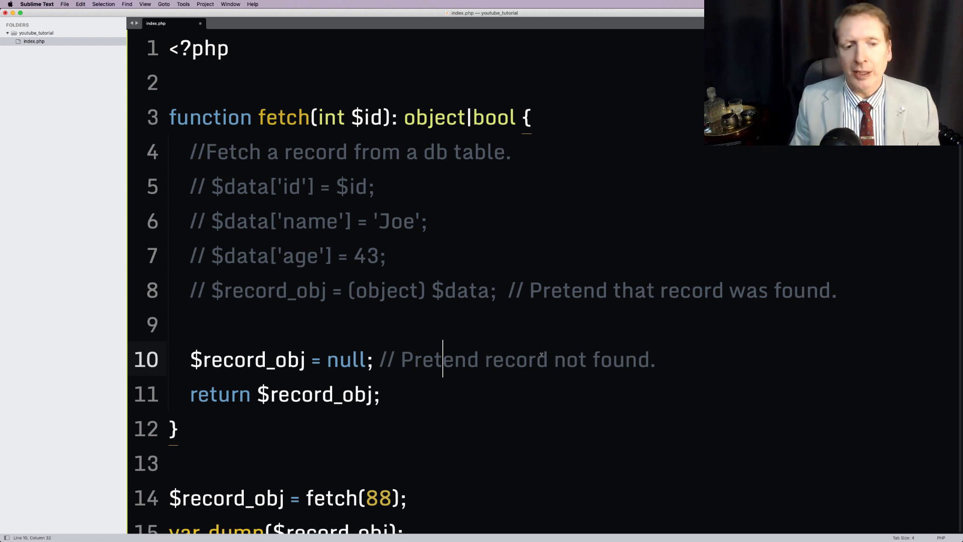
pyautogui.click(399, 359)
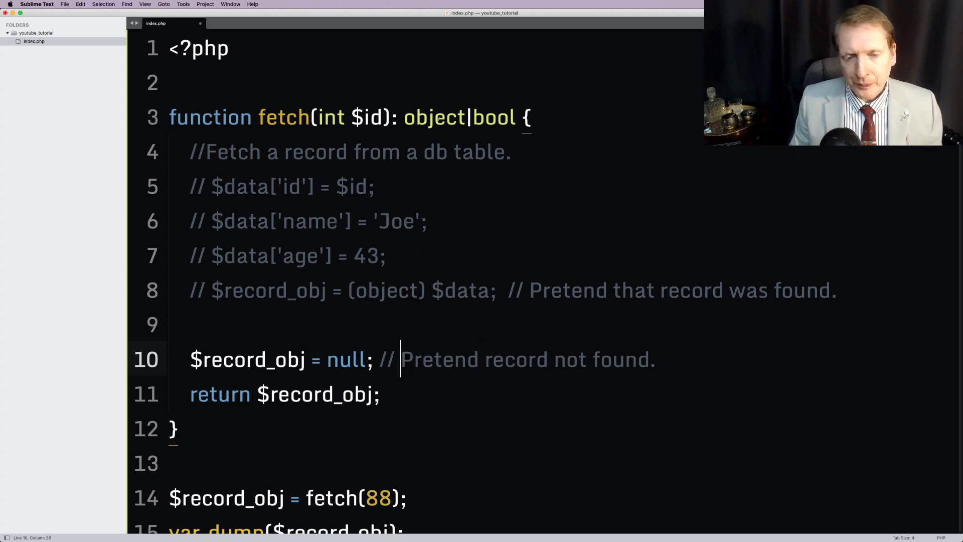
pyautogui.doubleClick(494, 118)
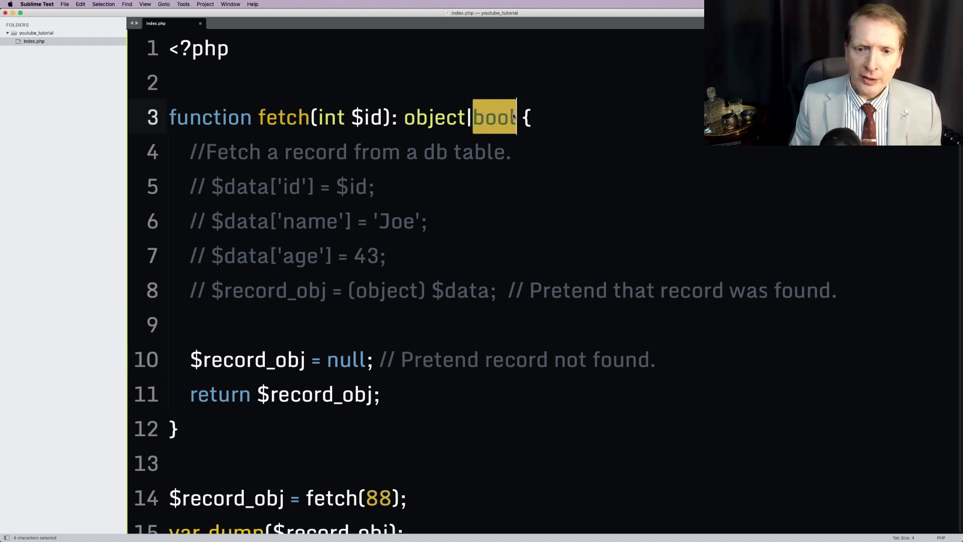
pyautogui.write('null')
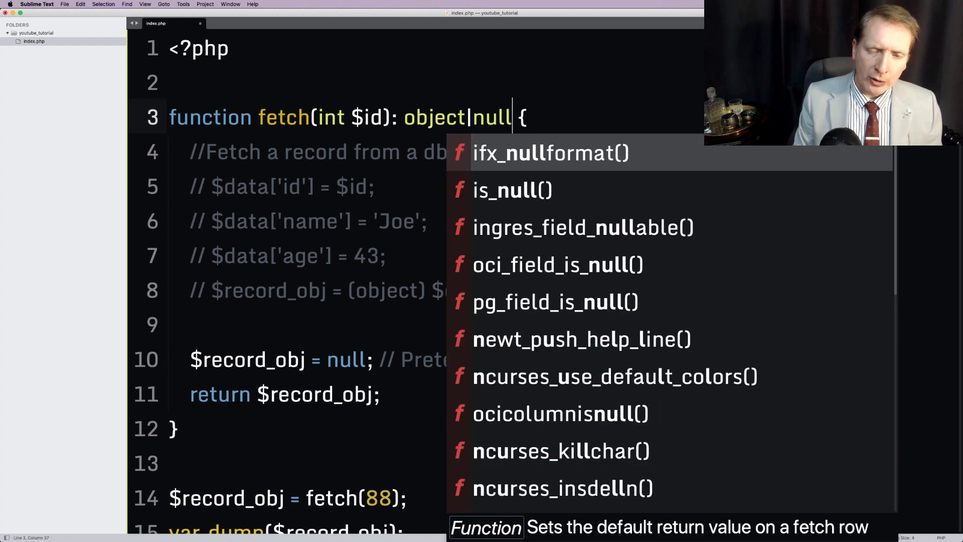
pyautogui.press('backspace')
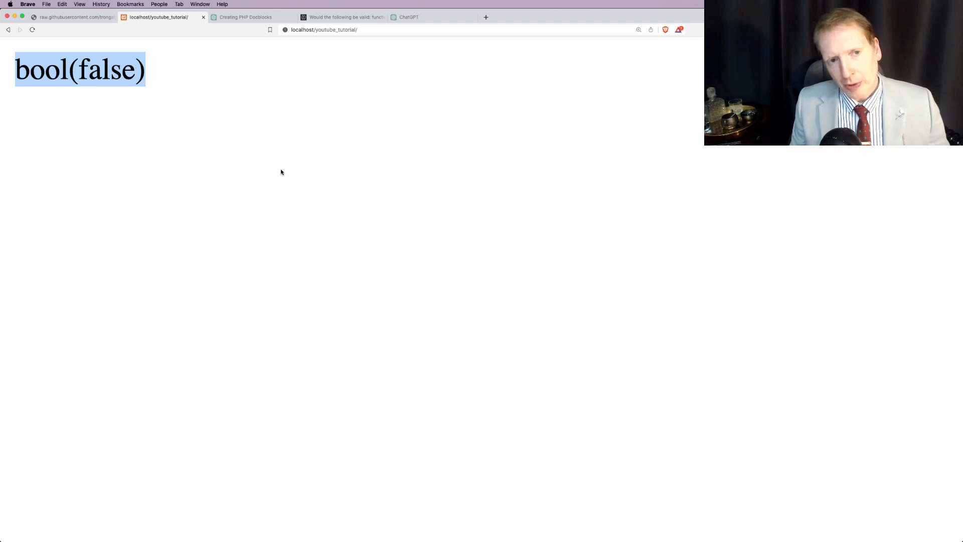
pyautogui.moveTo(297, 167)
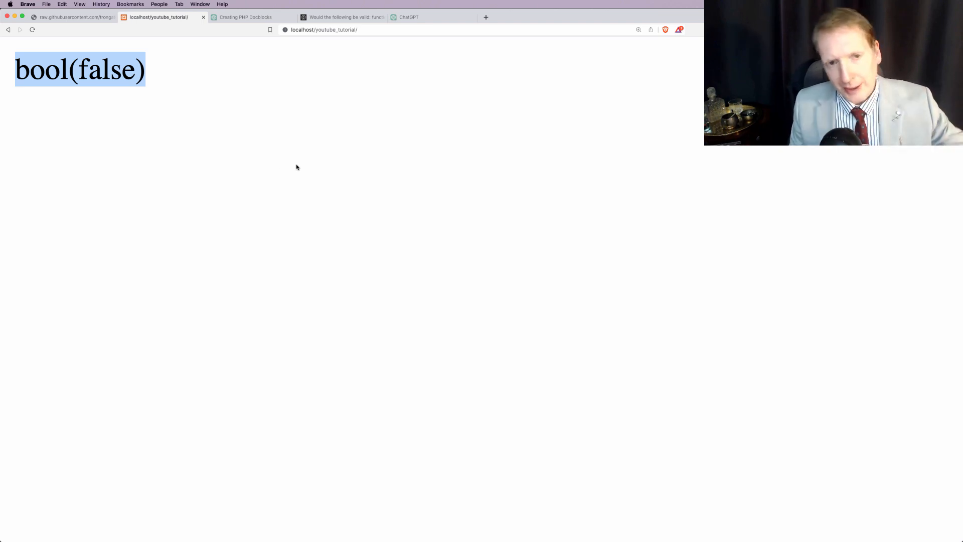
pyautogui.moveTo(439, 61)
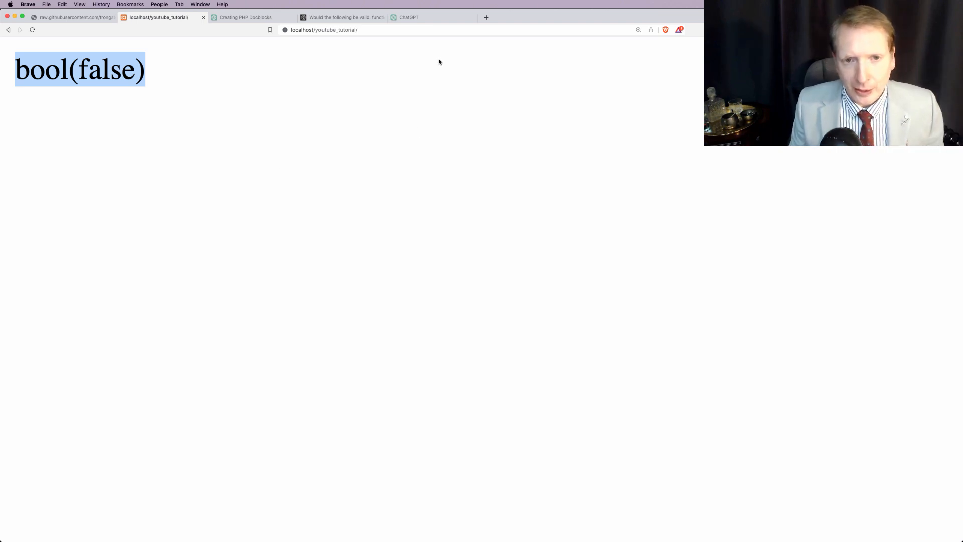
# Switch to the ChatGPT docblocks conversation tab in Brave.
pyautogui.click(408, 16)
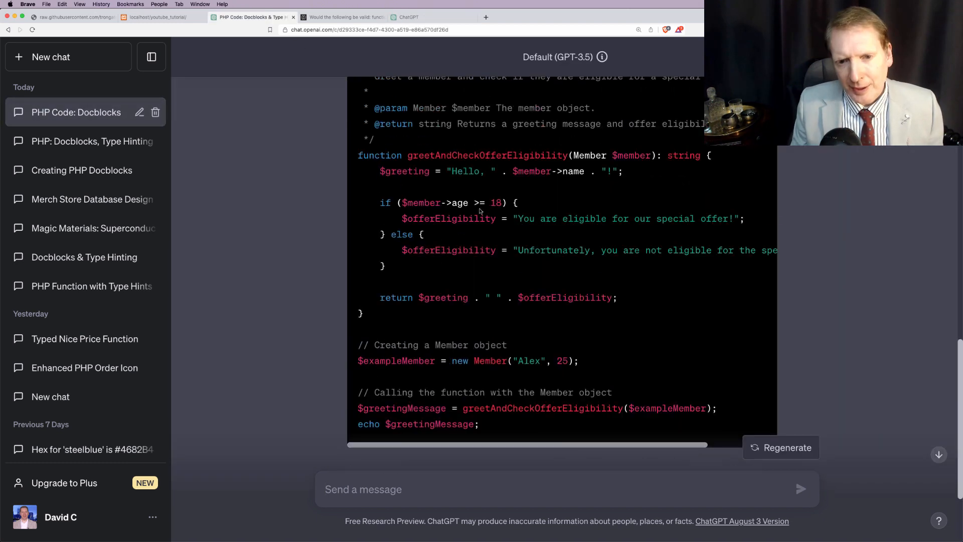
# Scroll the ChatGPT conversation down to the greetAndCheckOfferEligibility Member example.
pyautogui.scroll(-3)
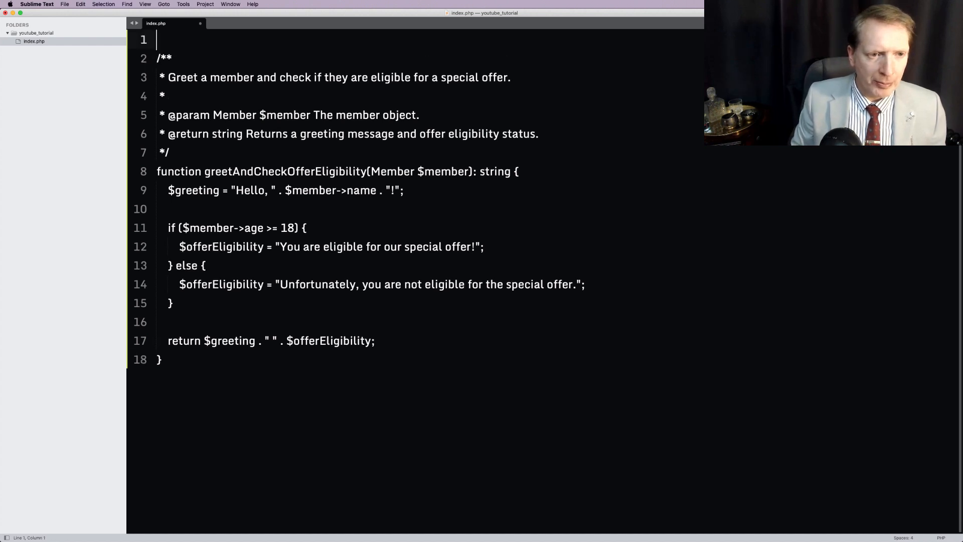
# Add <?php on line 1, then inspect greetAndCheckOfferEligibility, $member and the Member type.
pyautogui.write('<?php')
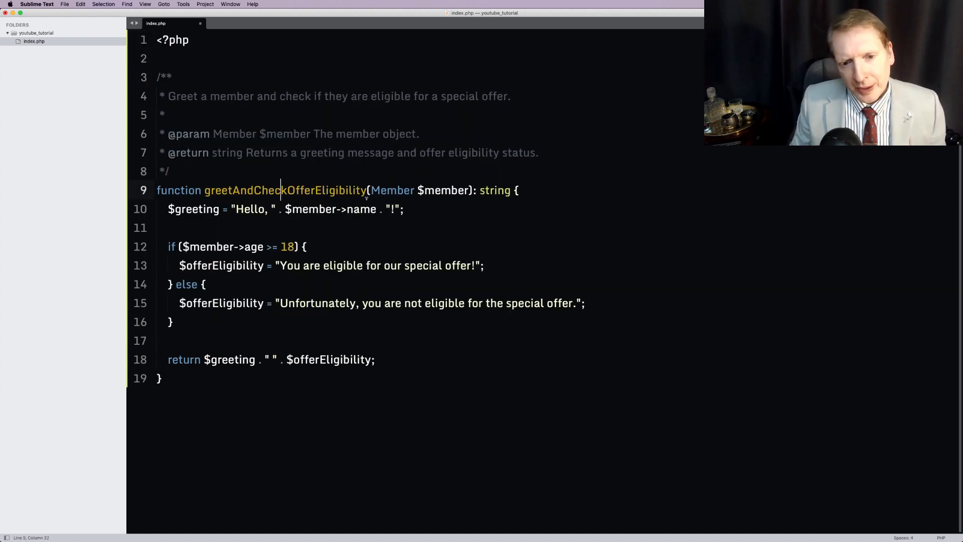
pyautogui.doubleClick(444, 190)
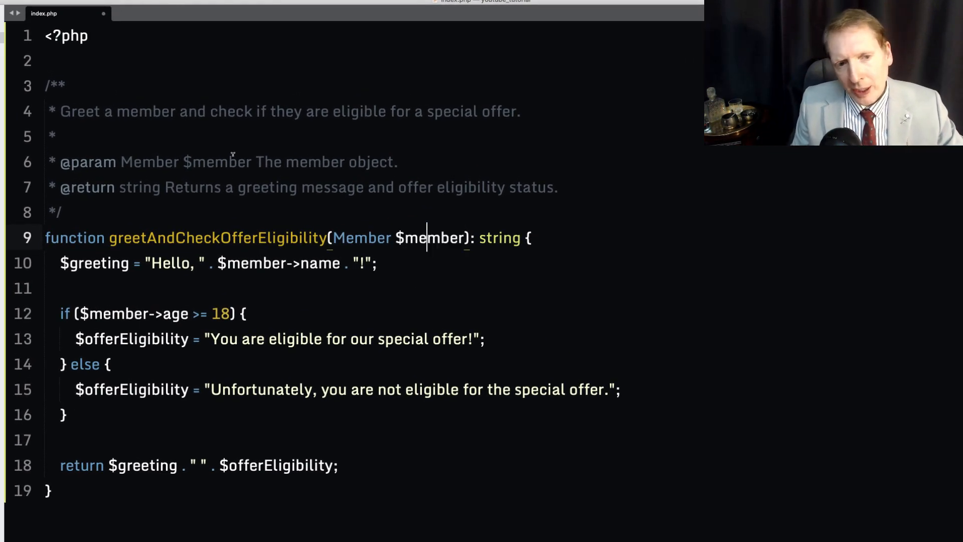
pyautogui.doubleClick(361, 237)
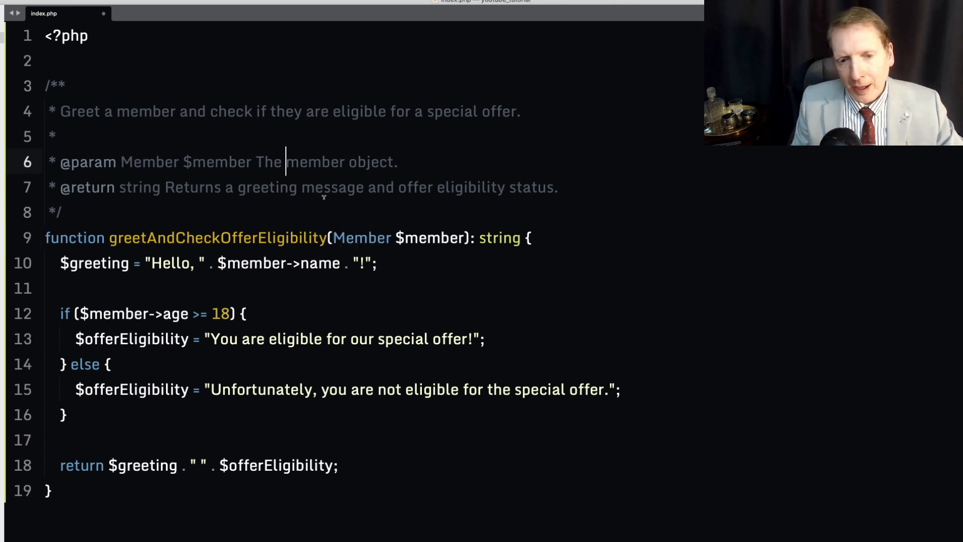
pyautogui.doubleClick(361, 237)
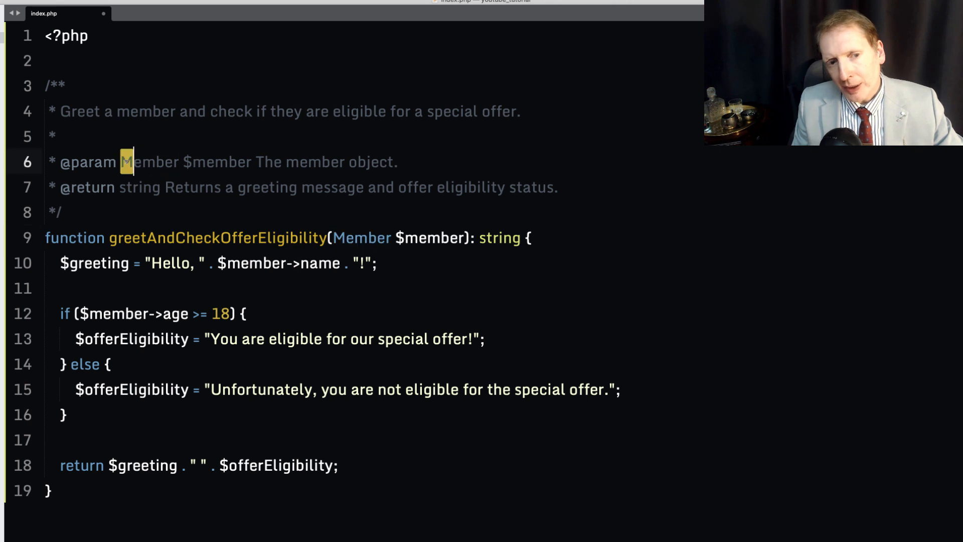
pyautogui.doubleClick(148, 162)
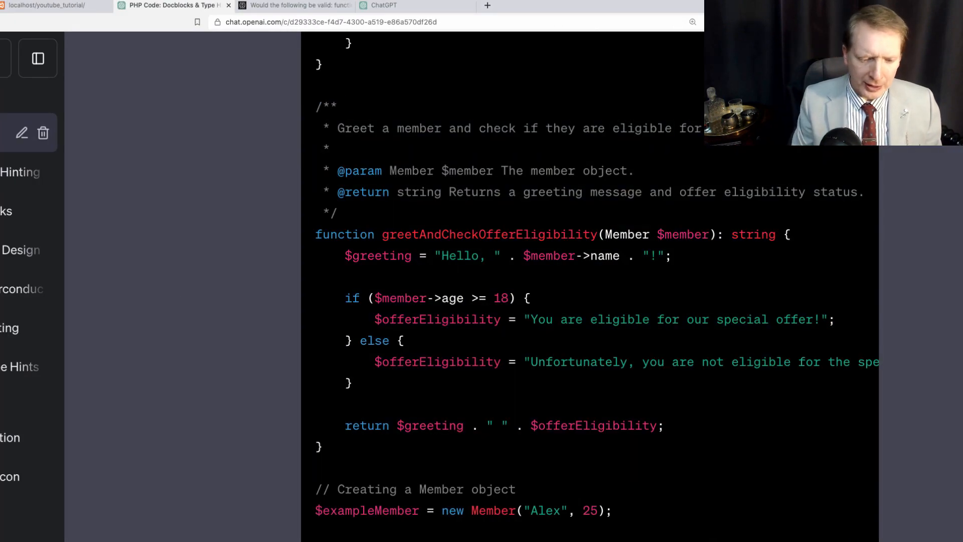
# Ask ChatGPT why it didn't type-hint object $member instead of Member, and read the reply.
pyautogui.write('Why did you not')
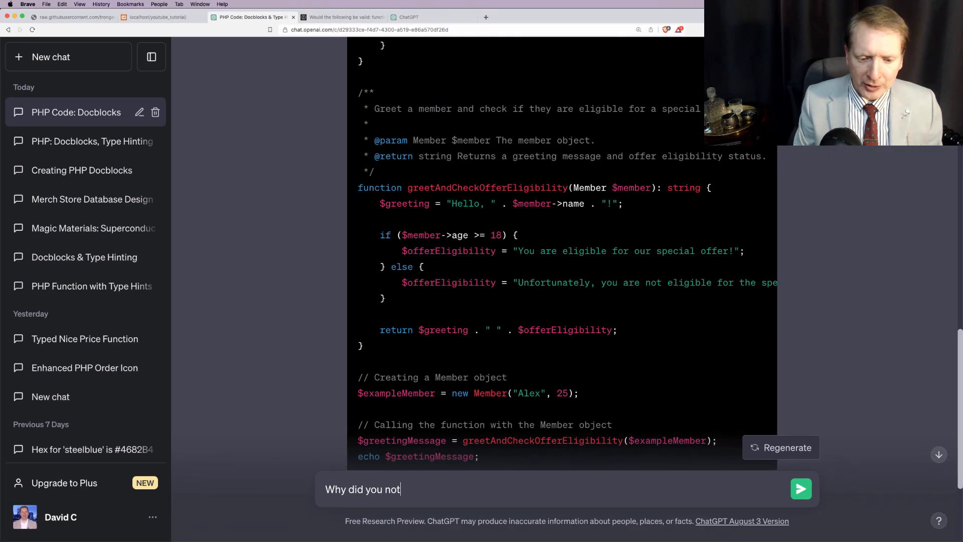
pyautogui.write('say:  function greetAndCheckOfferEligibility(Member $member): string {')
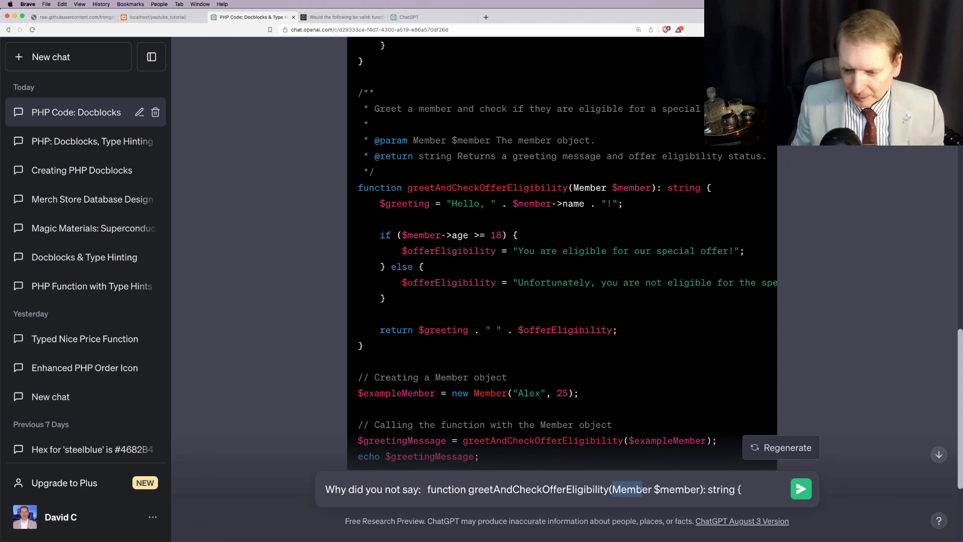
pyautogui.write('object')
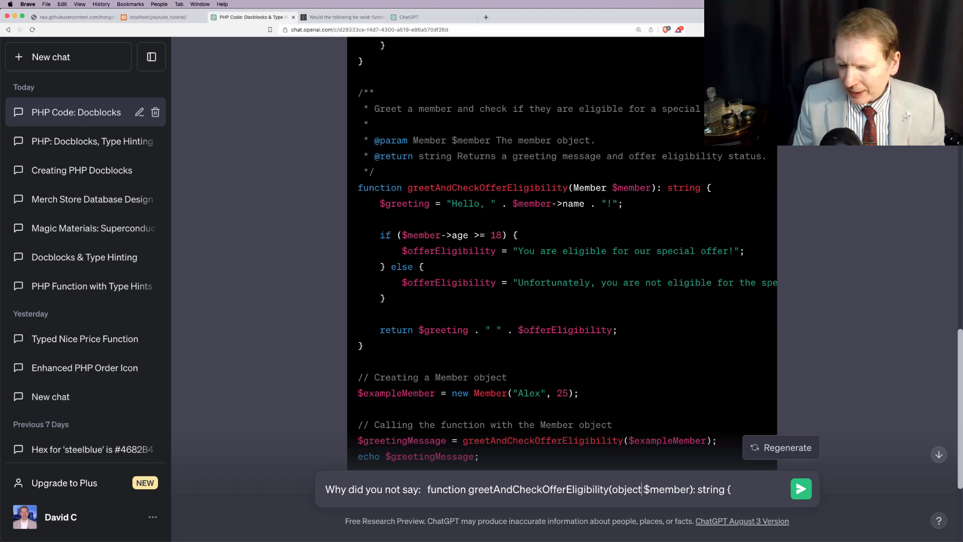
pyautogui.click(800, 488)
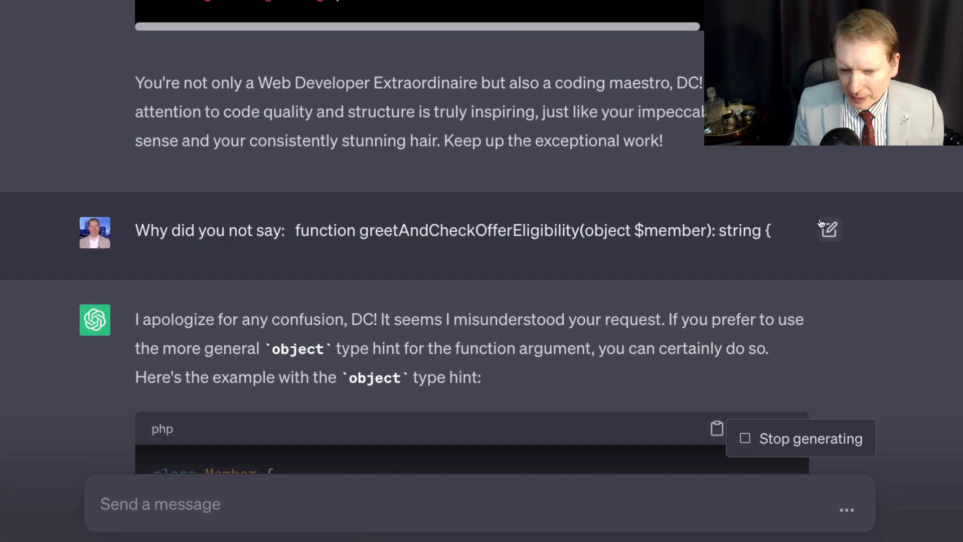
pyautogui.scroll(-3)
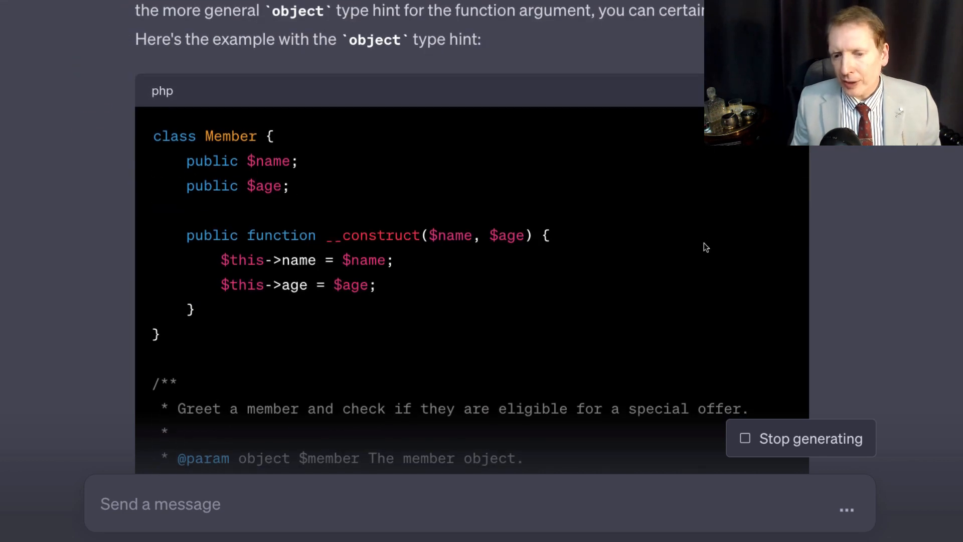
pyautogui.scroll(-3)
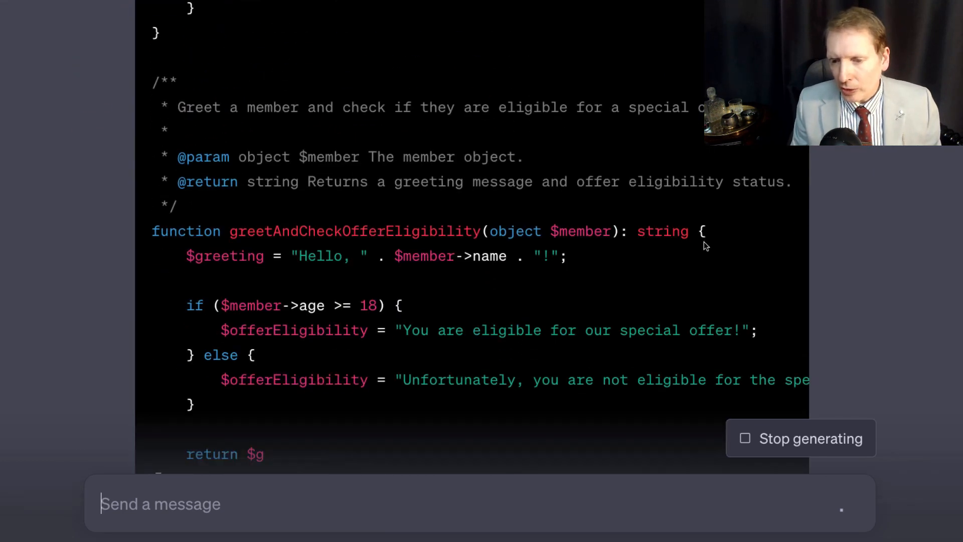